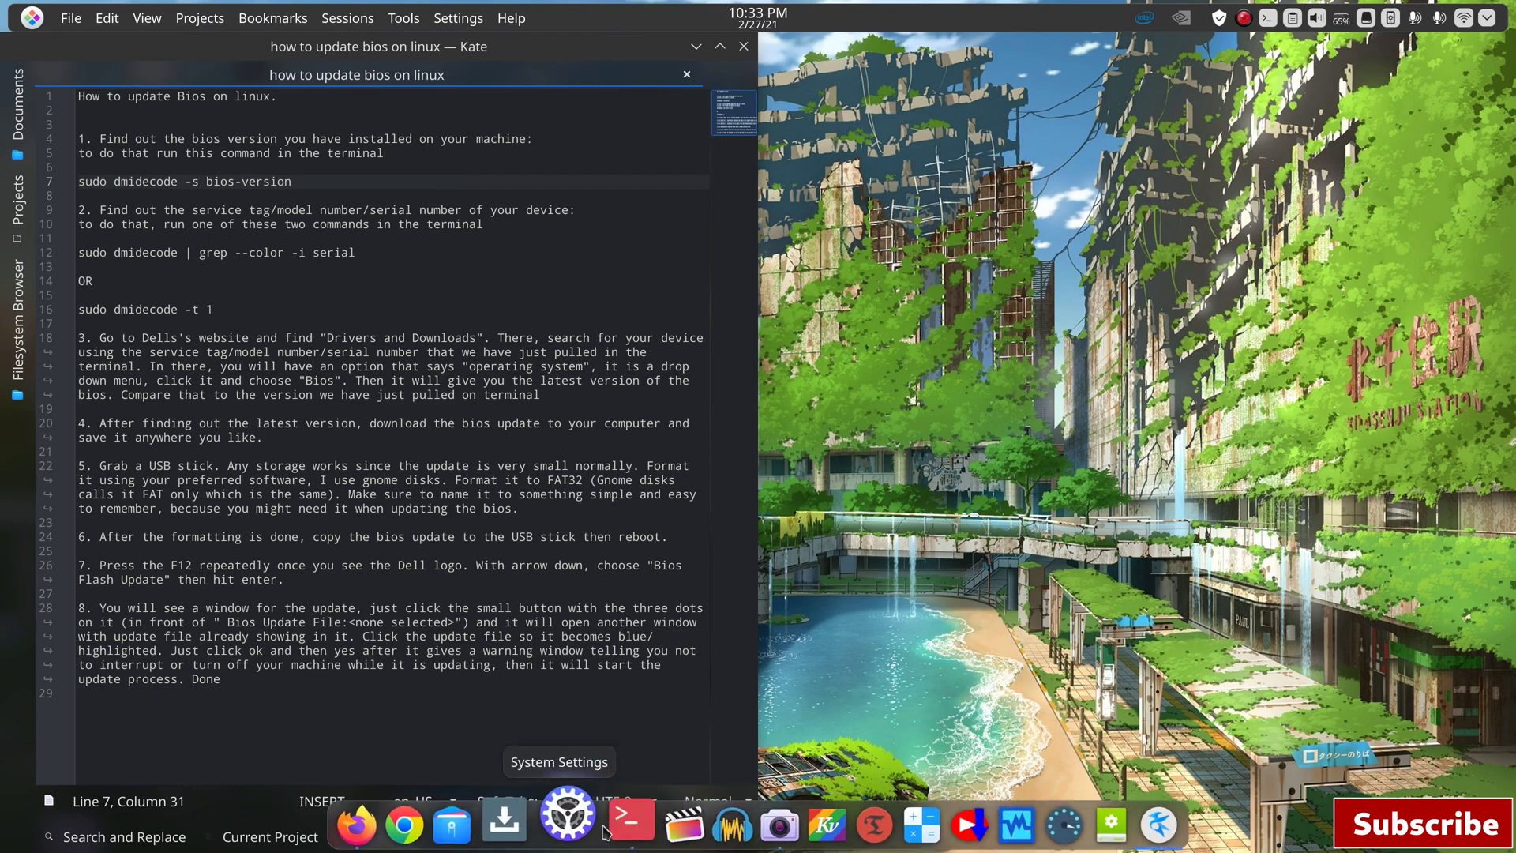
Step: Bring up Konsole and run sudo dmidecode -s bios-version, which reports BIOS 1.18.0
{"action": "left_click", "coordinate": [630, 825]}
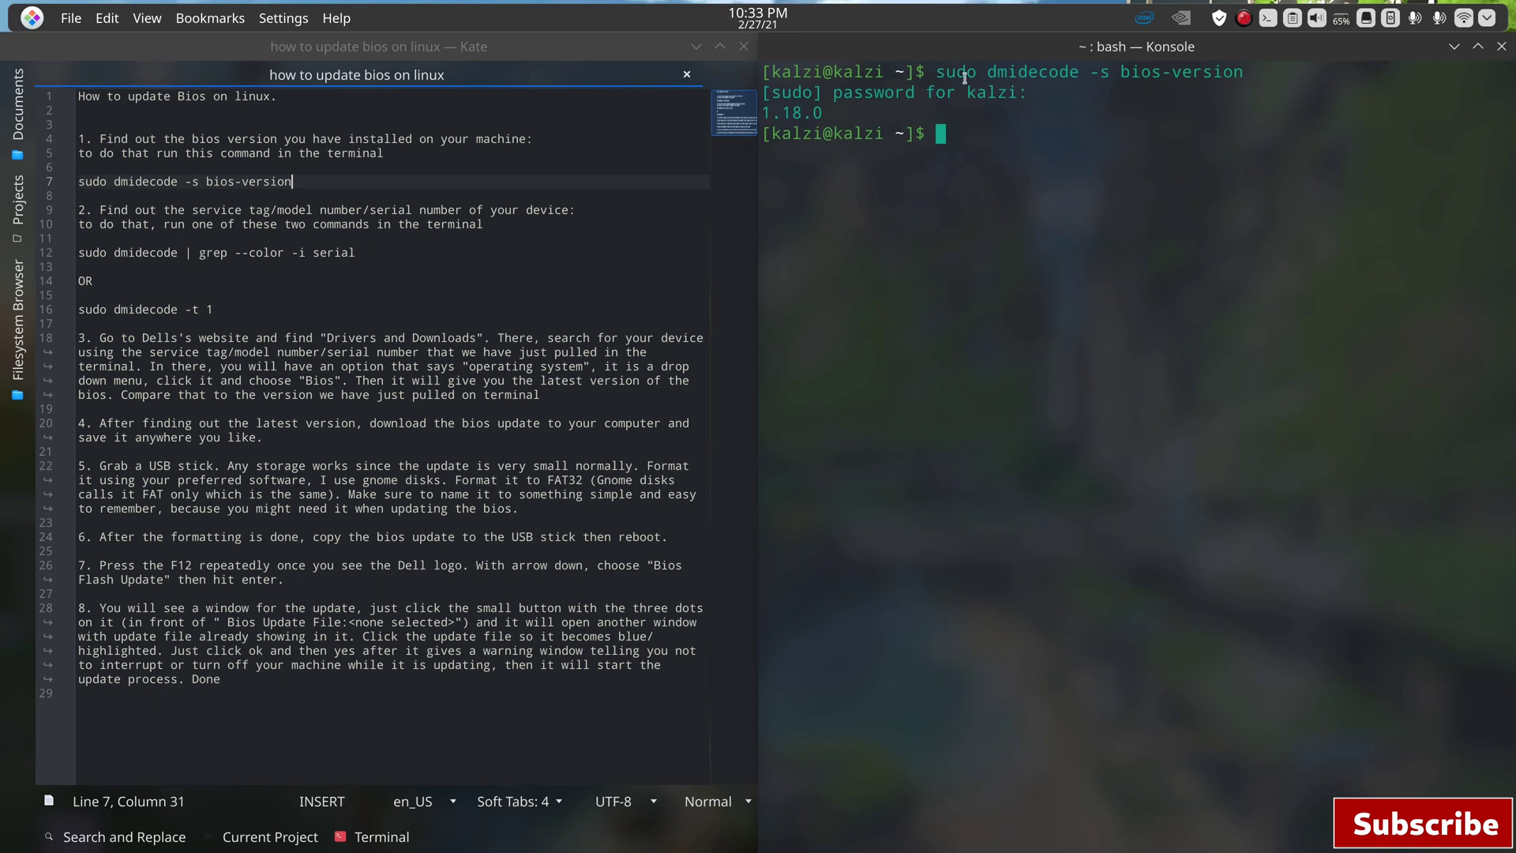
{"action": "left_click_drag", "start_coordinate": [938, 71], "coordinate": [1245, 71]}
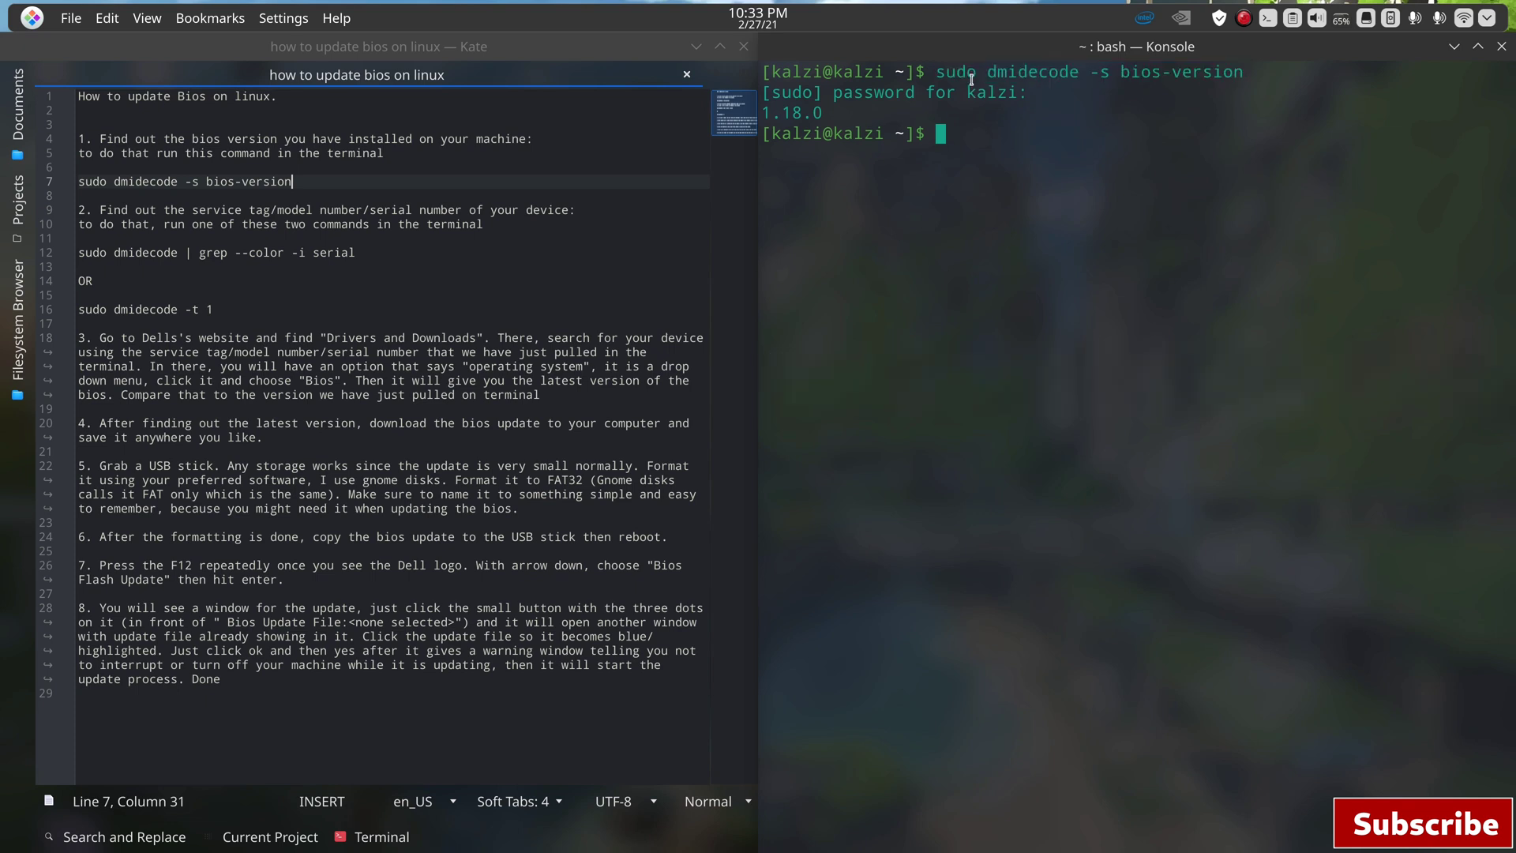
{"action": "mouse_move", "coordinate": [1049, 152]}
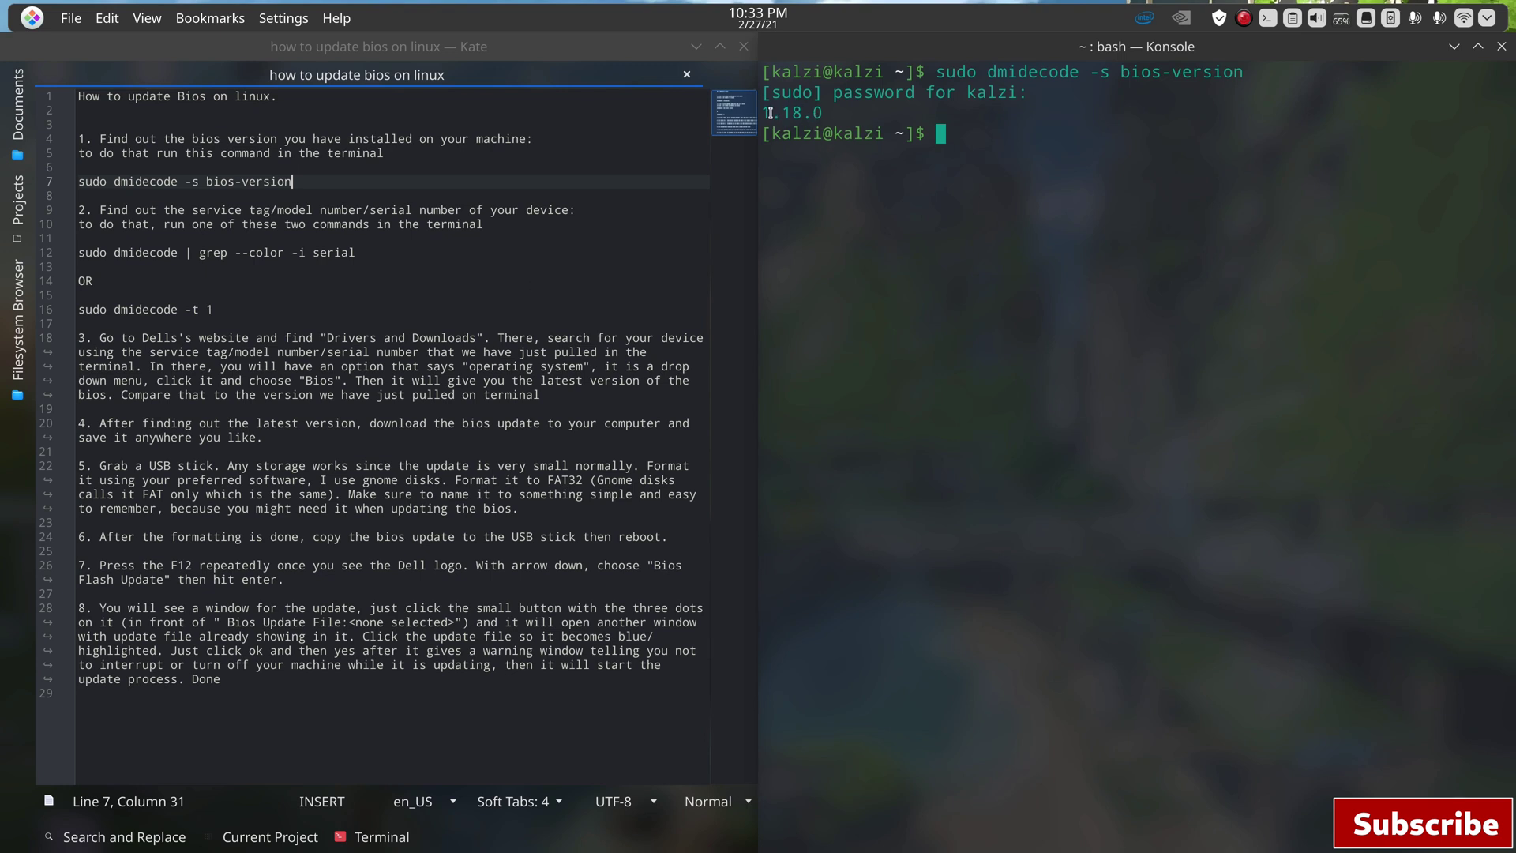
{"action": "mouse_move", "coordinate": [861, 240]}
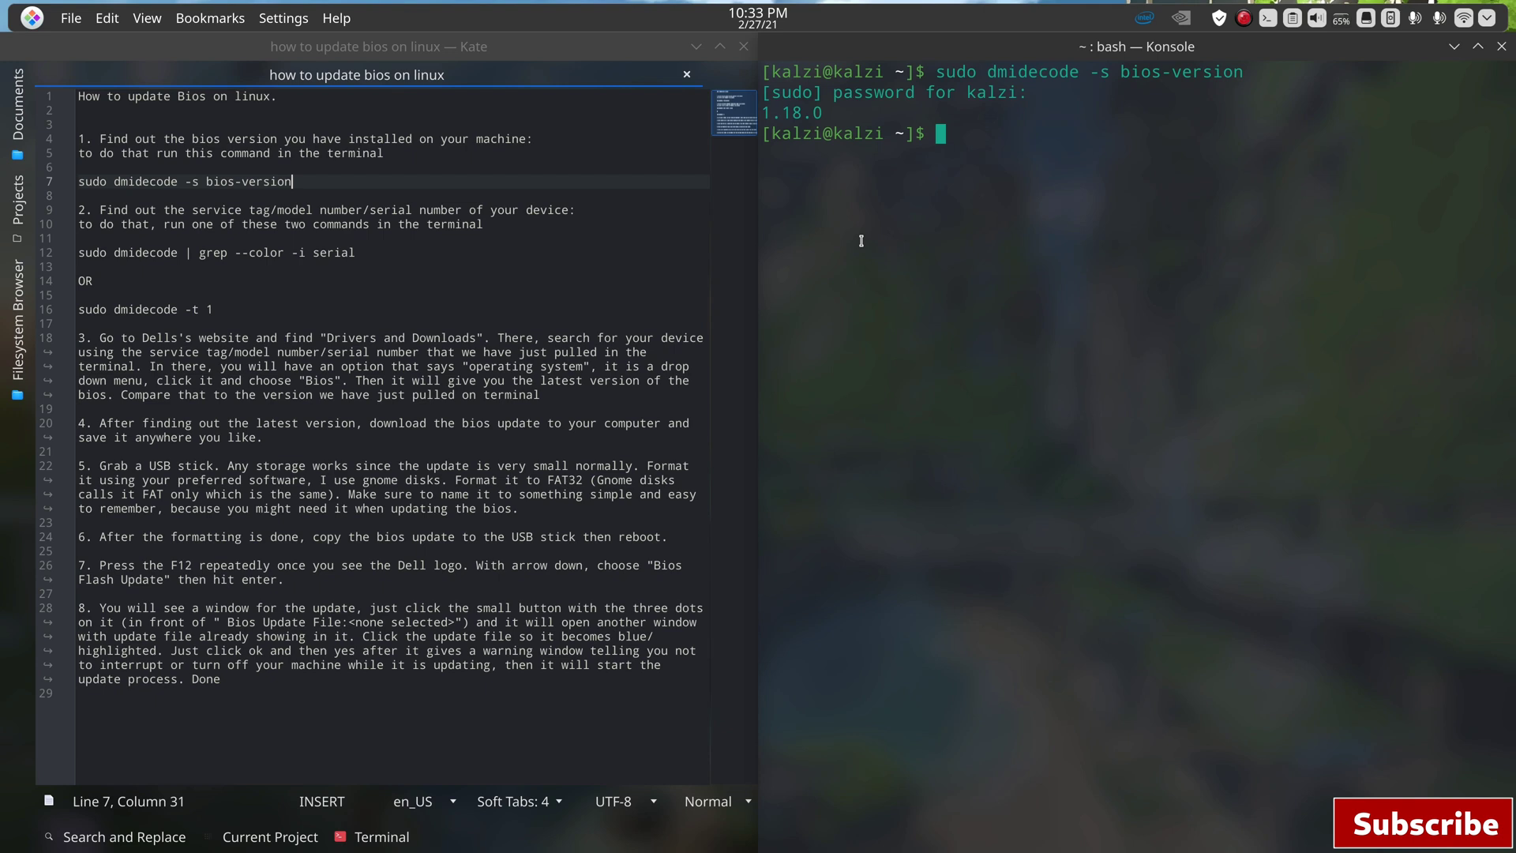
{"action": "mouse_move", "coordinate": [472, 308]}
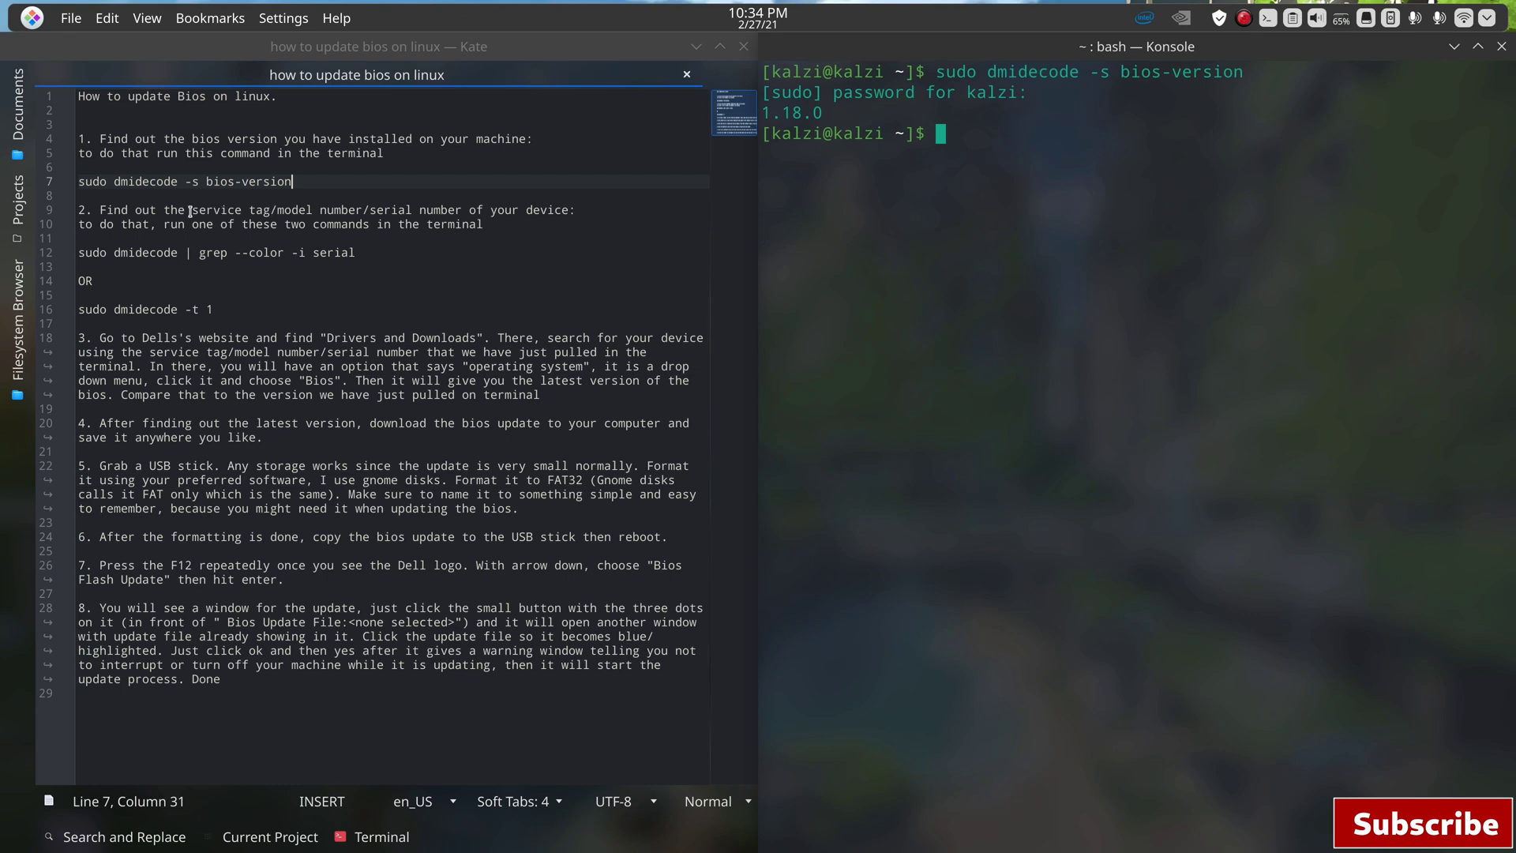
{"action": "mouse_move", "coordinate": [309, 239]}
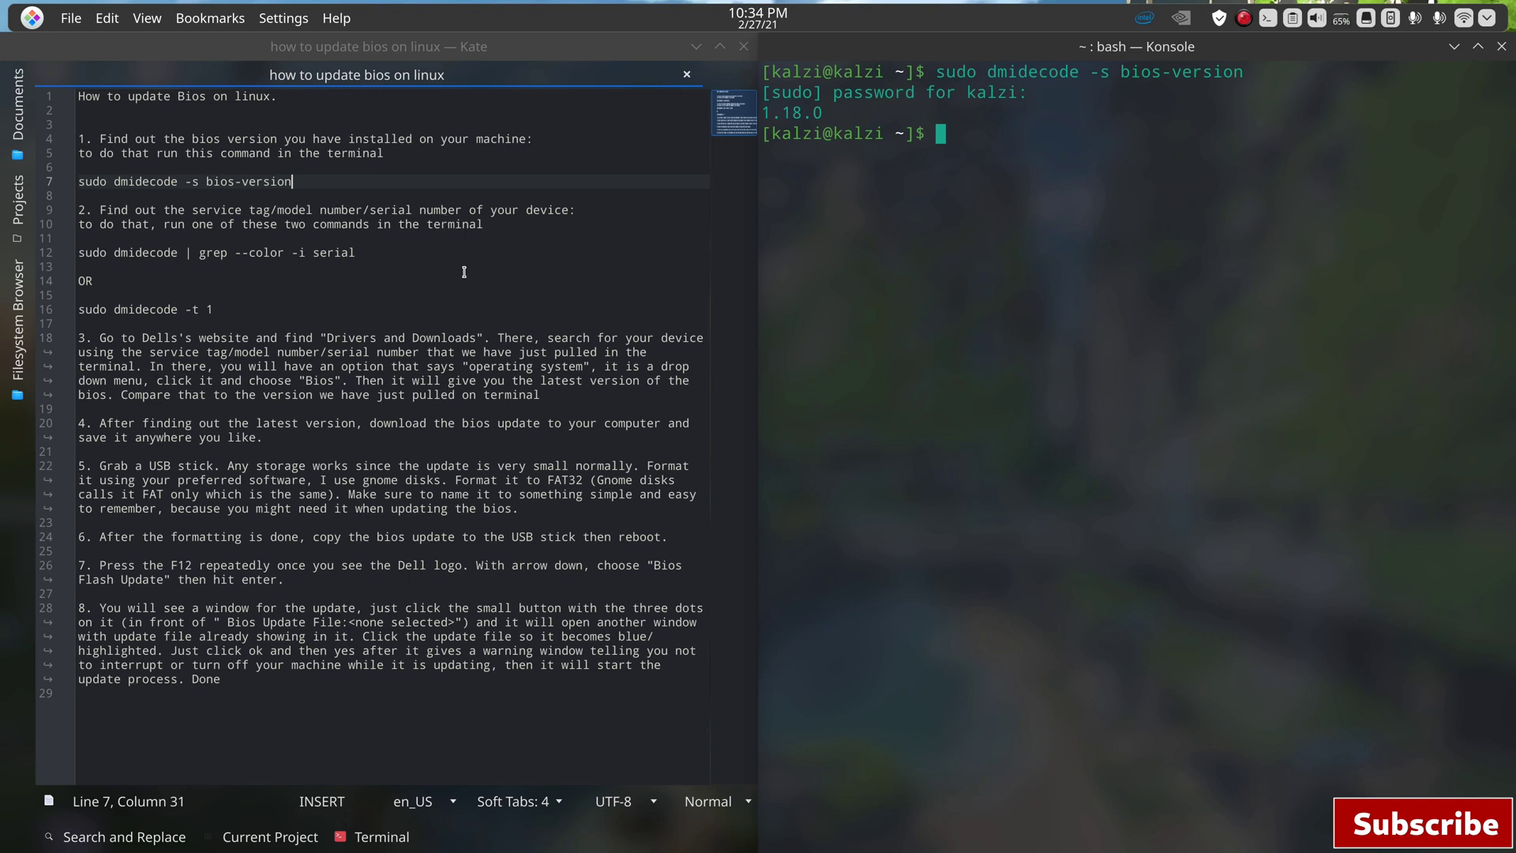
{"action": "mouse_move", "coordinate": [210, 257]}
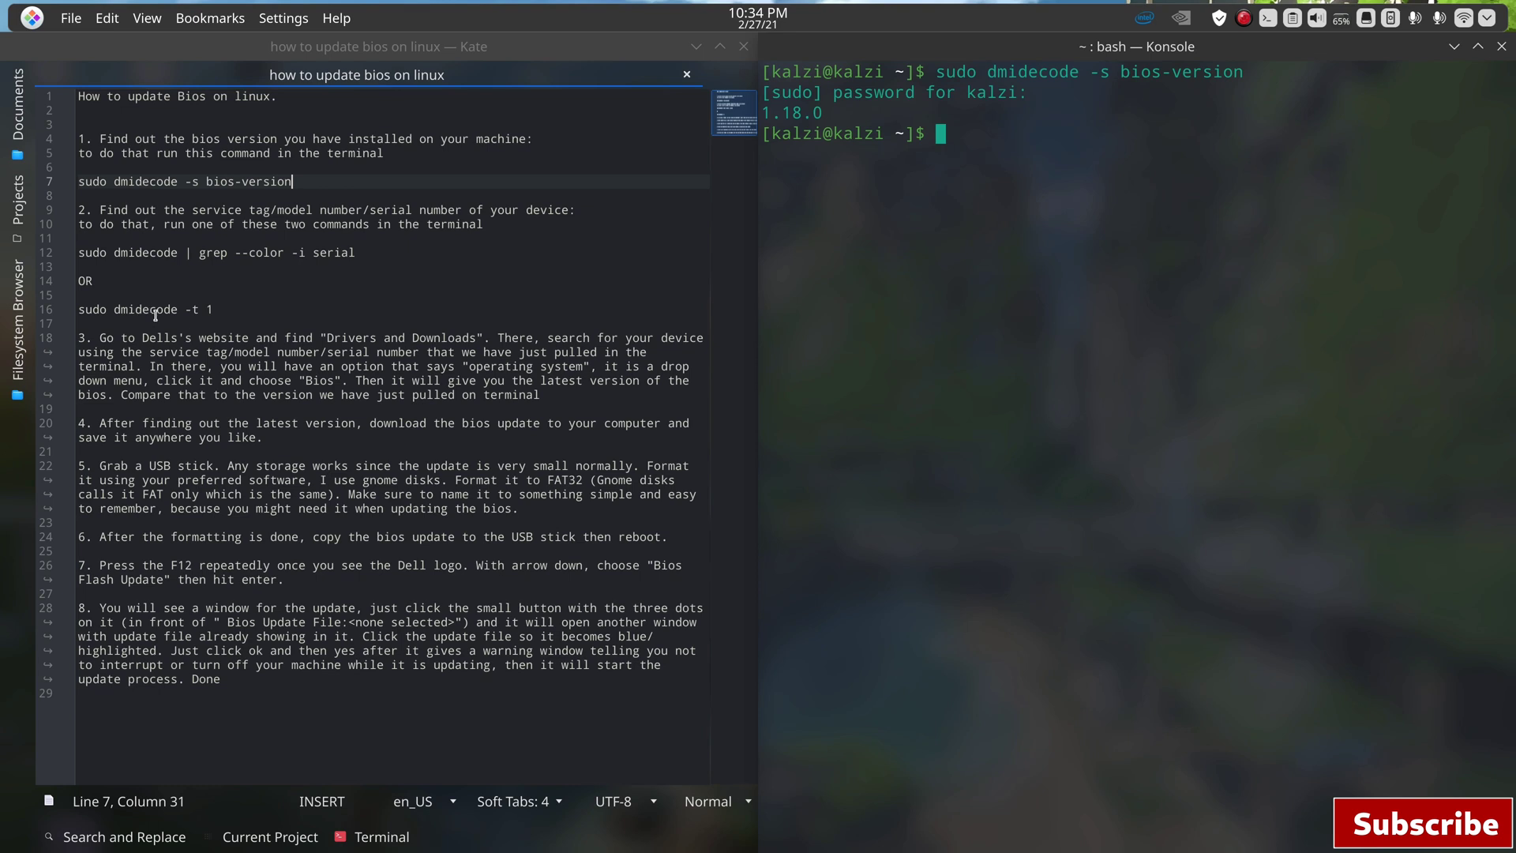
{"action": "left_click", "coordinate": [213, 310]}
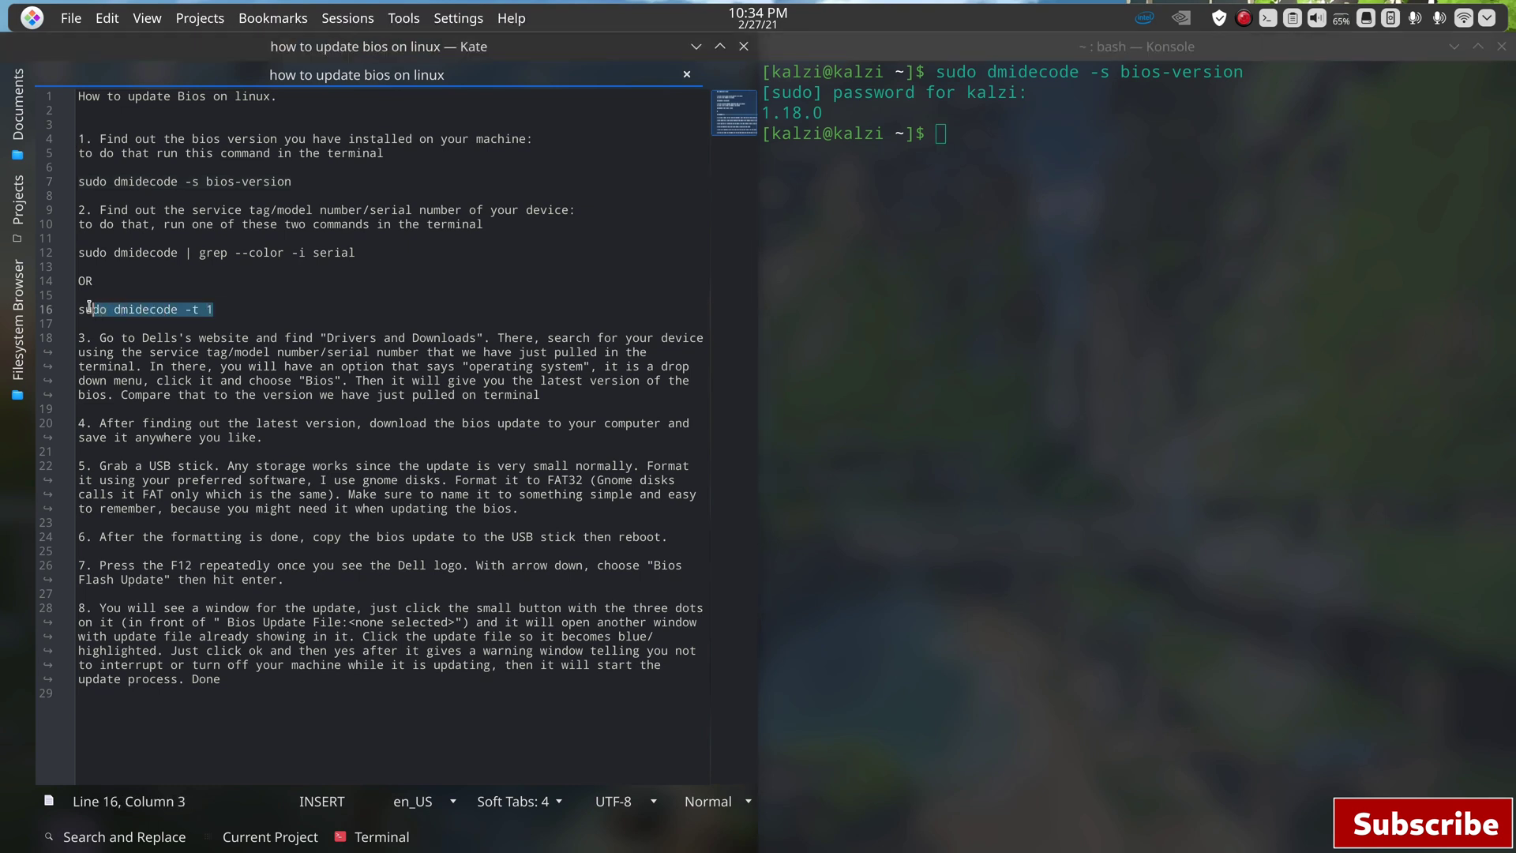
{"action": "right_click", "coordinate": [116, 308]}
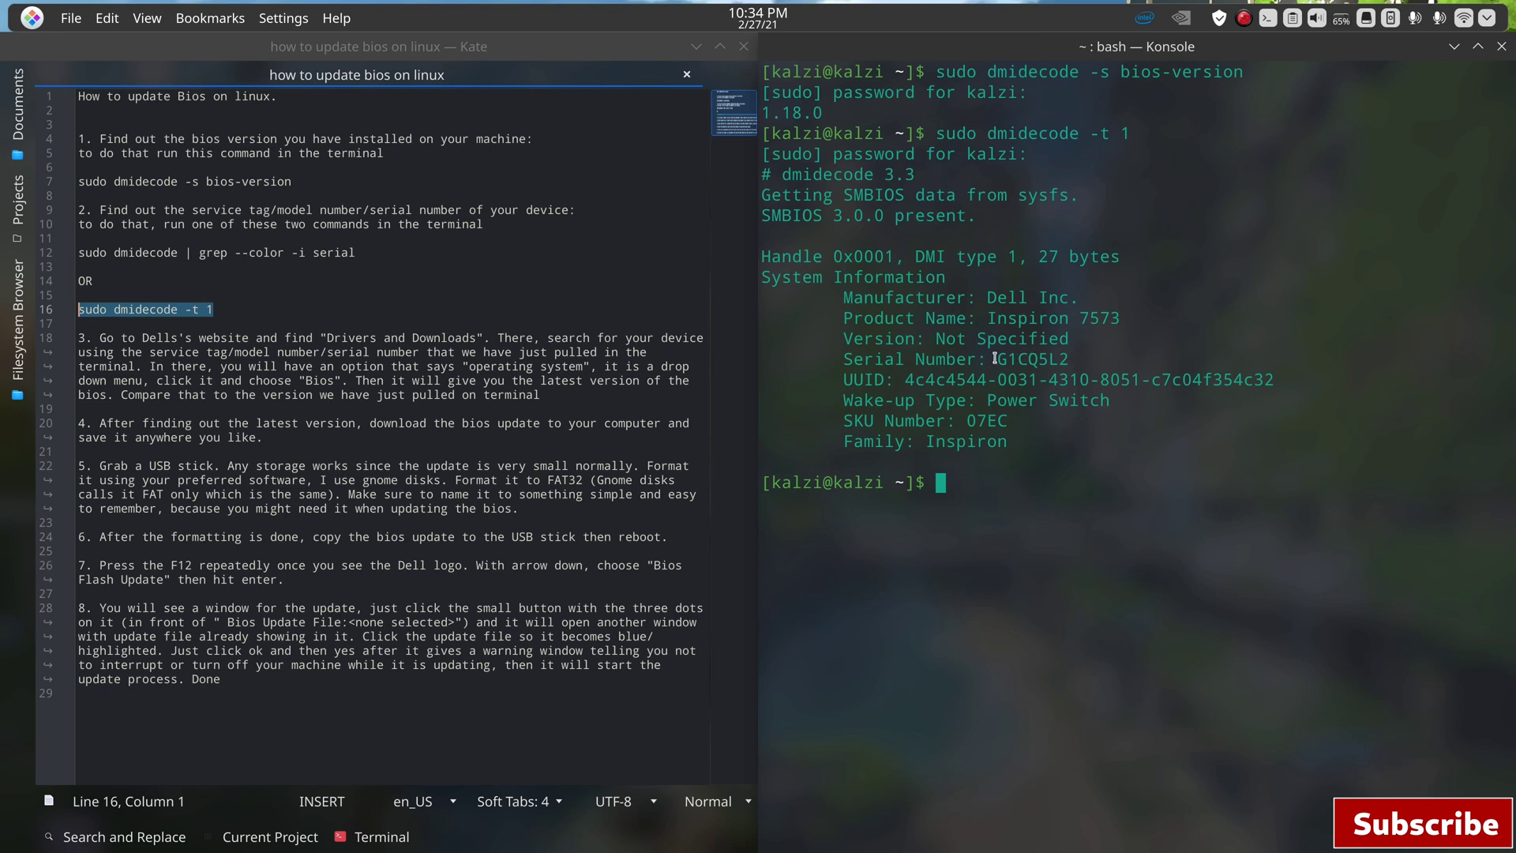
{"action": "double_click", "coordinate": [1043, 359]}
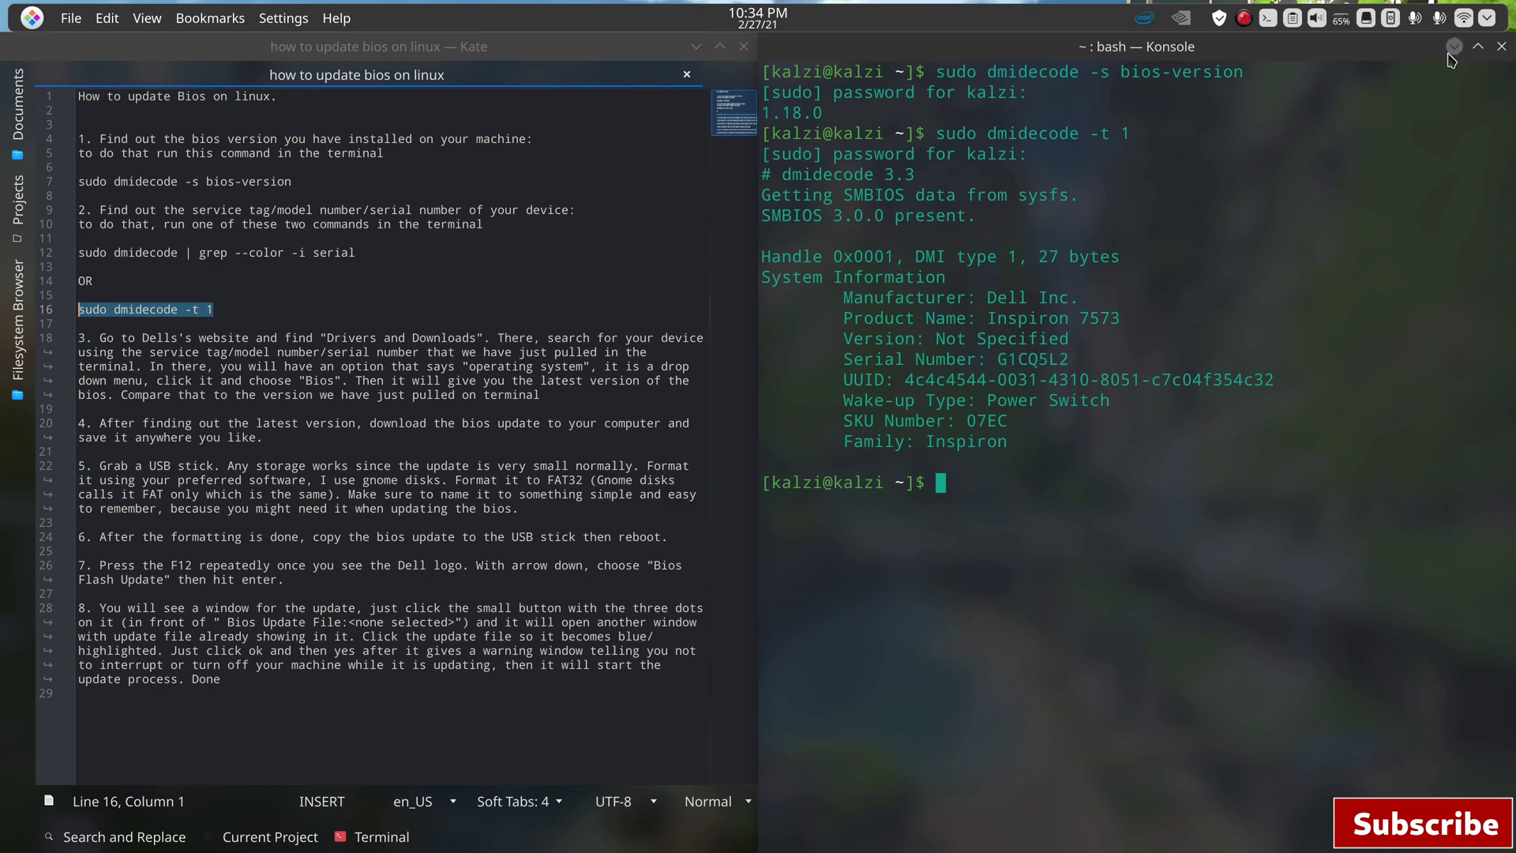
{"action": "left_click", "coordinate": [1478, 46]}
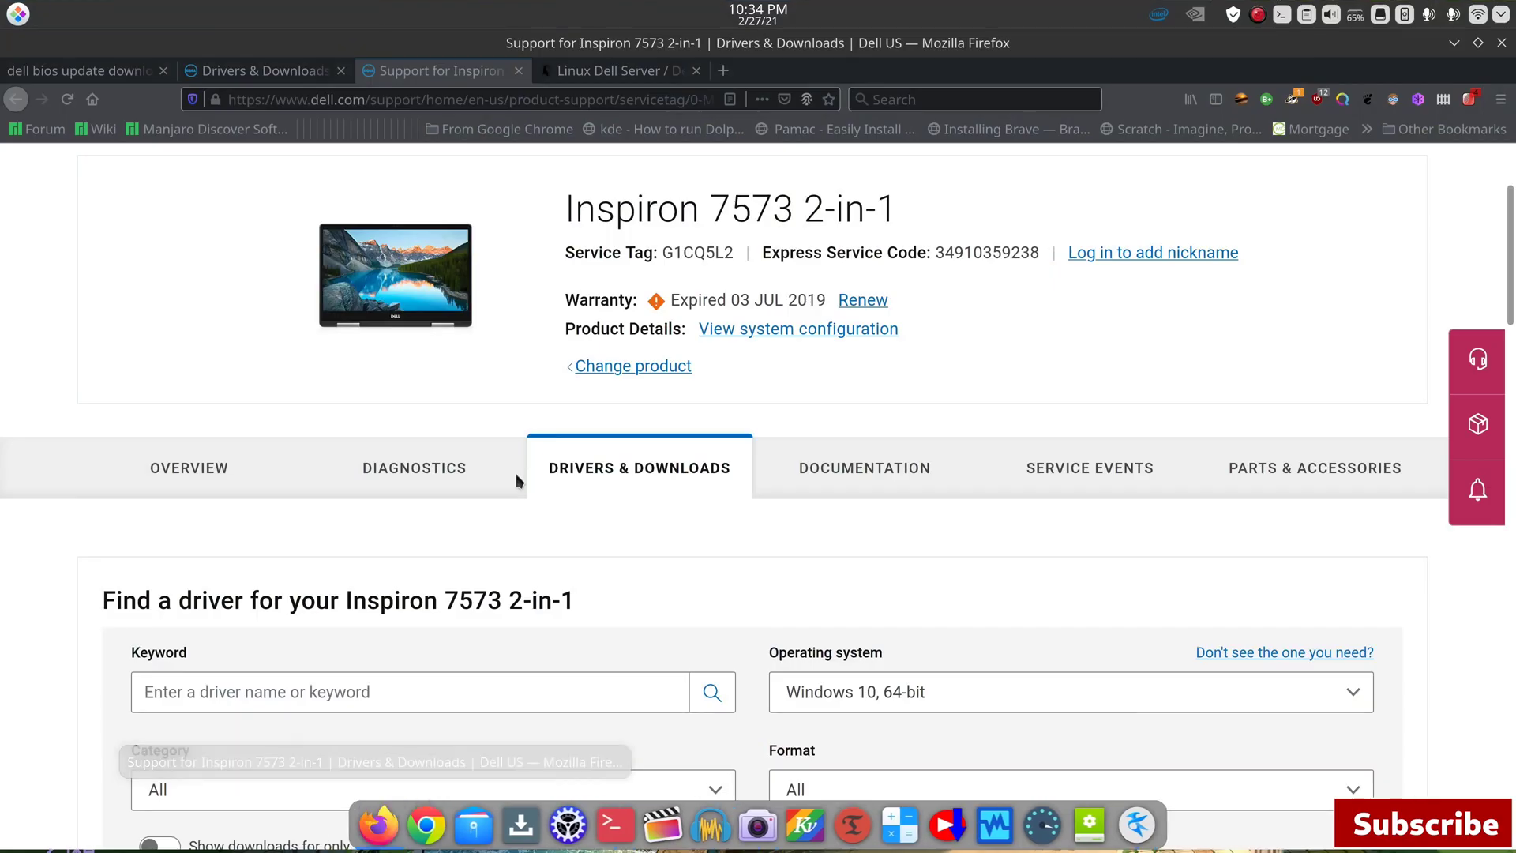
{"action": "left_click", "coordinate": [83, 69]}
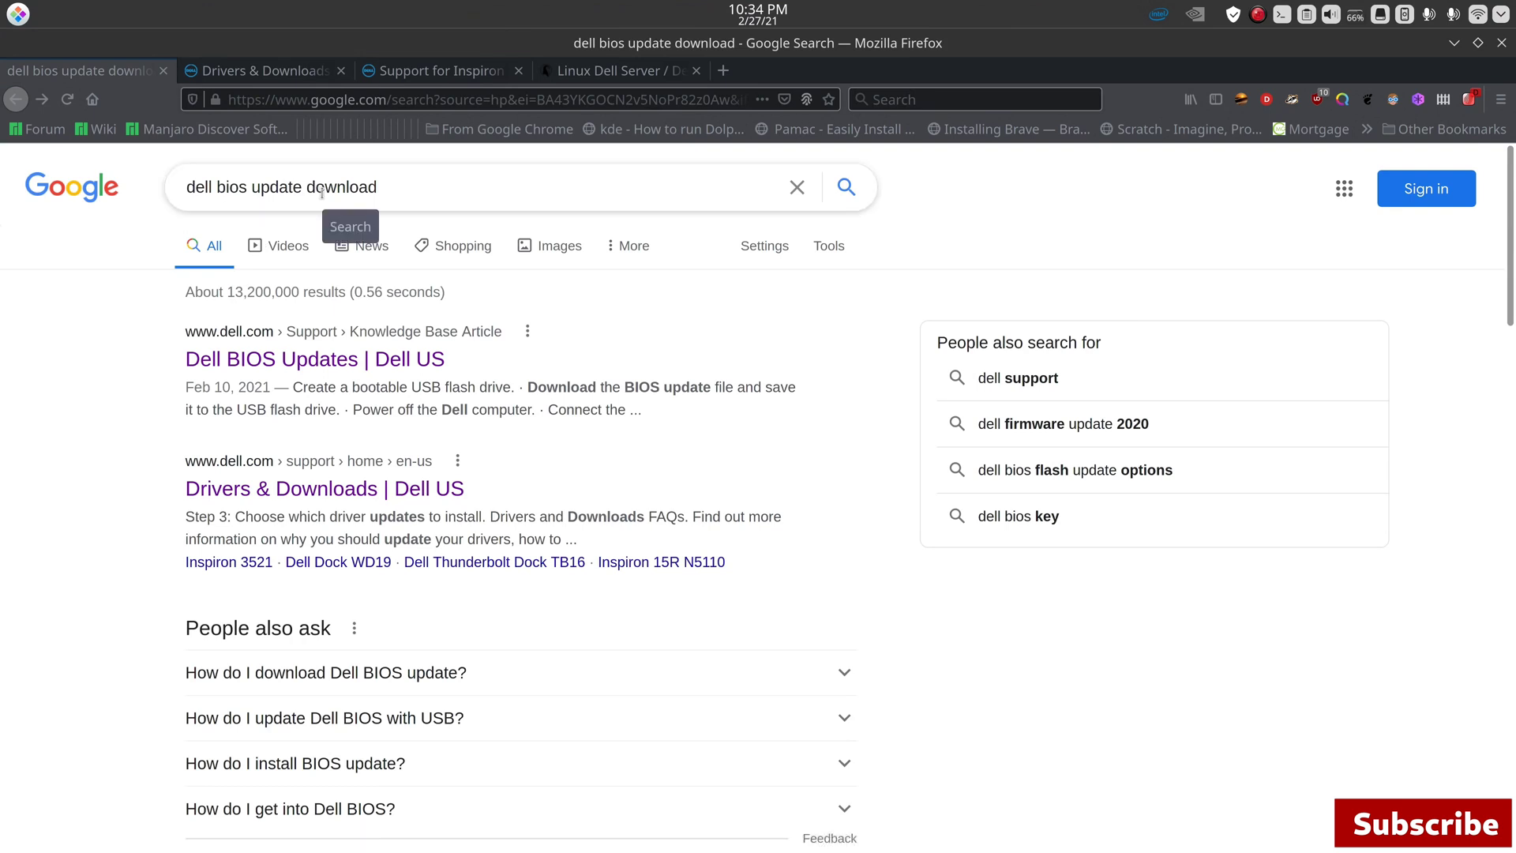
{"action": "mouse_move", "coordinate": [325, 494]}
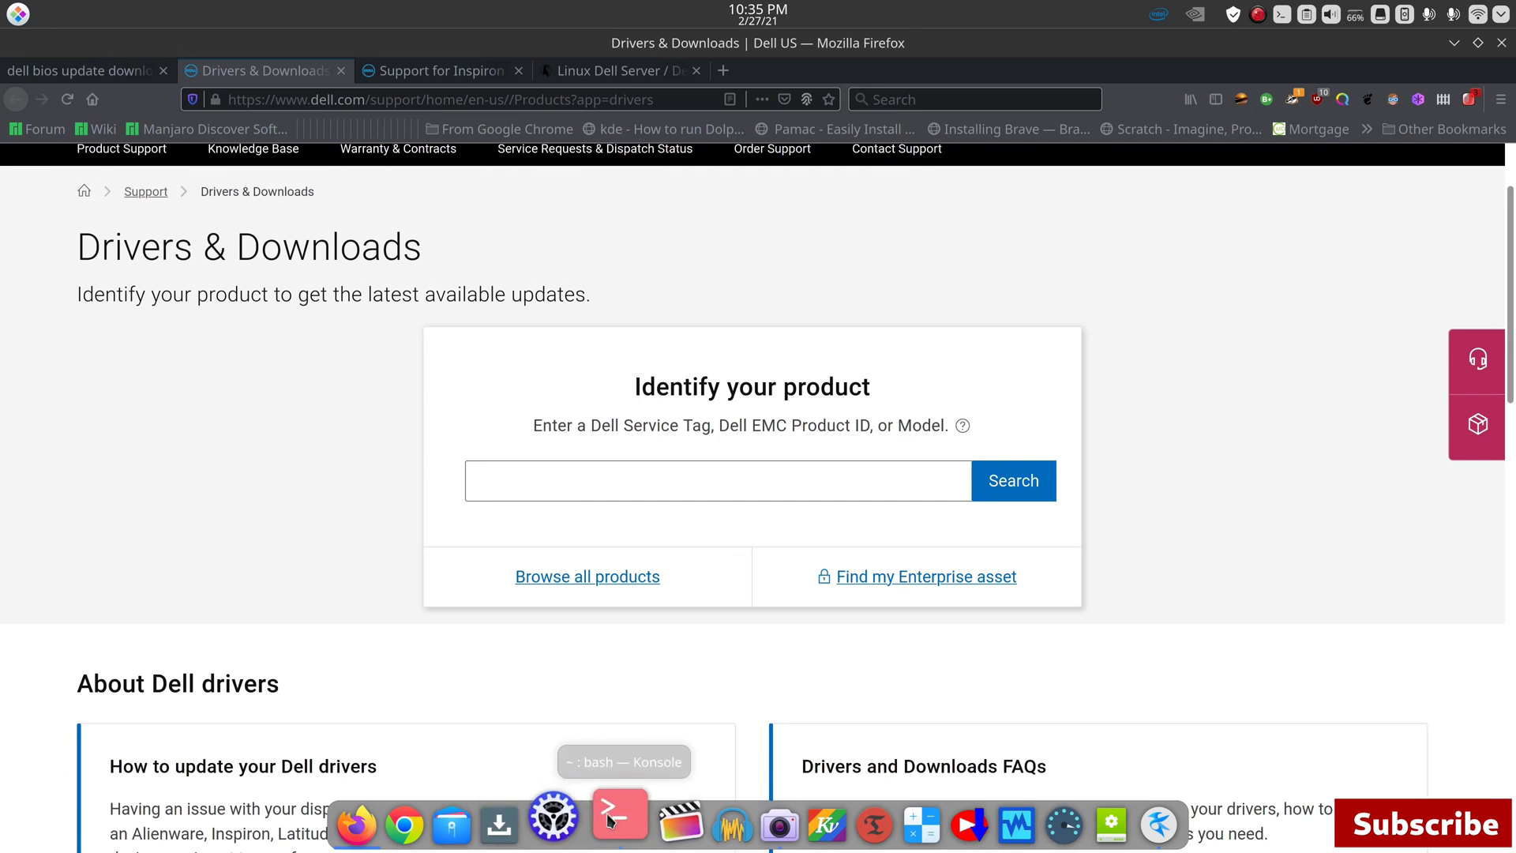
{"action": "left_click", "coordinate": [619, 825]}
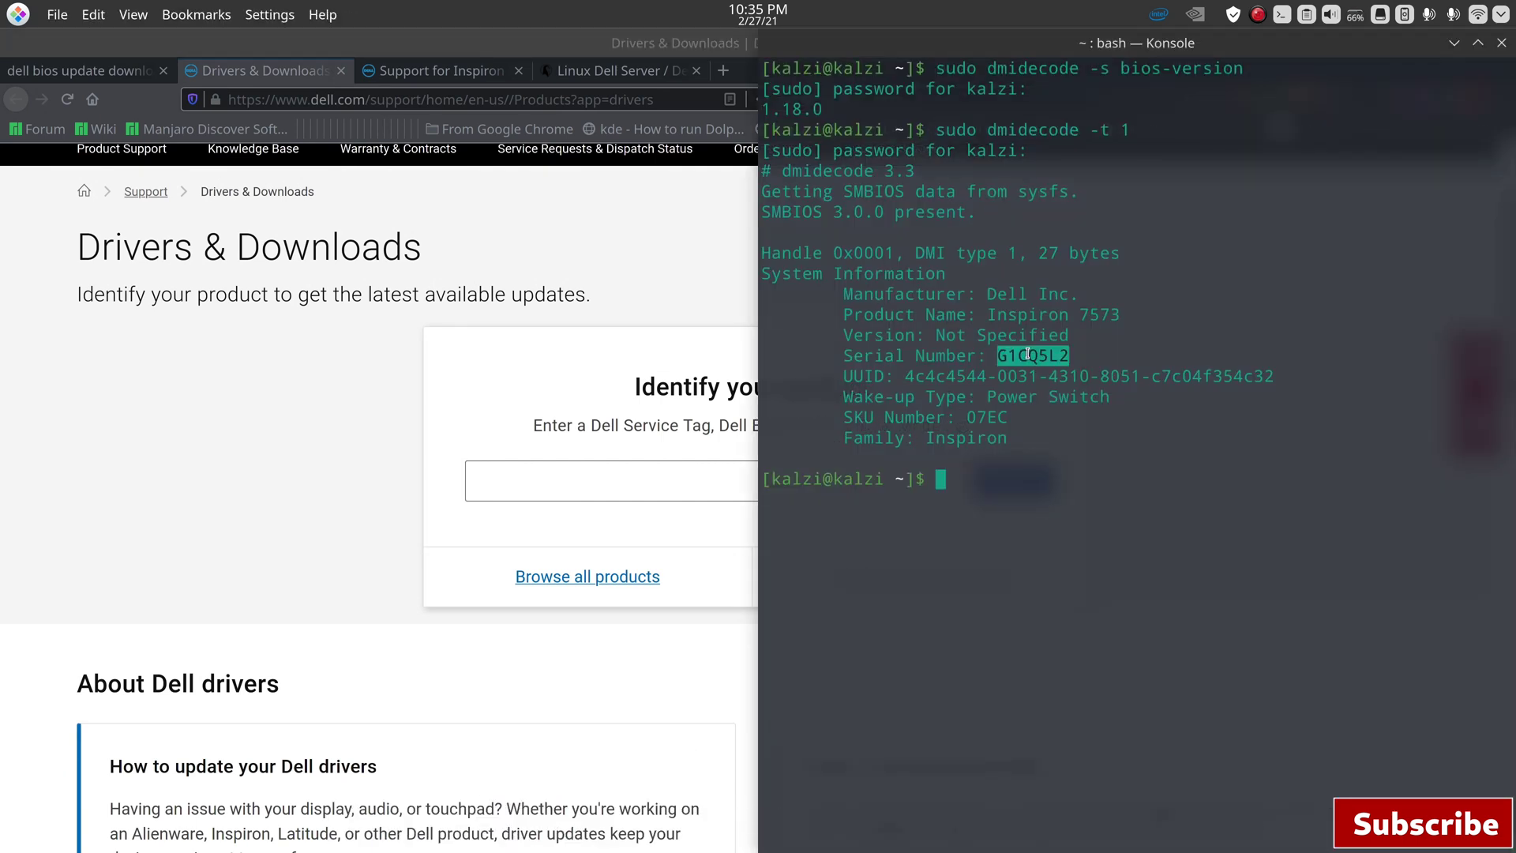
{"action": "key", "text": "ctrl+c"}
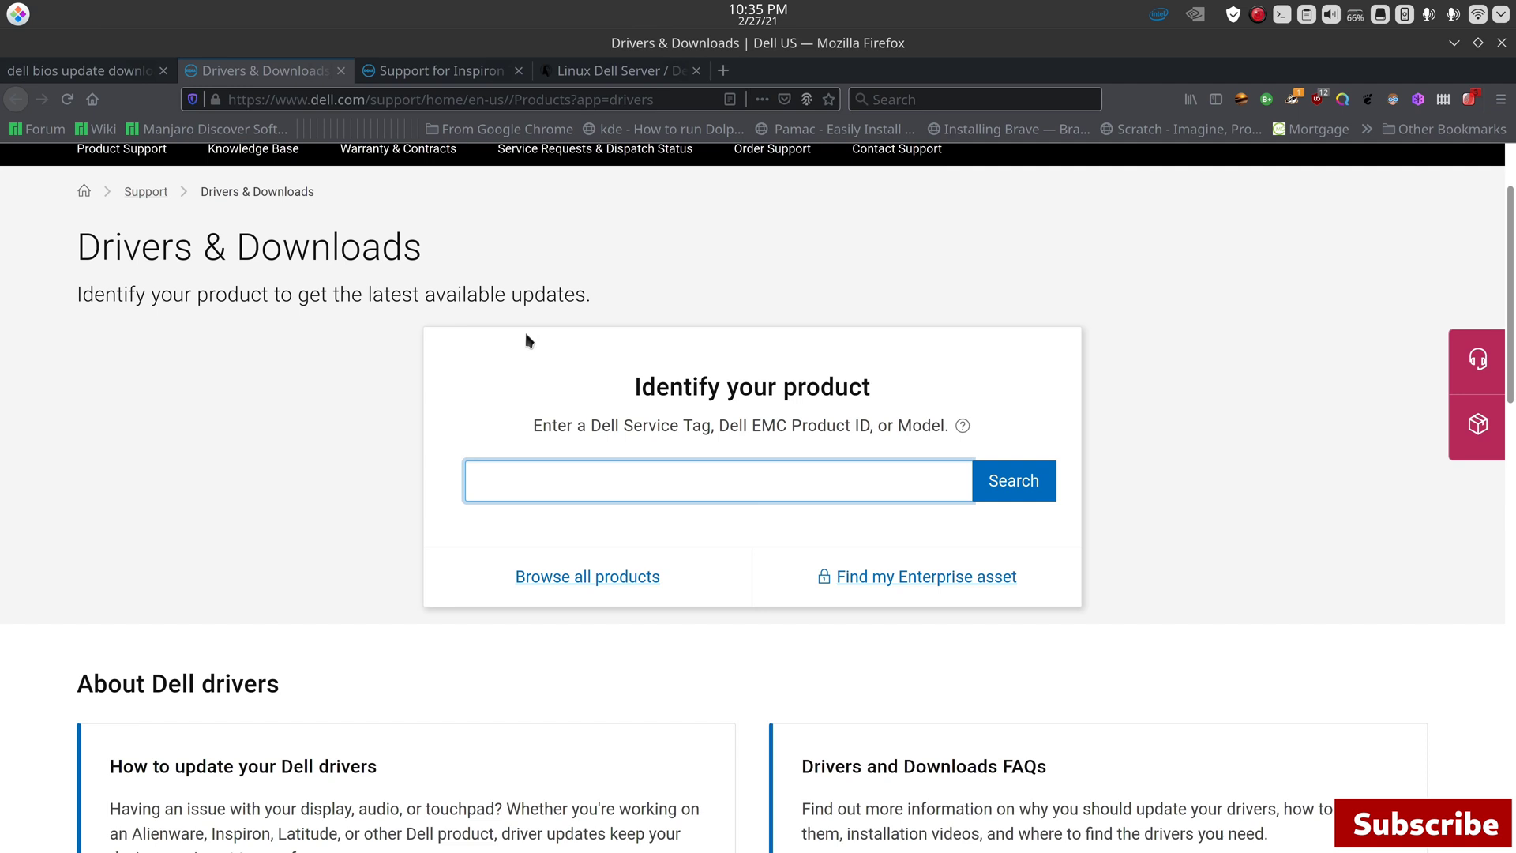
{"action": "type", "text": "sudo dmidecode -t 1"}
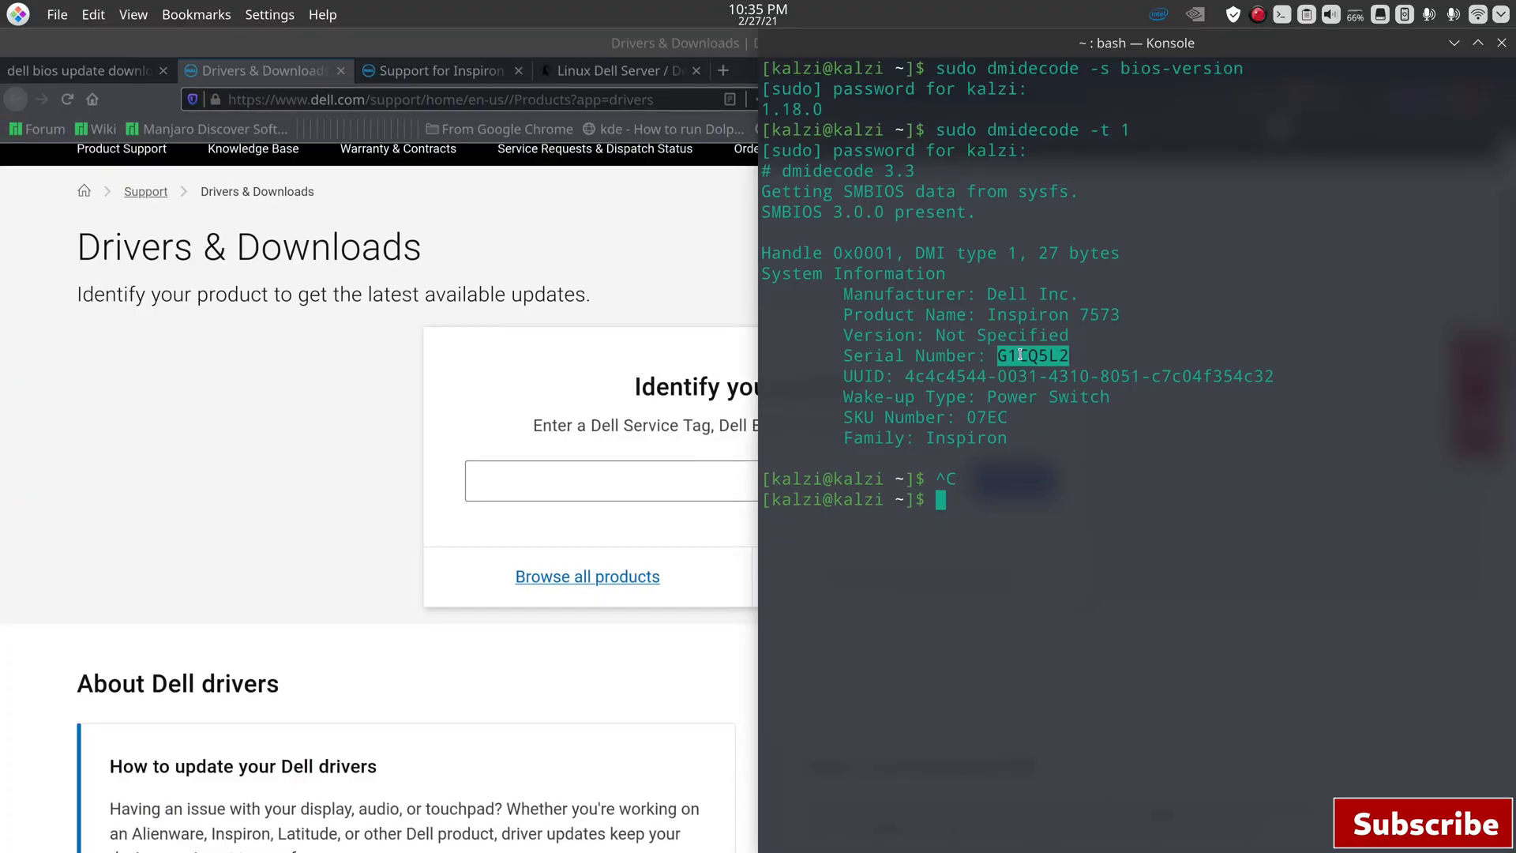
Step: Search Dell Drivers & Downloads for service tag G1CQ5L2 in Identify your product
{"action": "right_click", "coordinate": [1033, 355]}
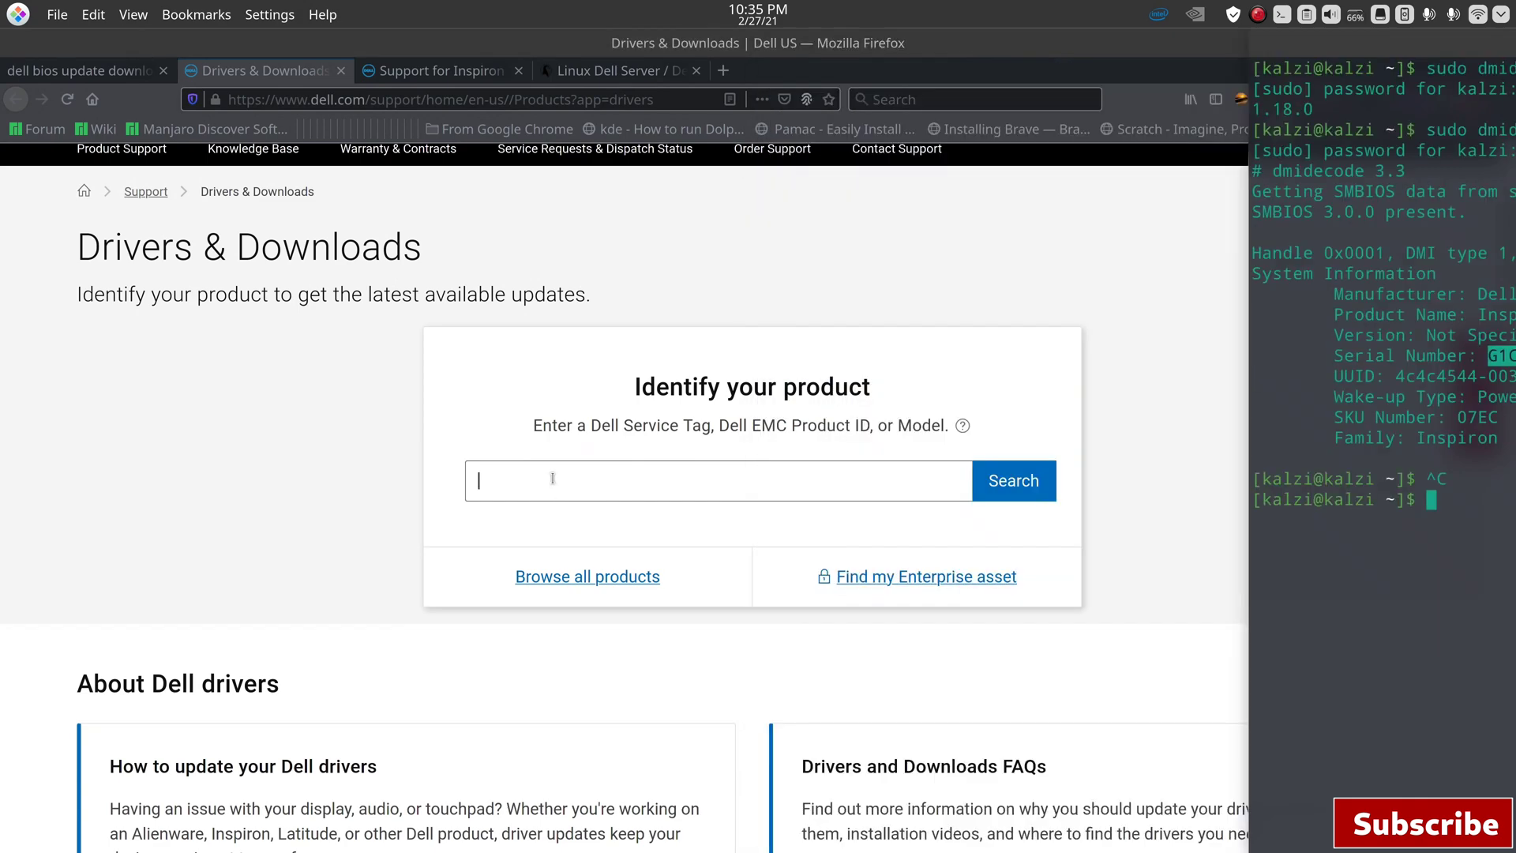
{"action": "type", "text": "G1CQ5L2"}
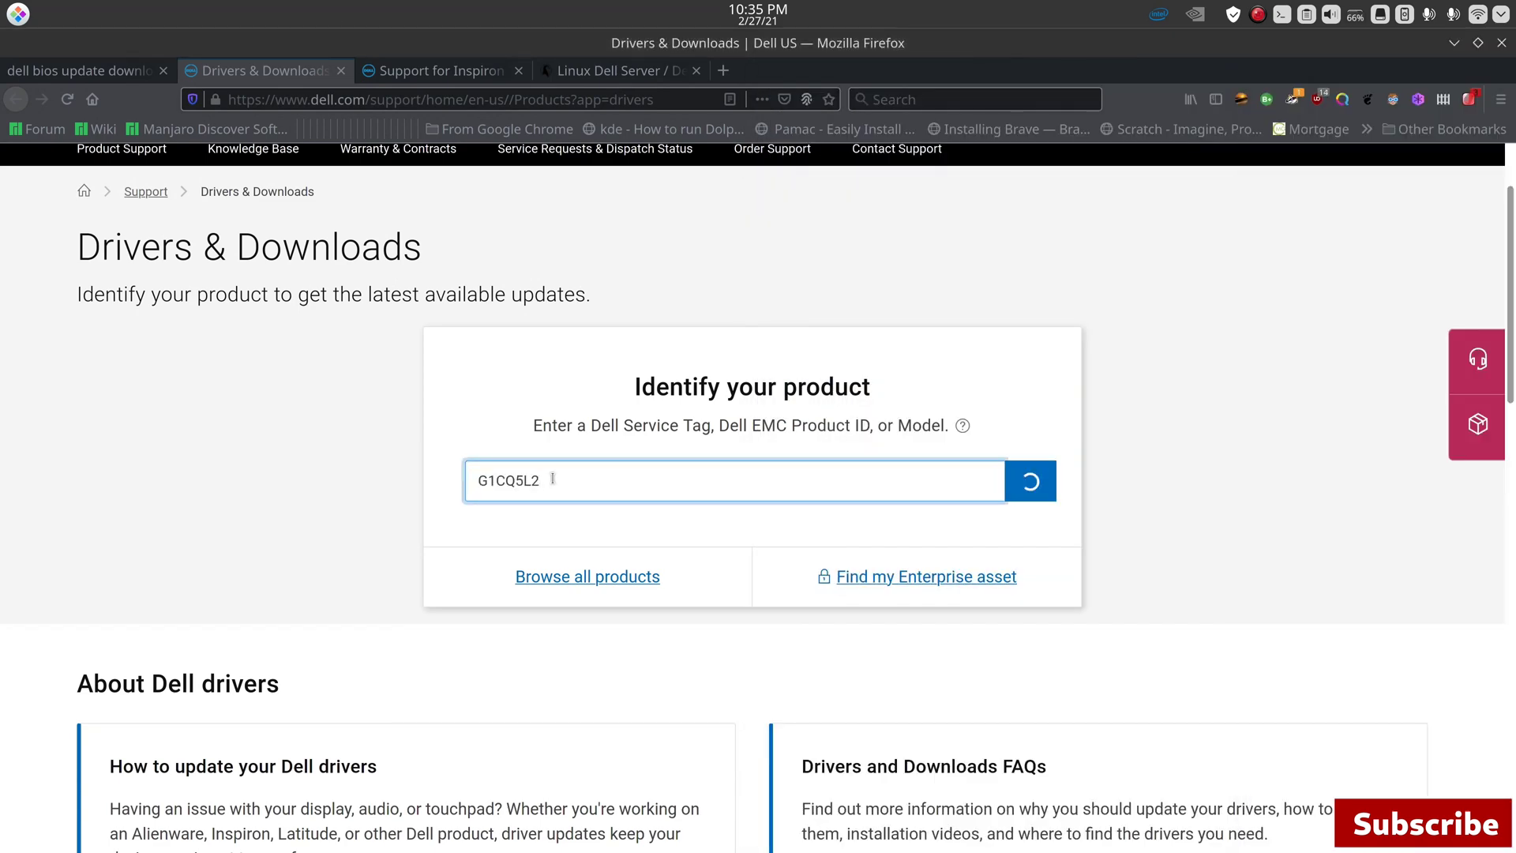
{"action": "left_click", "coordinate": [1031, 480]}
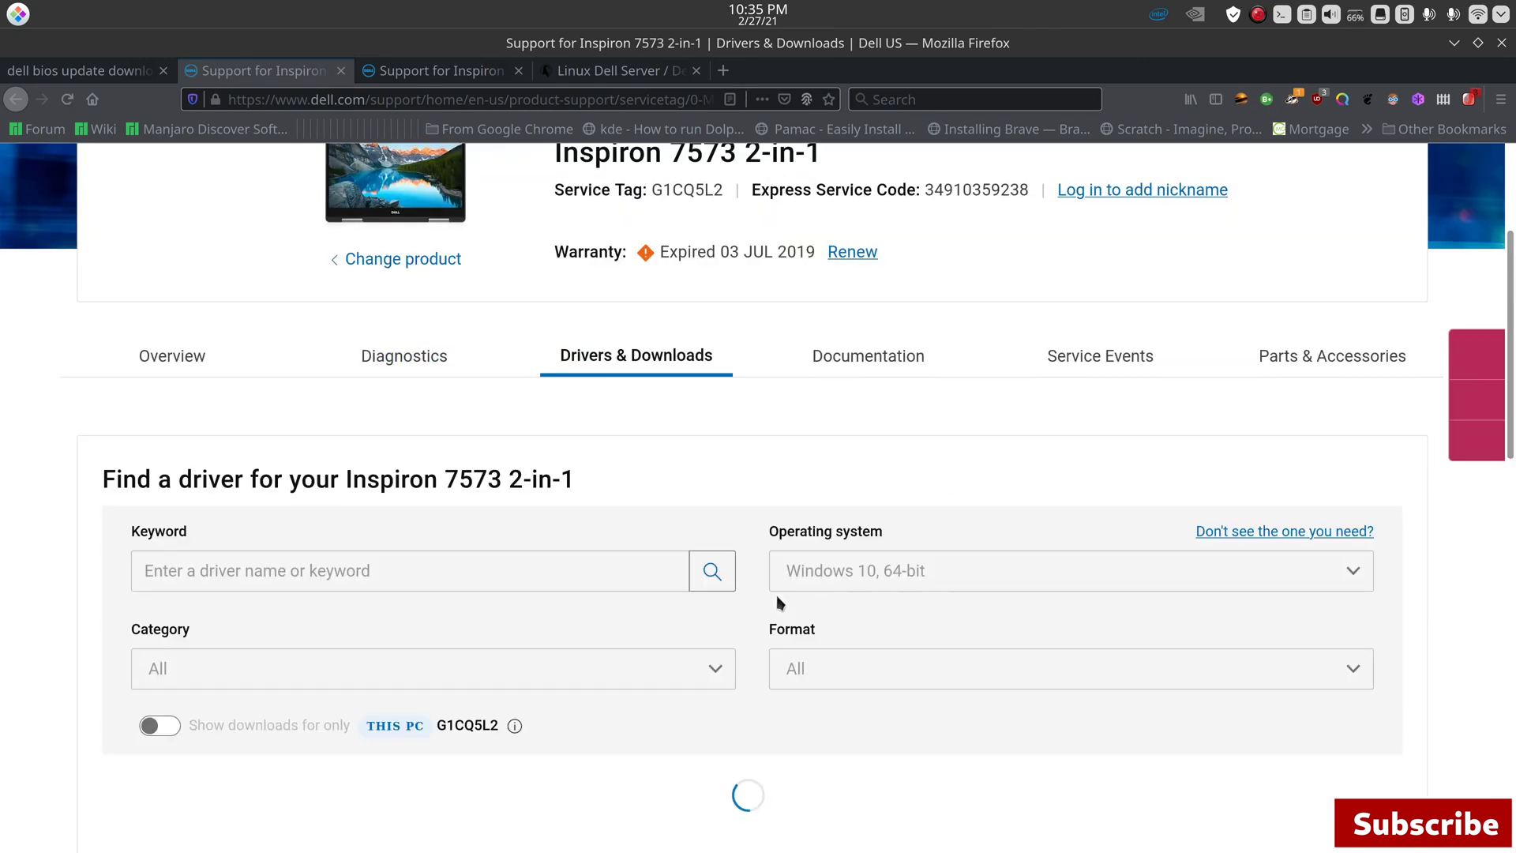
Step: Expand the Inspiron System BIOS 1.18.0 row in the driver list to show its file details
{"action": "scroll", "scroll_direction": "down", "scroll_amount": 3}
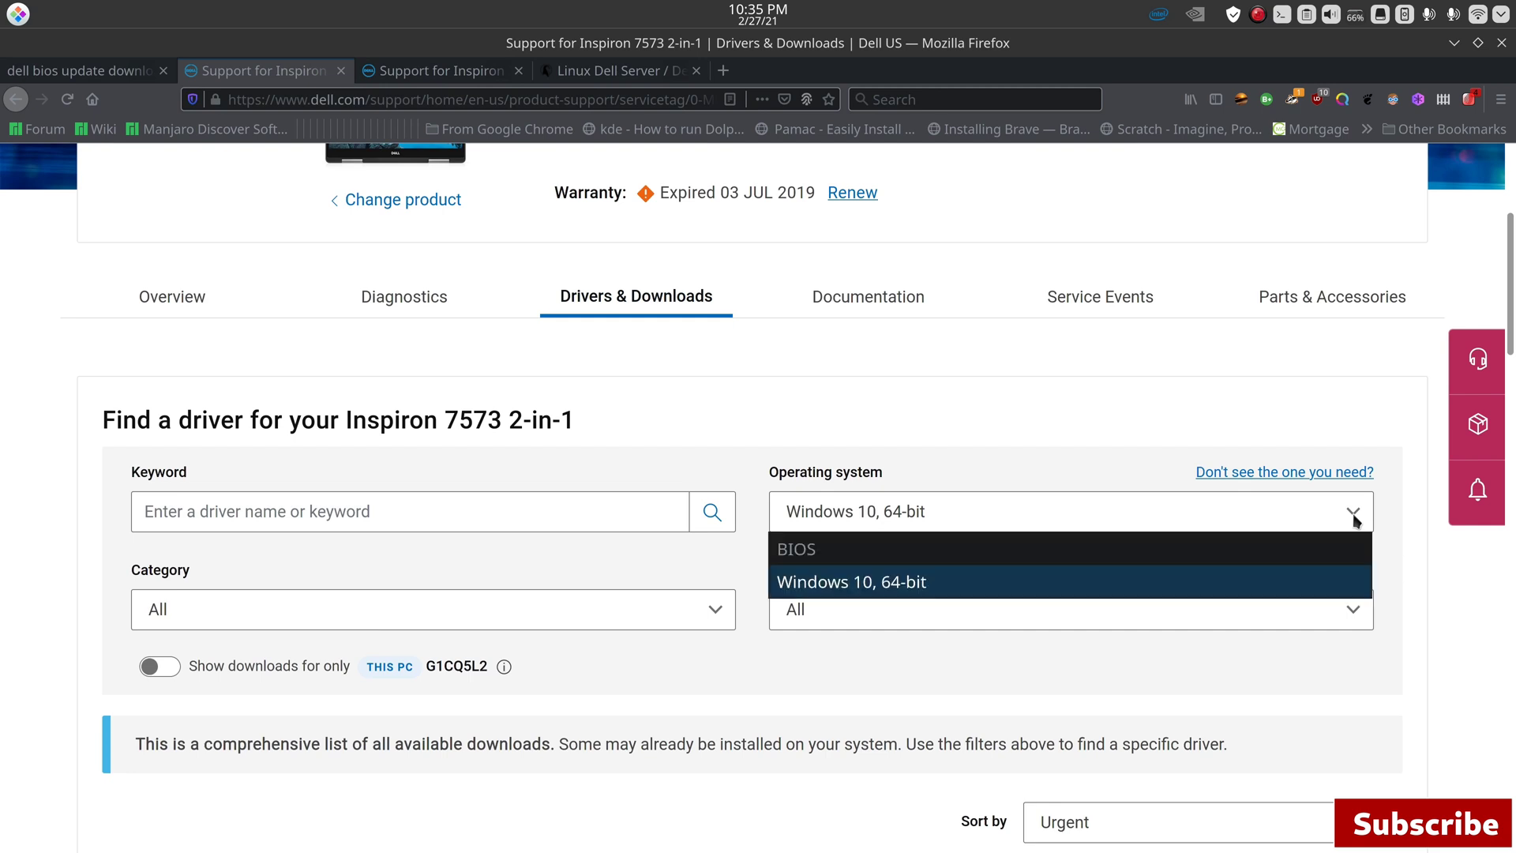
{"action": "mouse_move", "coordinate": [794, 550]}
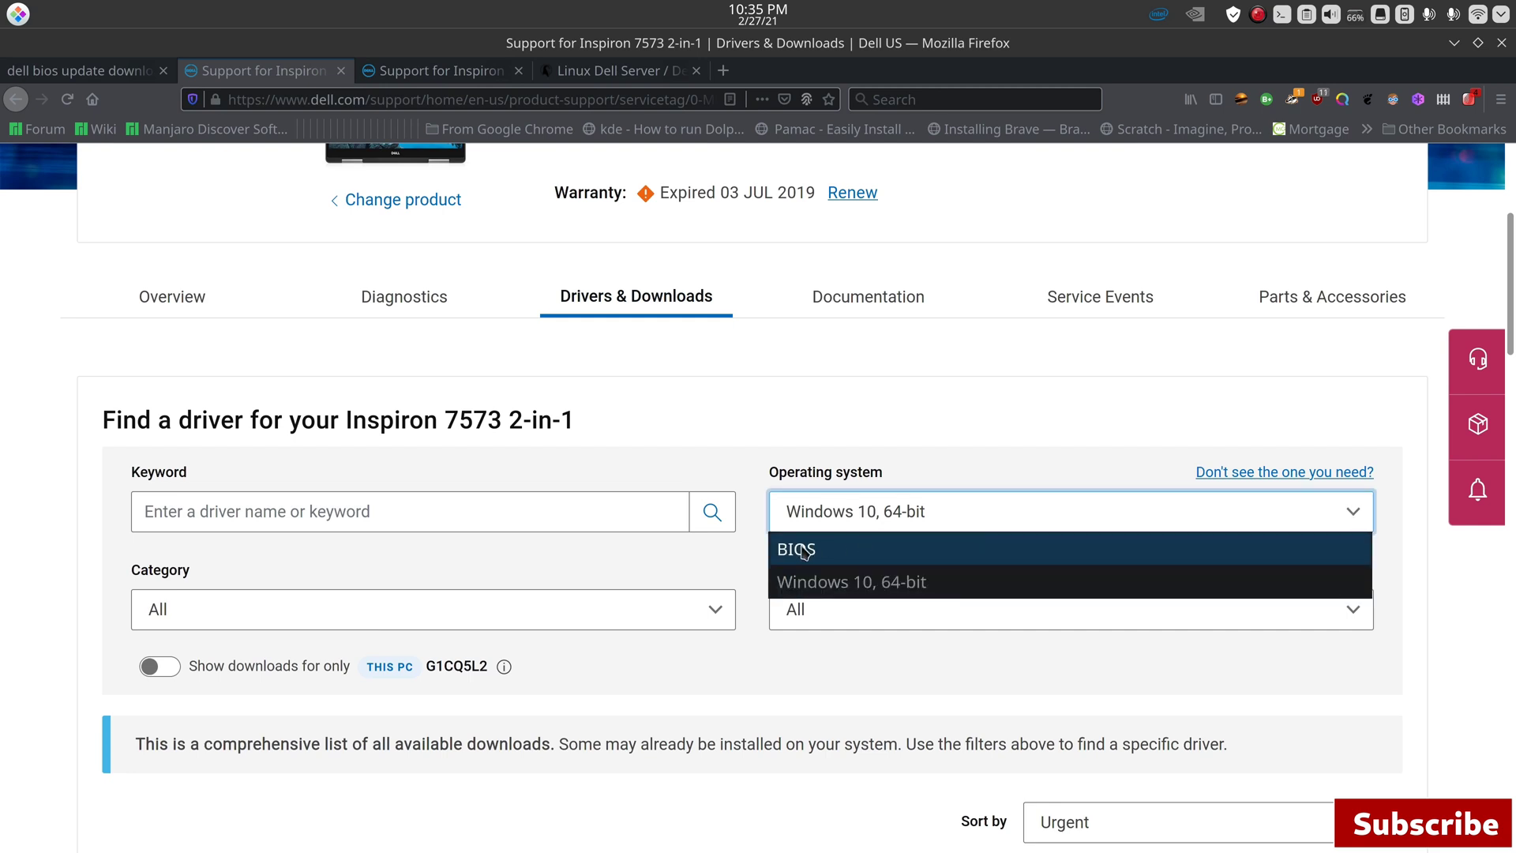
{"action": "left_click", "coordinate": [794, 550]}
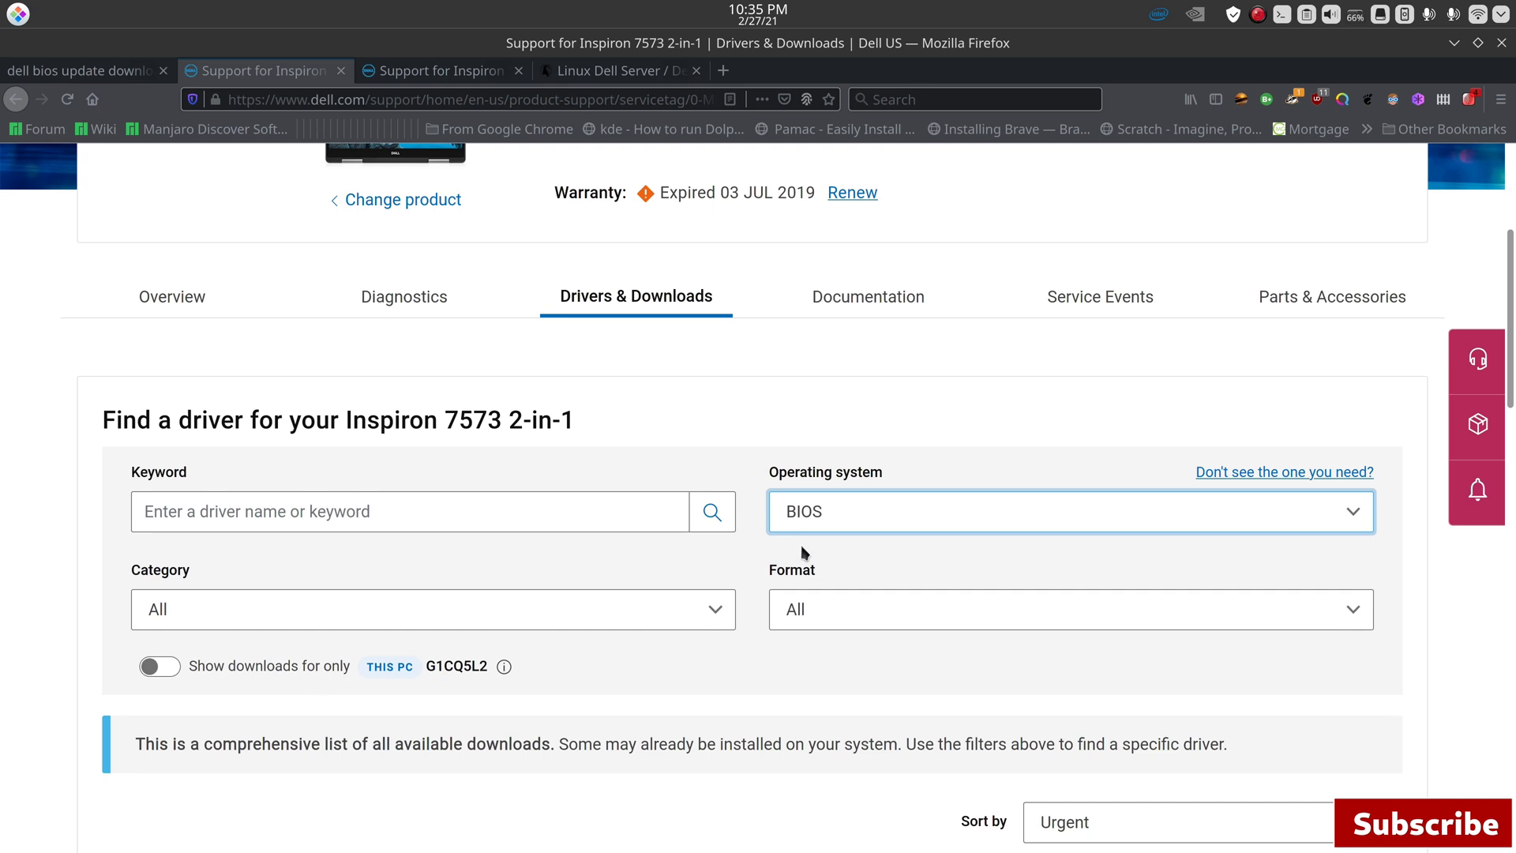
{"action": "scroll", "scroll_direction": "down", "scroll_amount": 3}
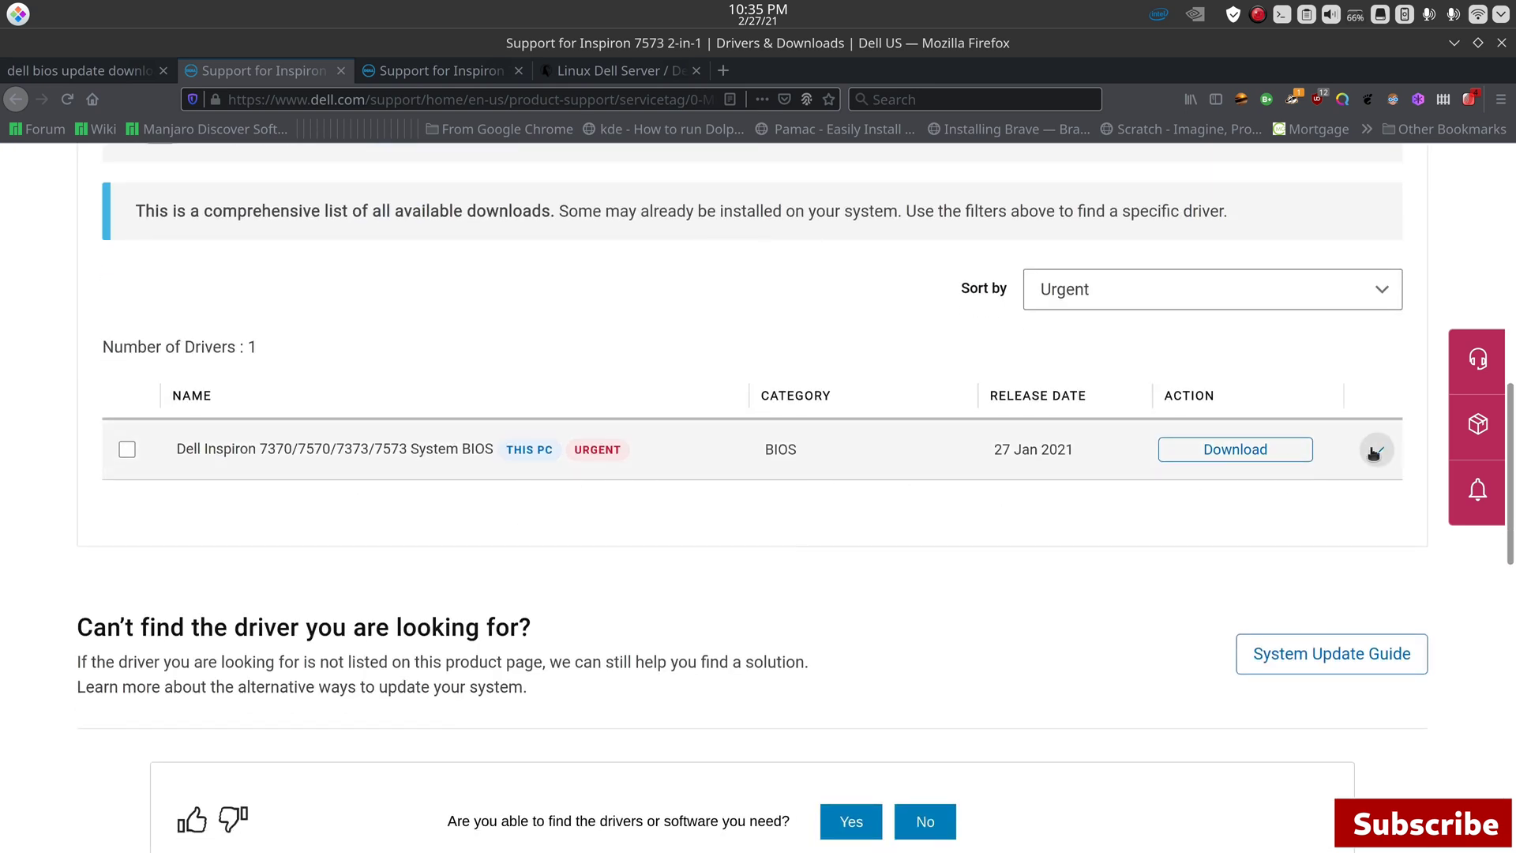
{"action": "left_click", "coordinate": [1376, 449]}
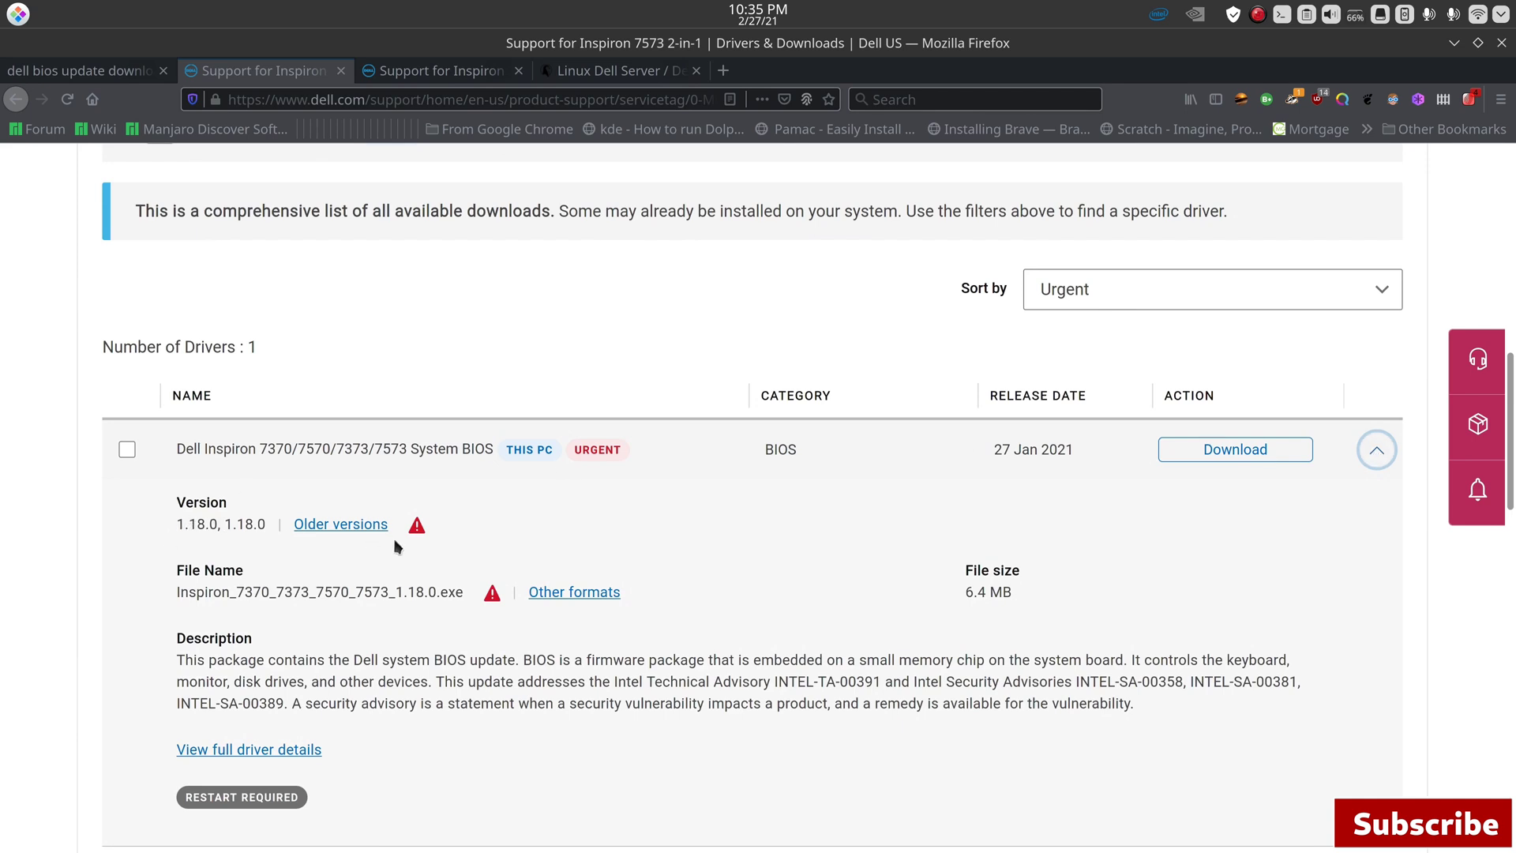
{"action": "mouse_move", "coordinate": [169, 535]}
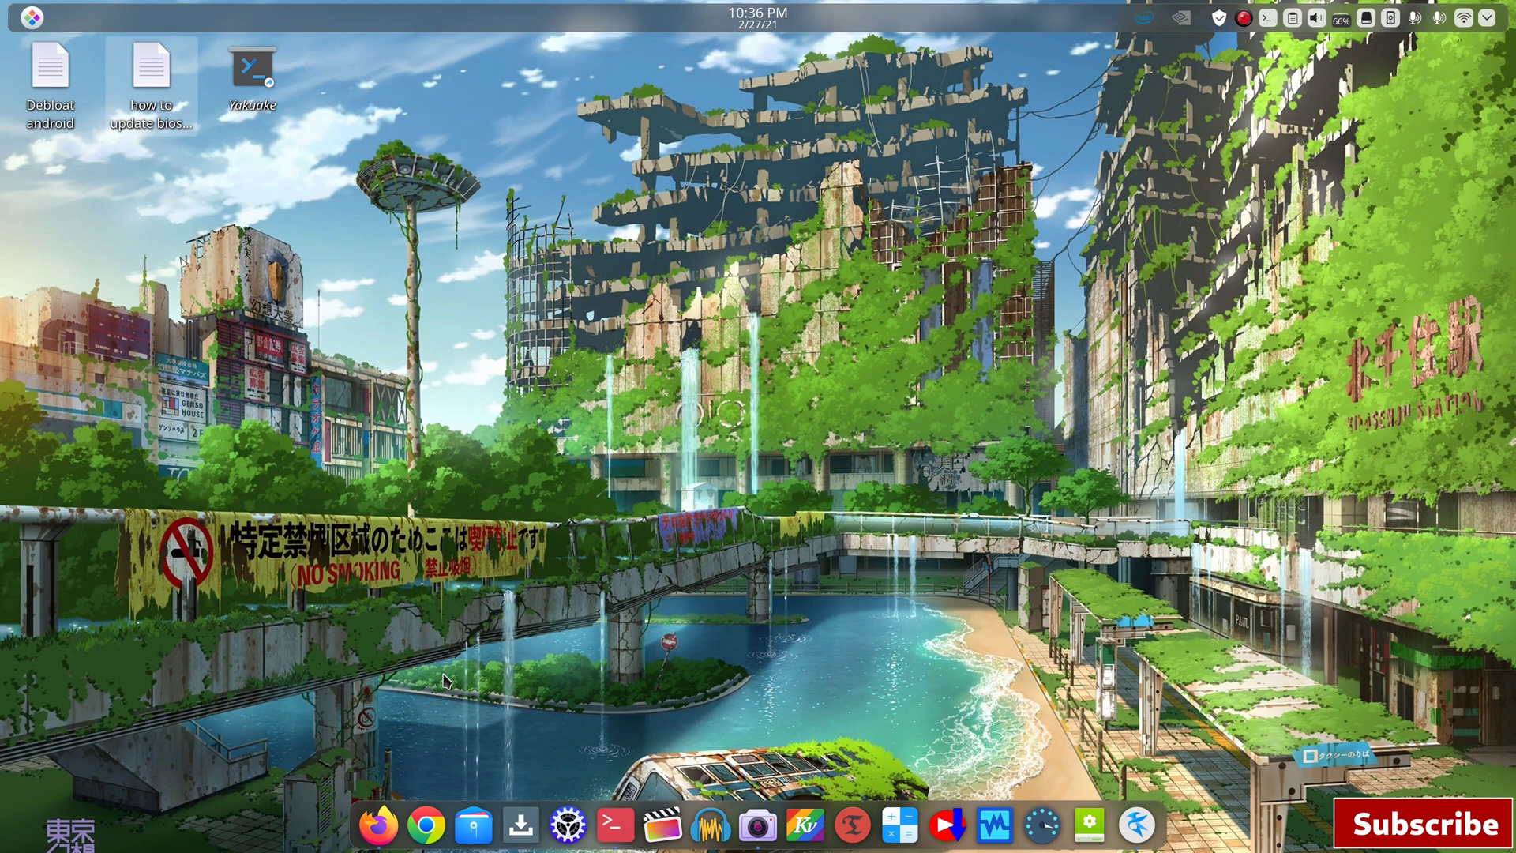
{"action": "mouse_move", "coordinate": [446, 782]}
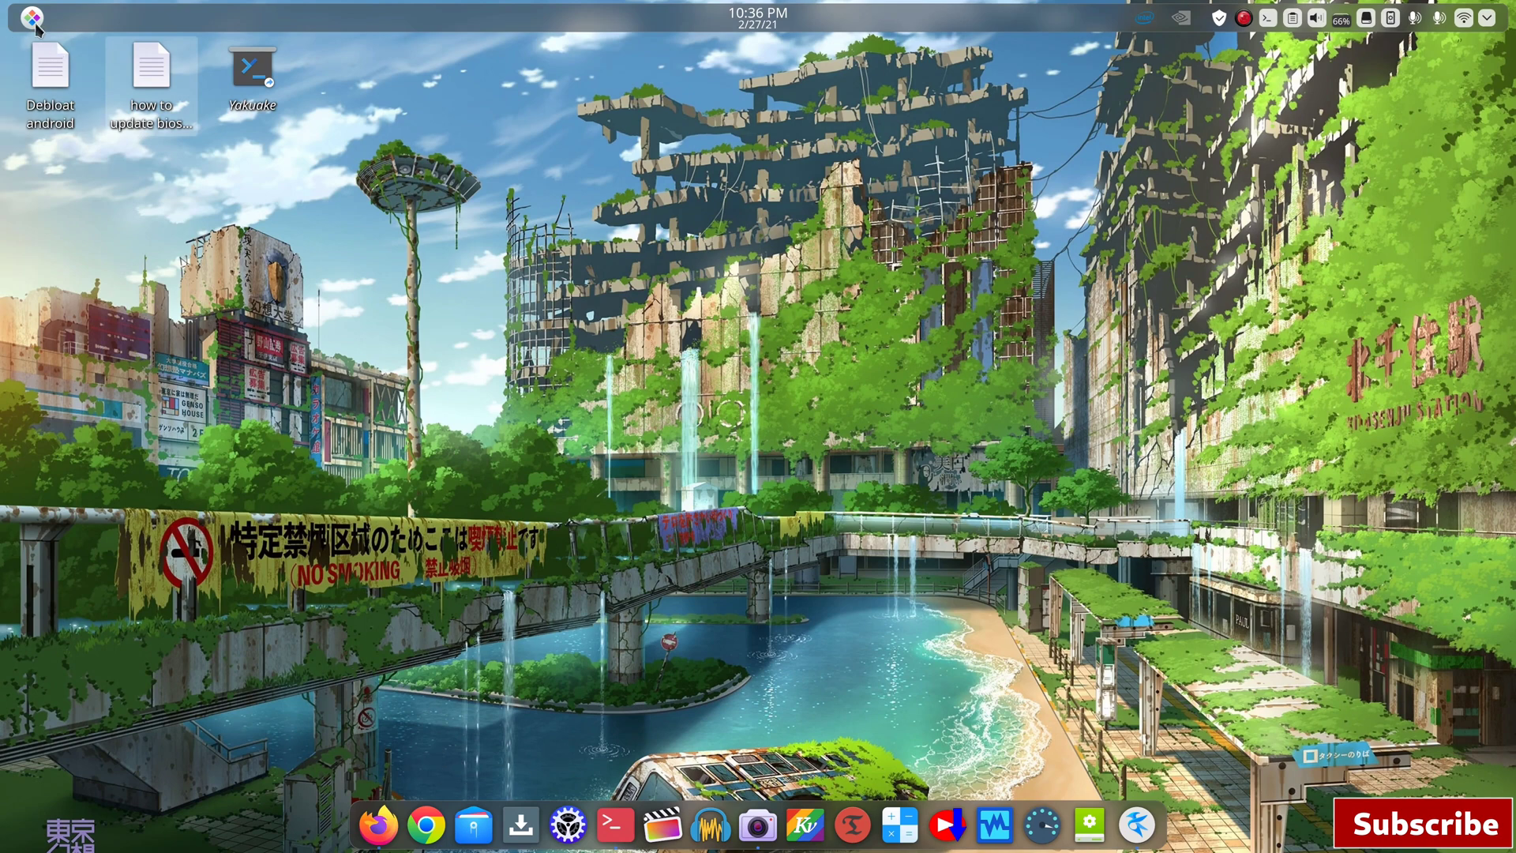
Step: Launch GNOME Disks by searching 'gnome' in the application launcher
{"action": "left_click", "coordinate": [31, 19]}
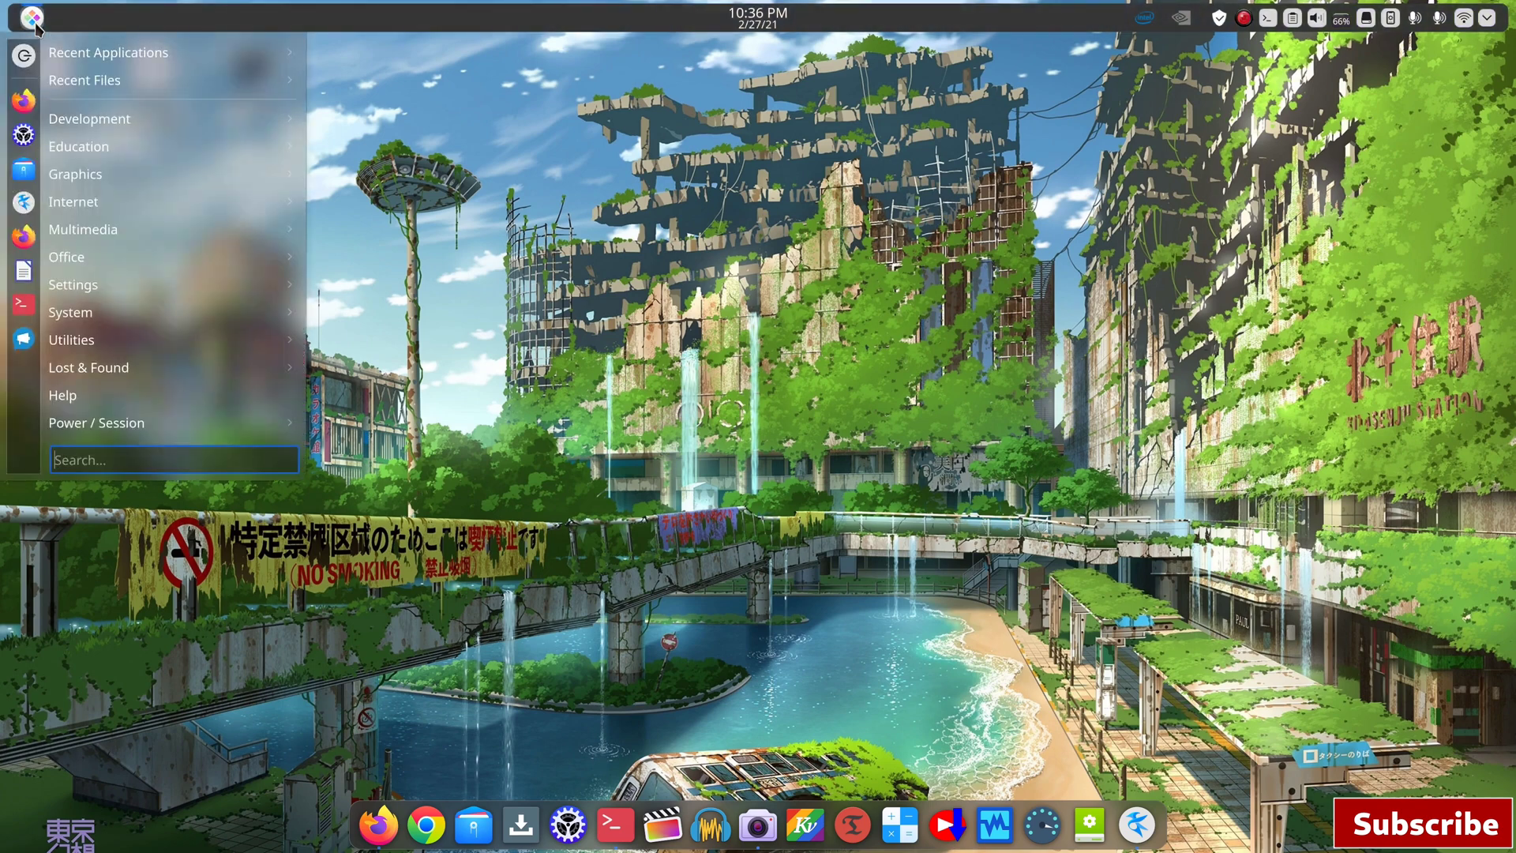
{"action": "type", "text": "gnome"}
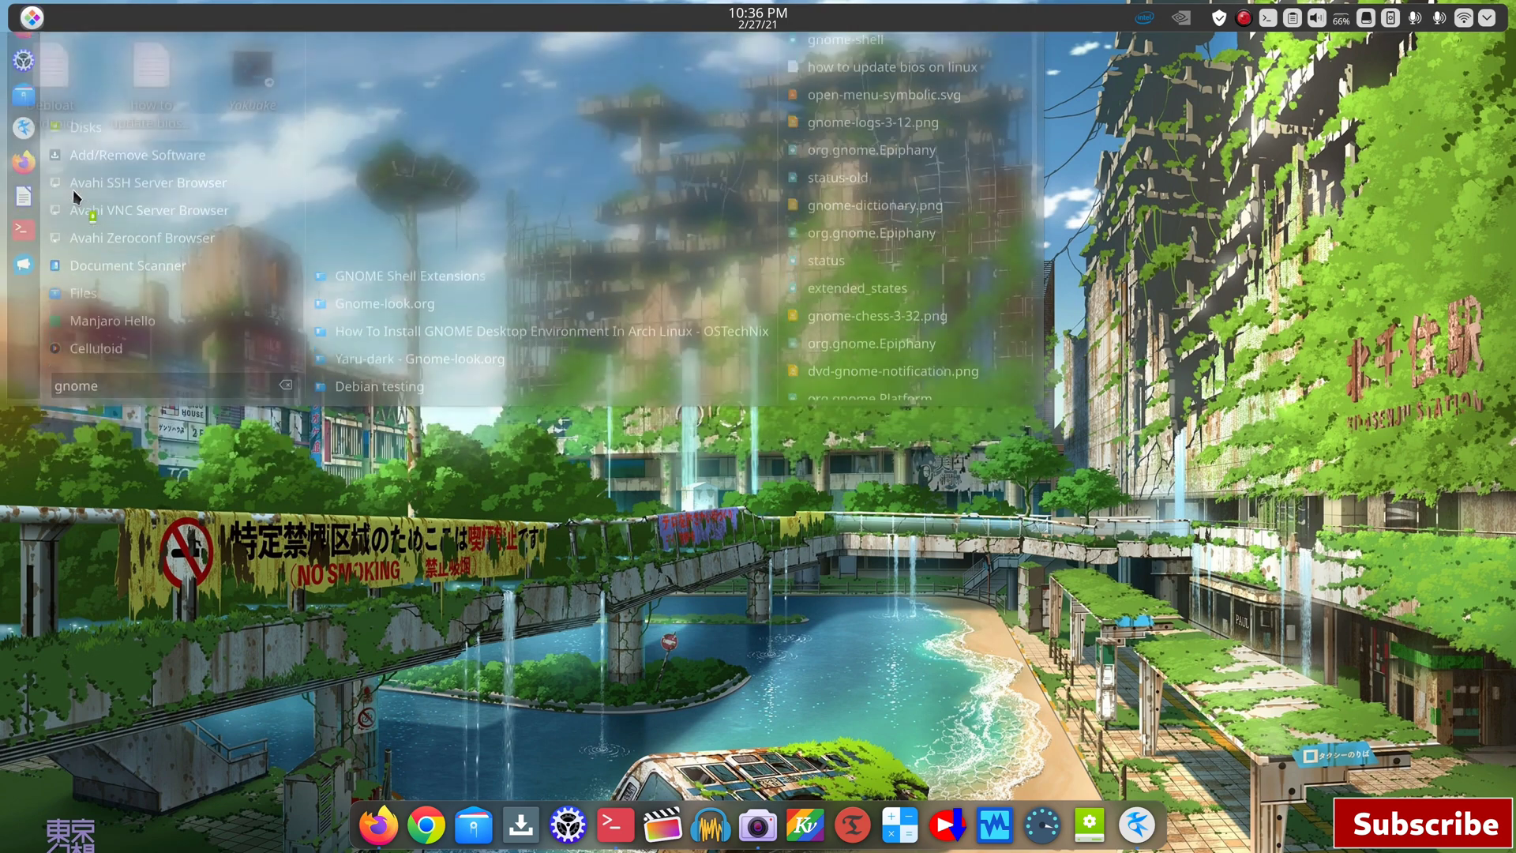
{"action": "left_click", "coordinate": [84, 127]}
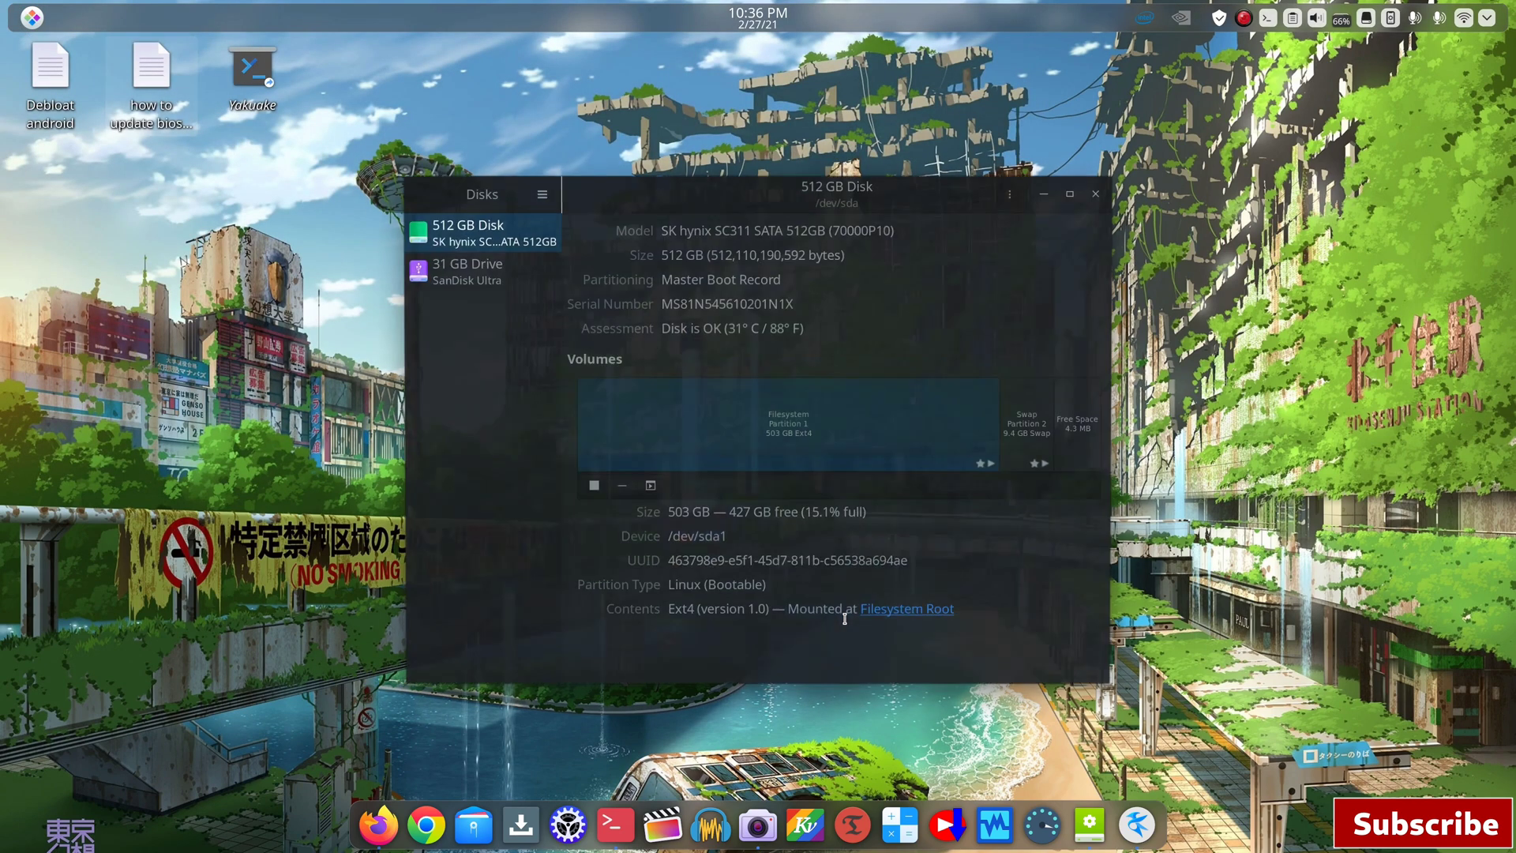
Step: Format the 31 GB SanDisk partition as a FAT volume named bios and confirm
{"action": "left_click", "coordinate": [473, 270]}
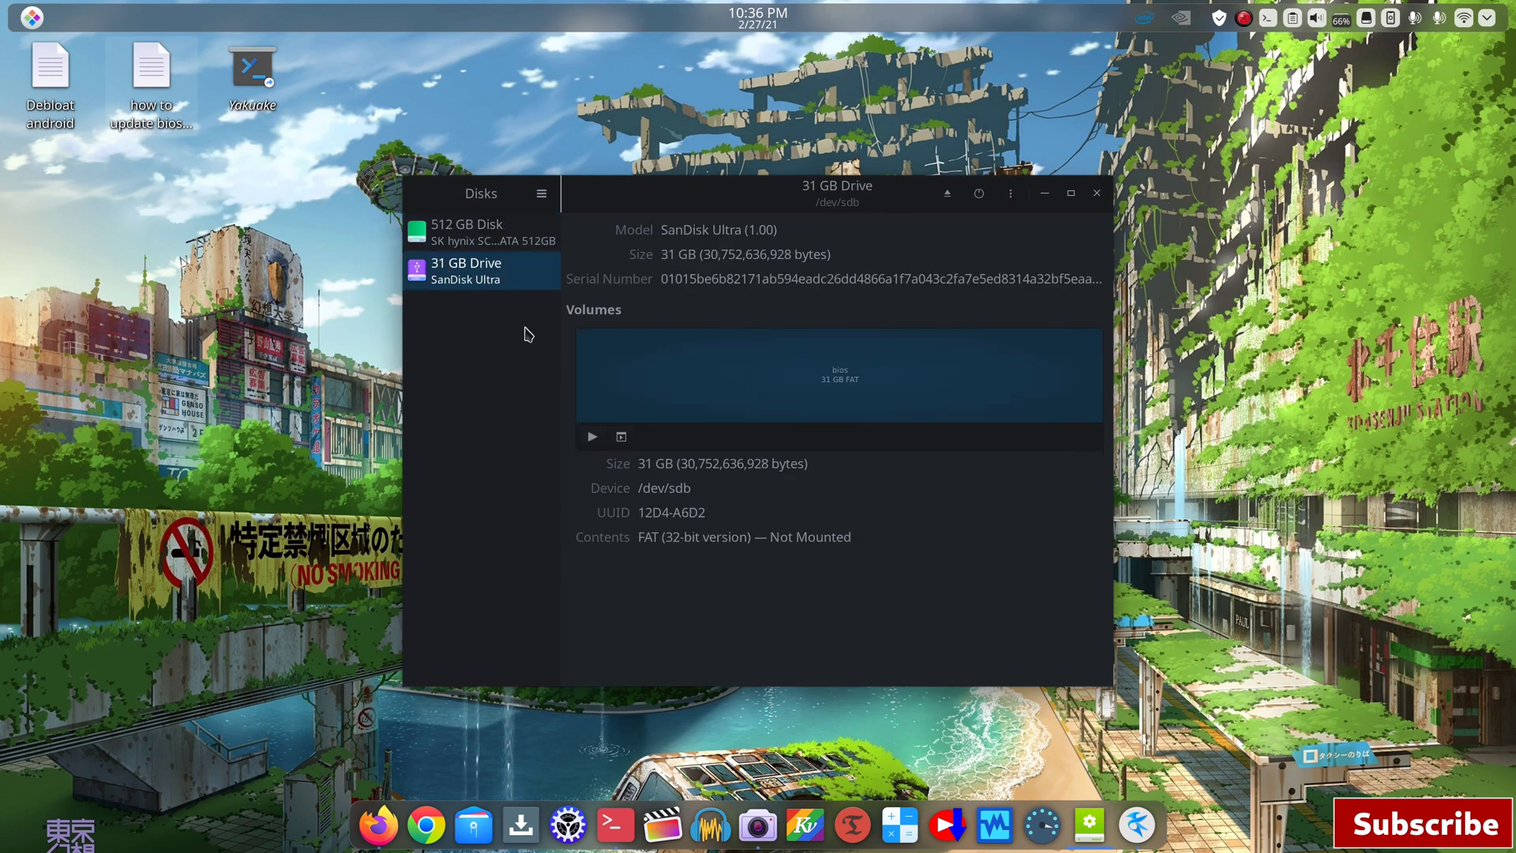
{"action": "mouse_move", "coordinate": [704, 510]}
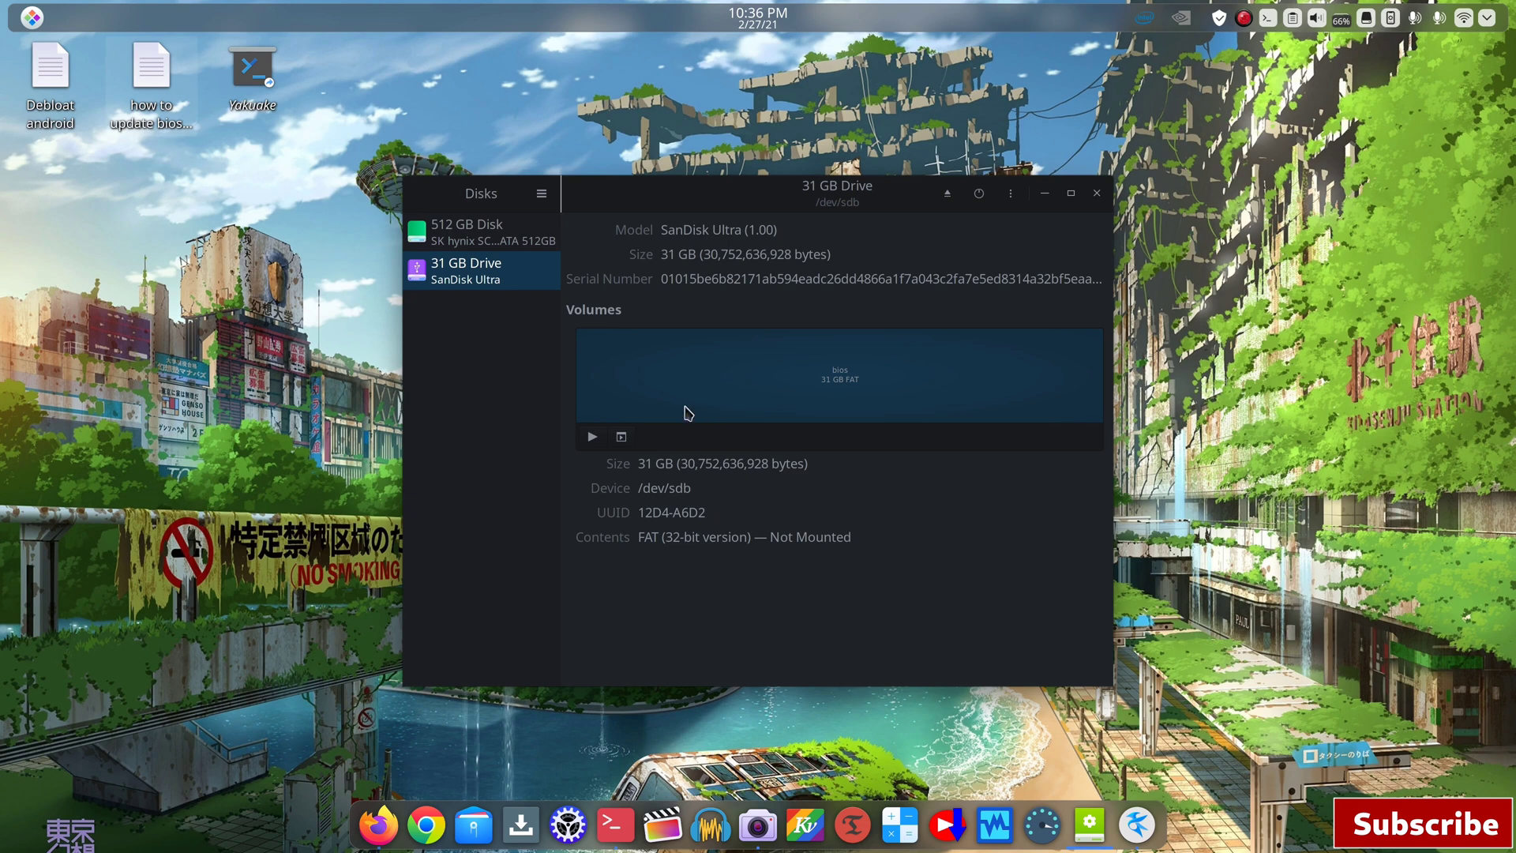
{"action": "mouse_move", "coordinate": [621, 436]}
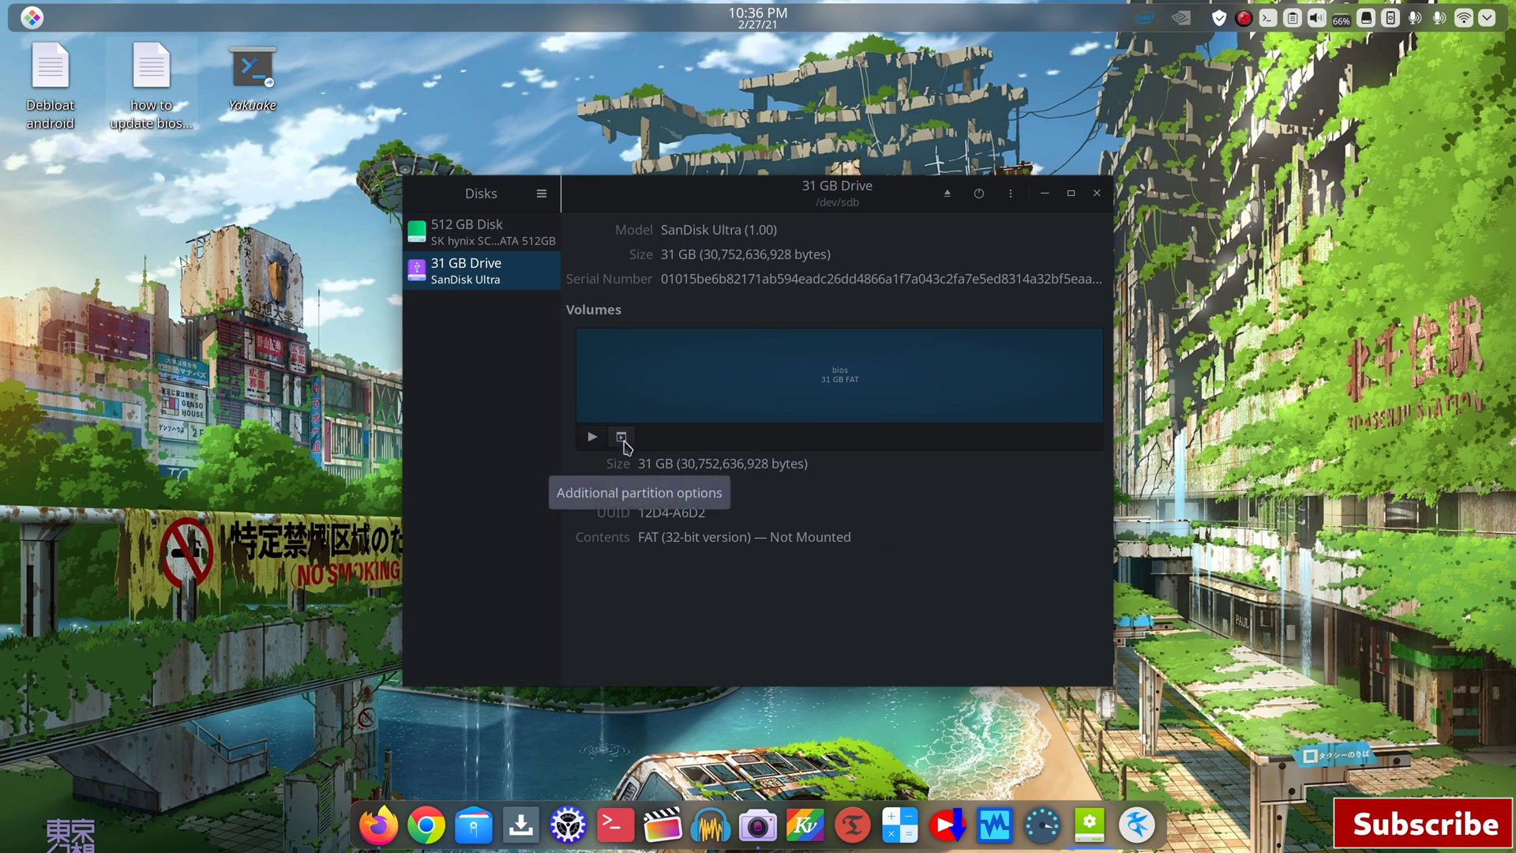
{"action": "left_click", "coordinate": [623, 435]}
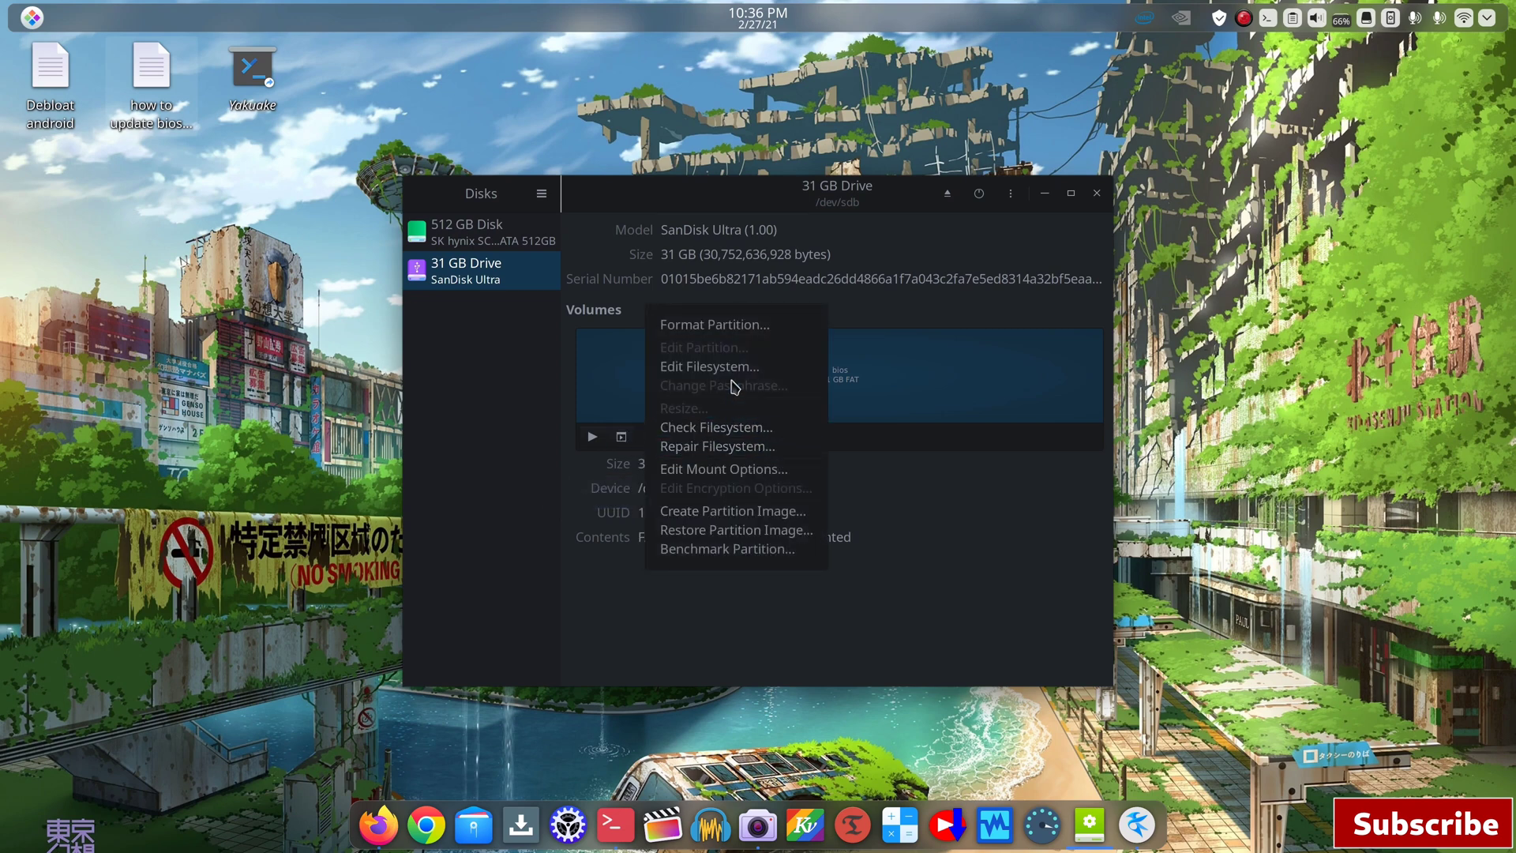
{"action": "left_click", "coordinate": [714, 324]}
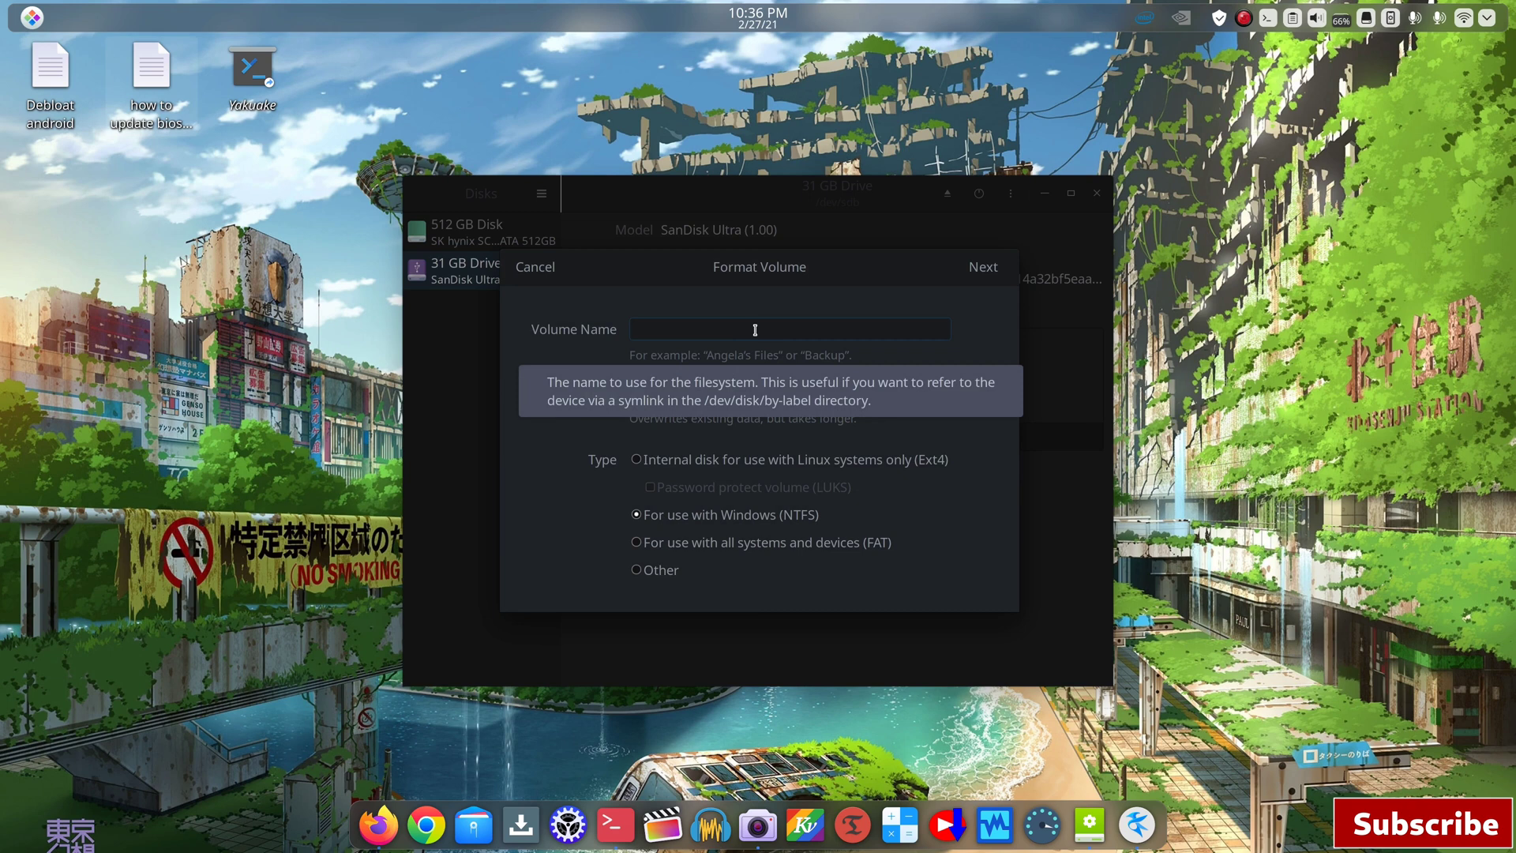
{"action": "type", "text": "bios"}
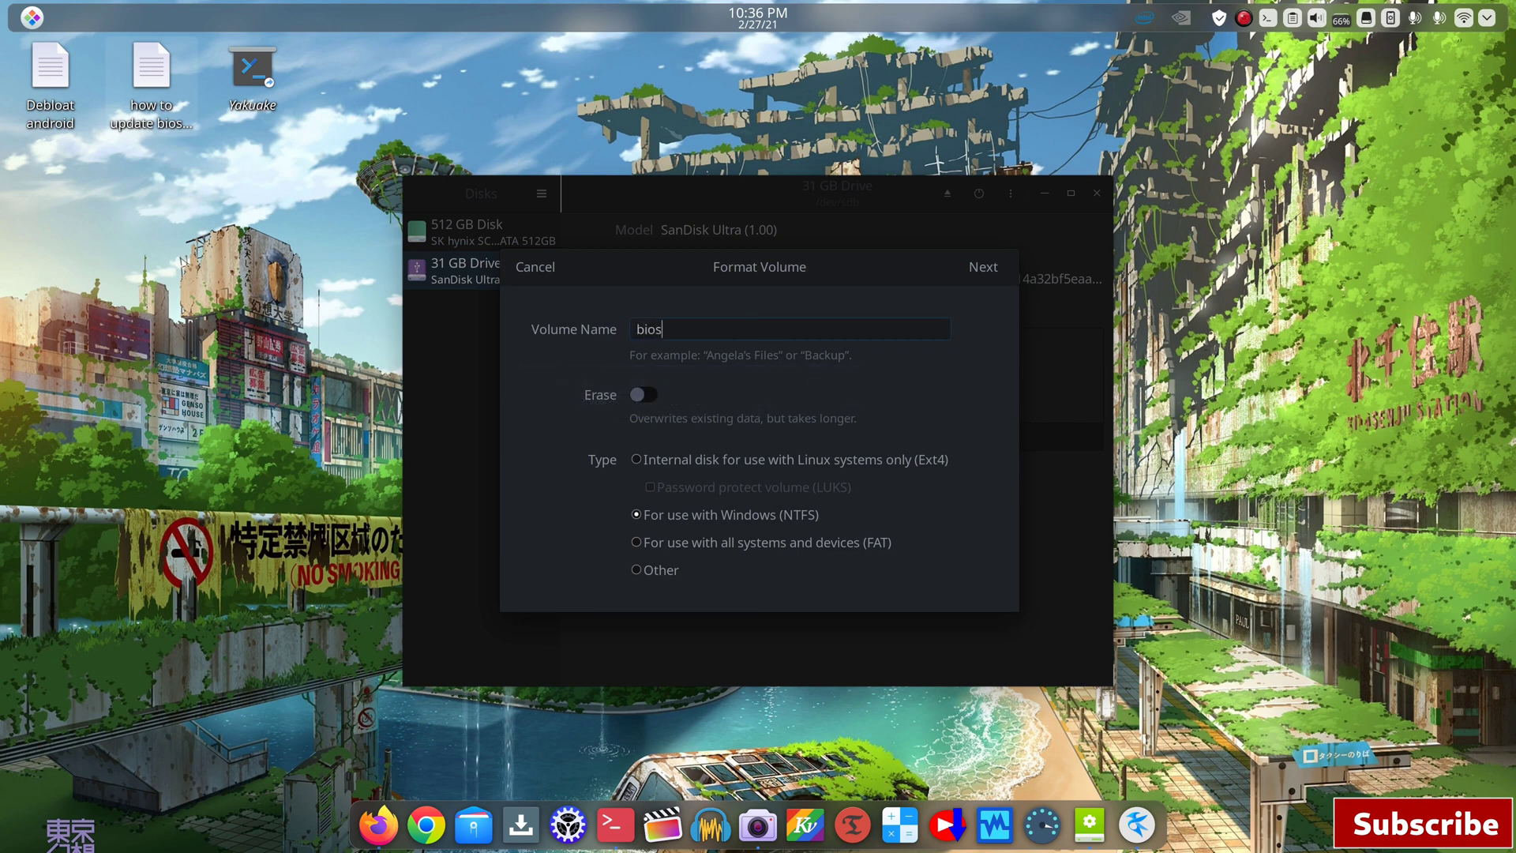
{"action": "mouse_move", "coordinate": [802, 373]}
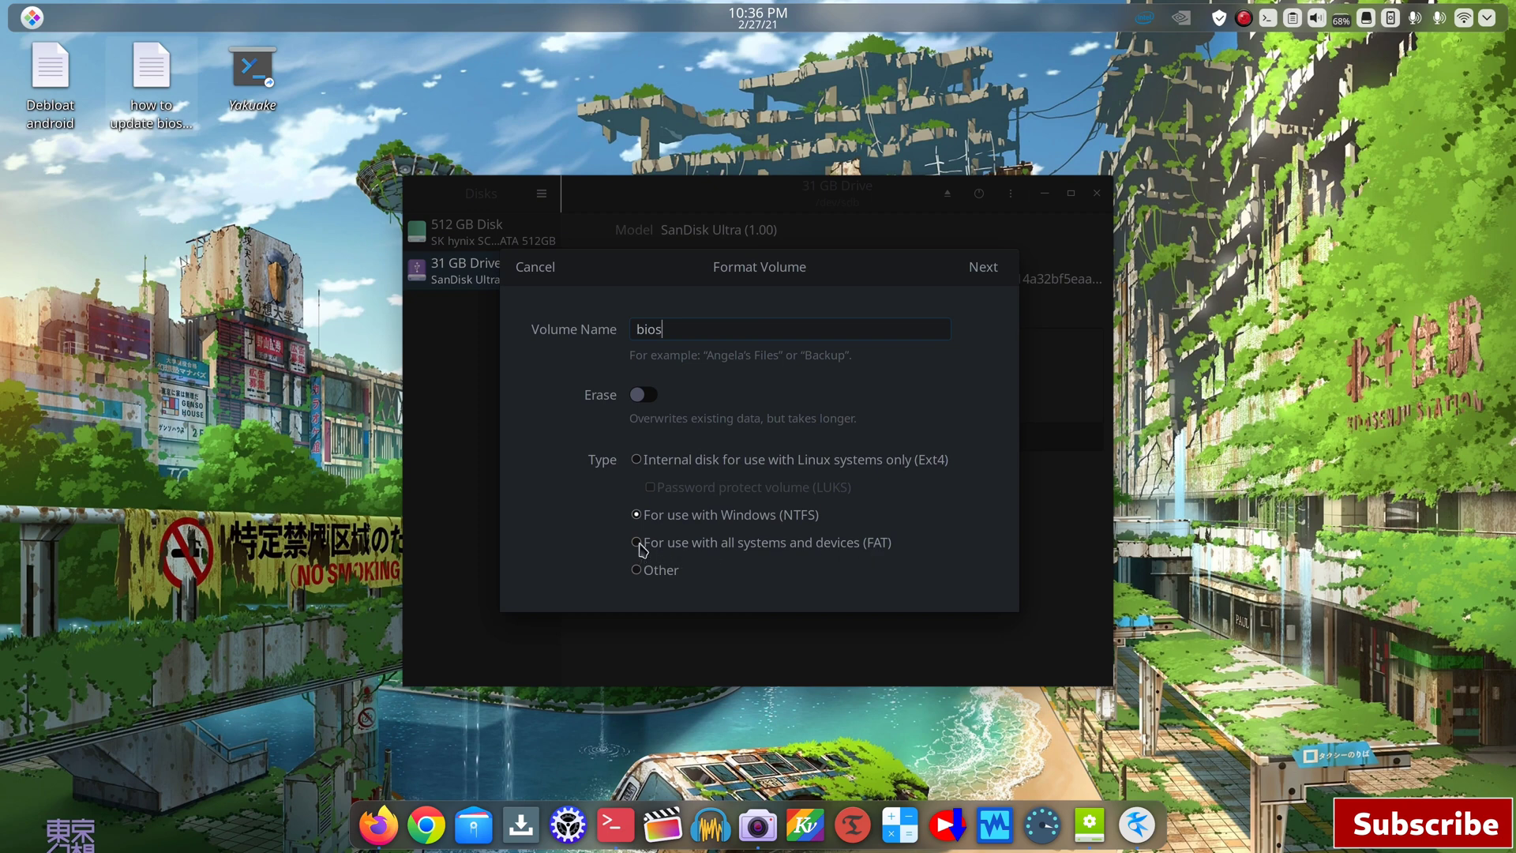
{"action": "left_click", "coordinate": [636, 542]}
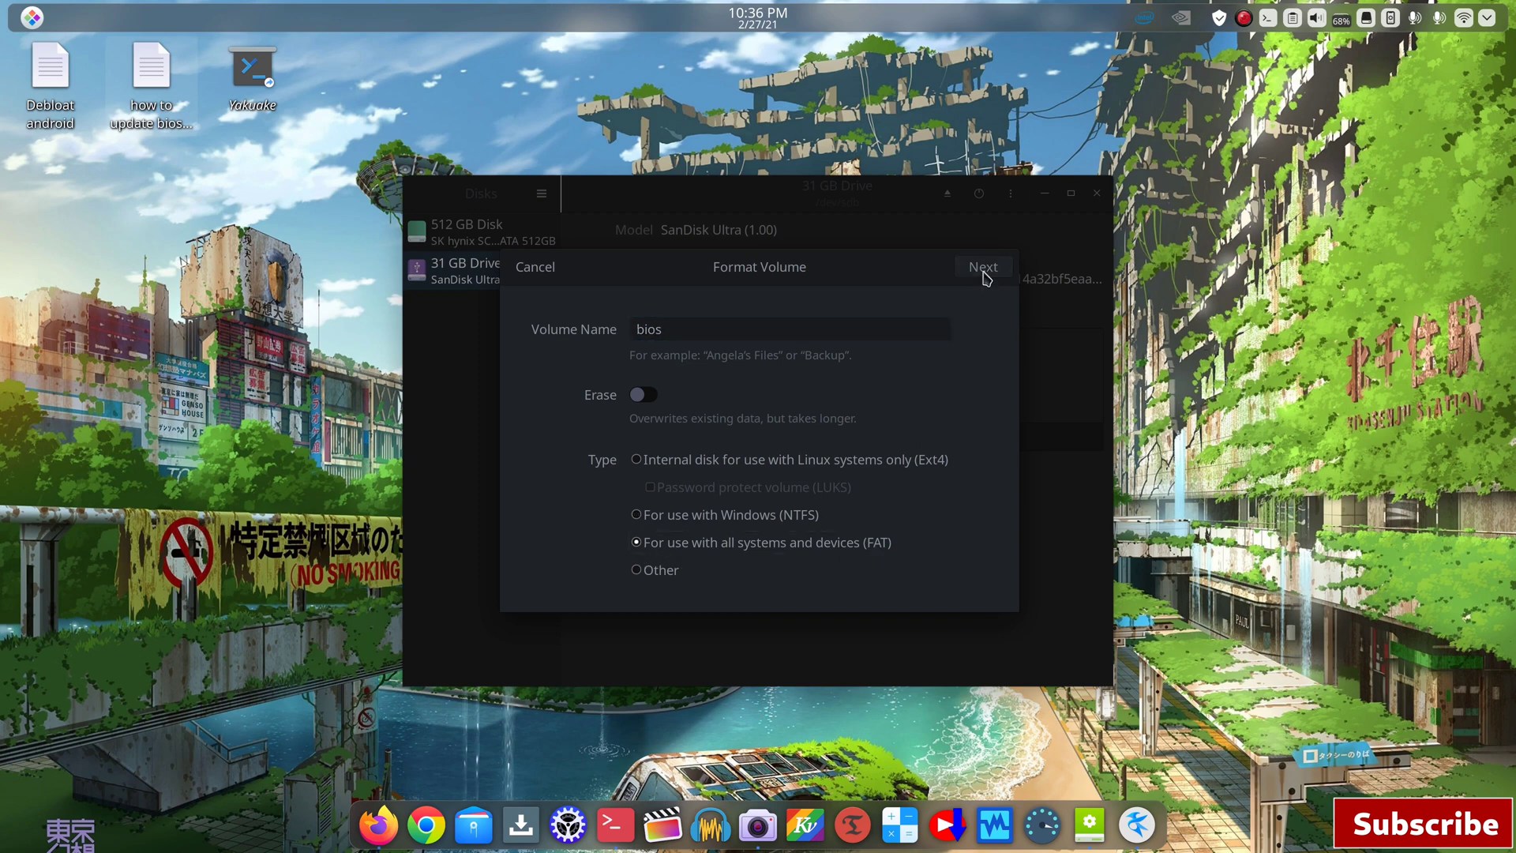
{"action": "left_click", "coordinate": [981, 267]}
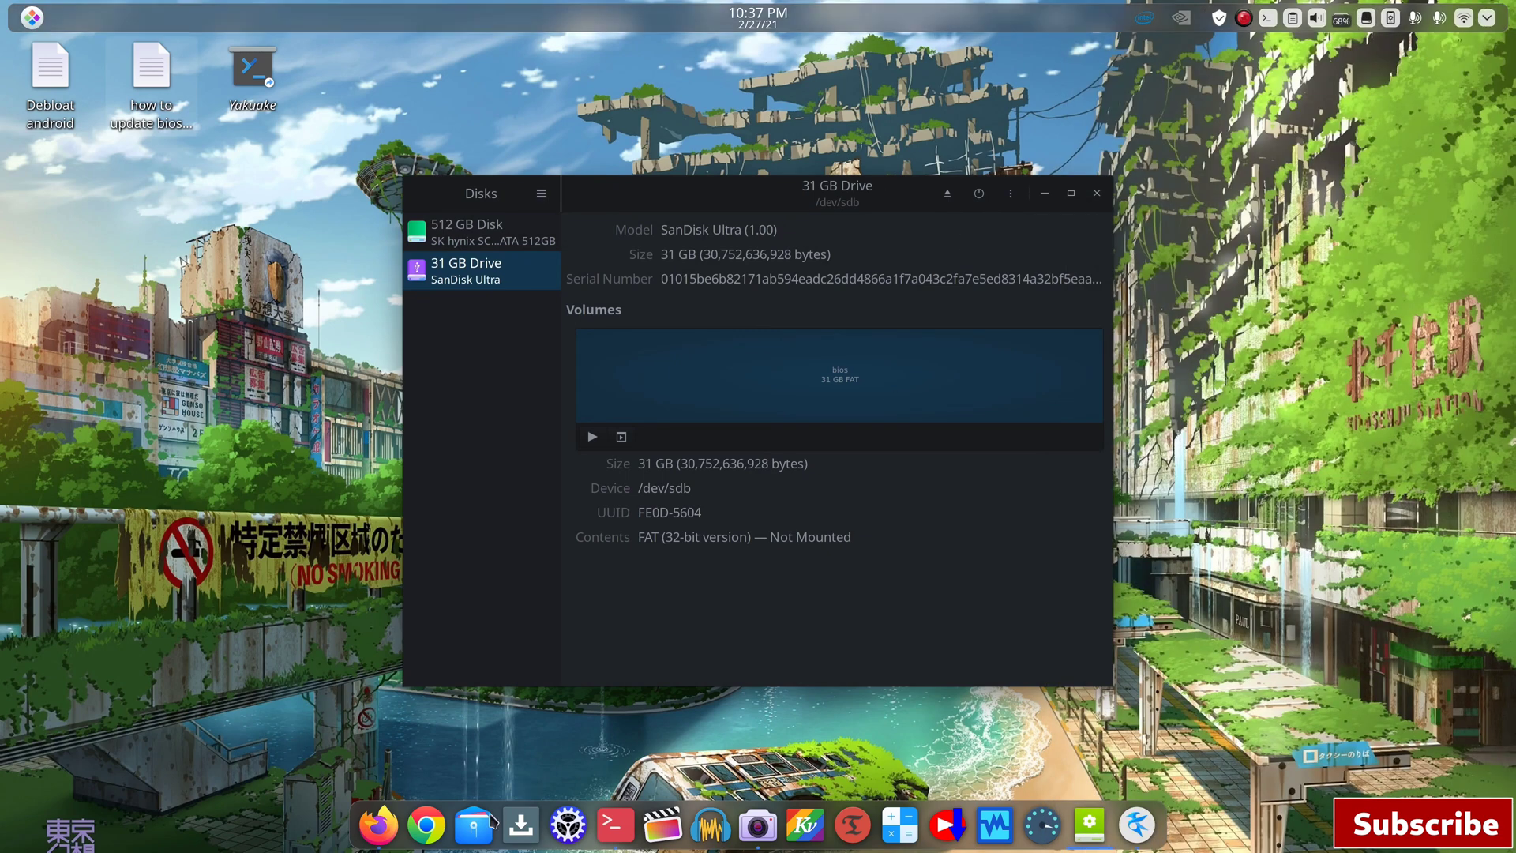
{"action": "mouse_move", "coordinate": [246, 292]}
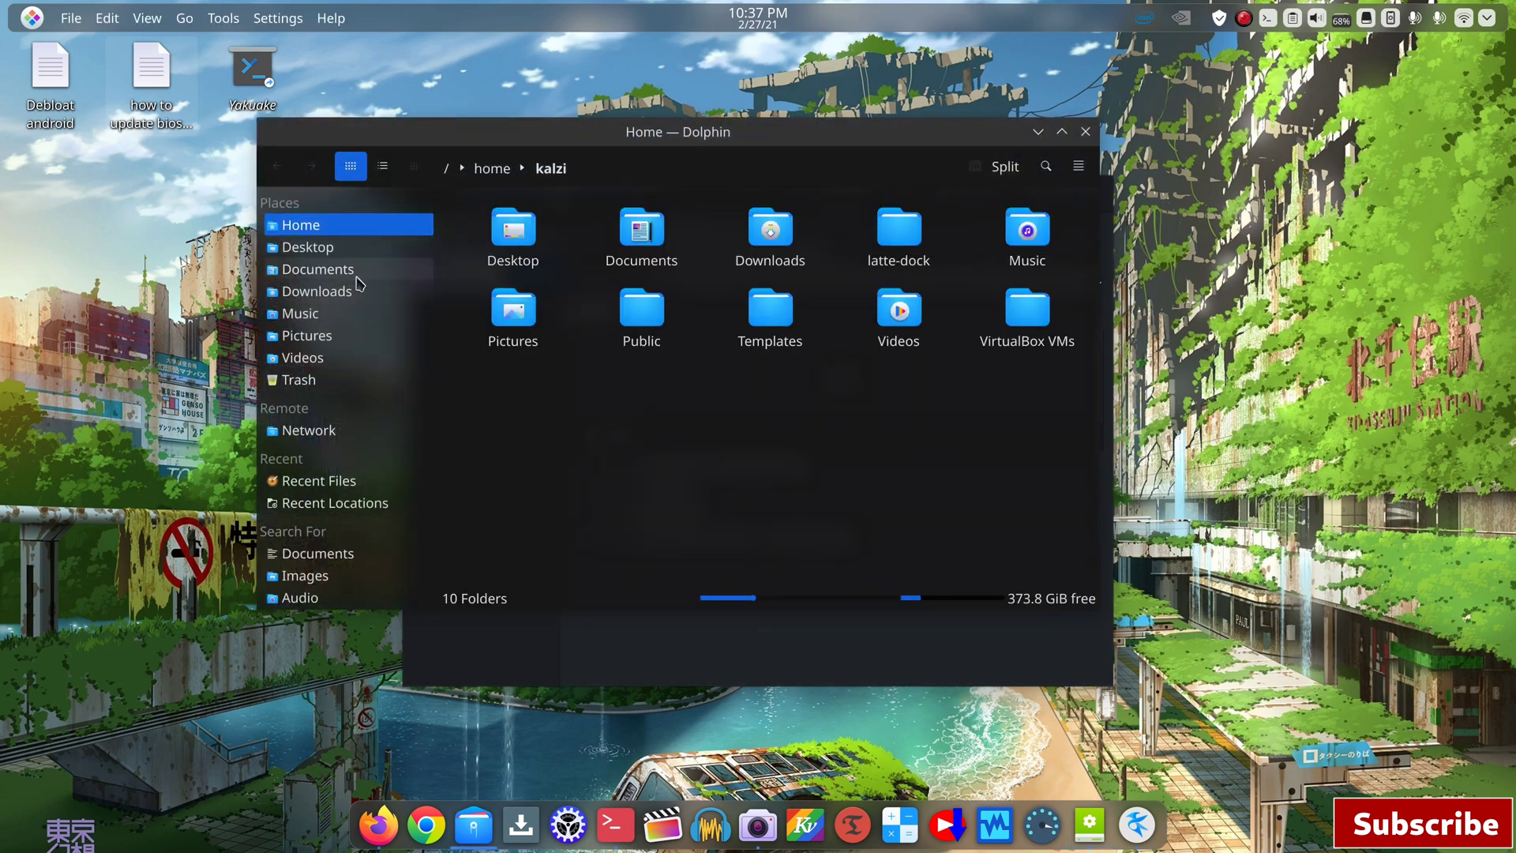
Step: Copy Inspiron_7370_7373_7570_7573_1.18.0.exe from the Downloads folder
{"action": "left_click", "coordinate": [315, 290]}
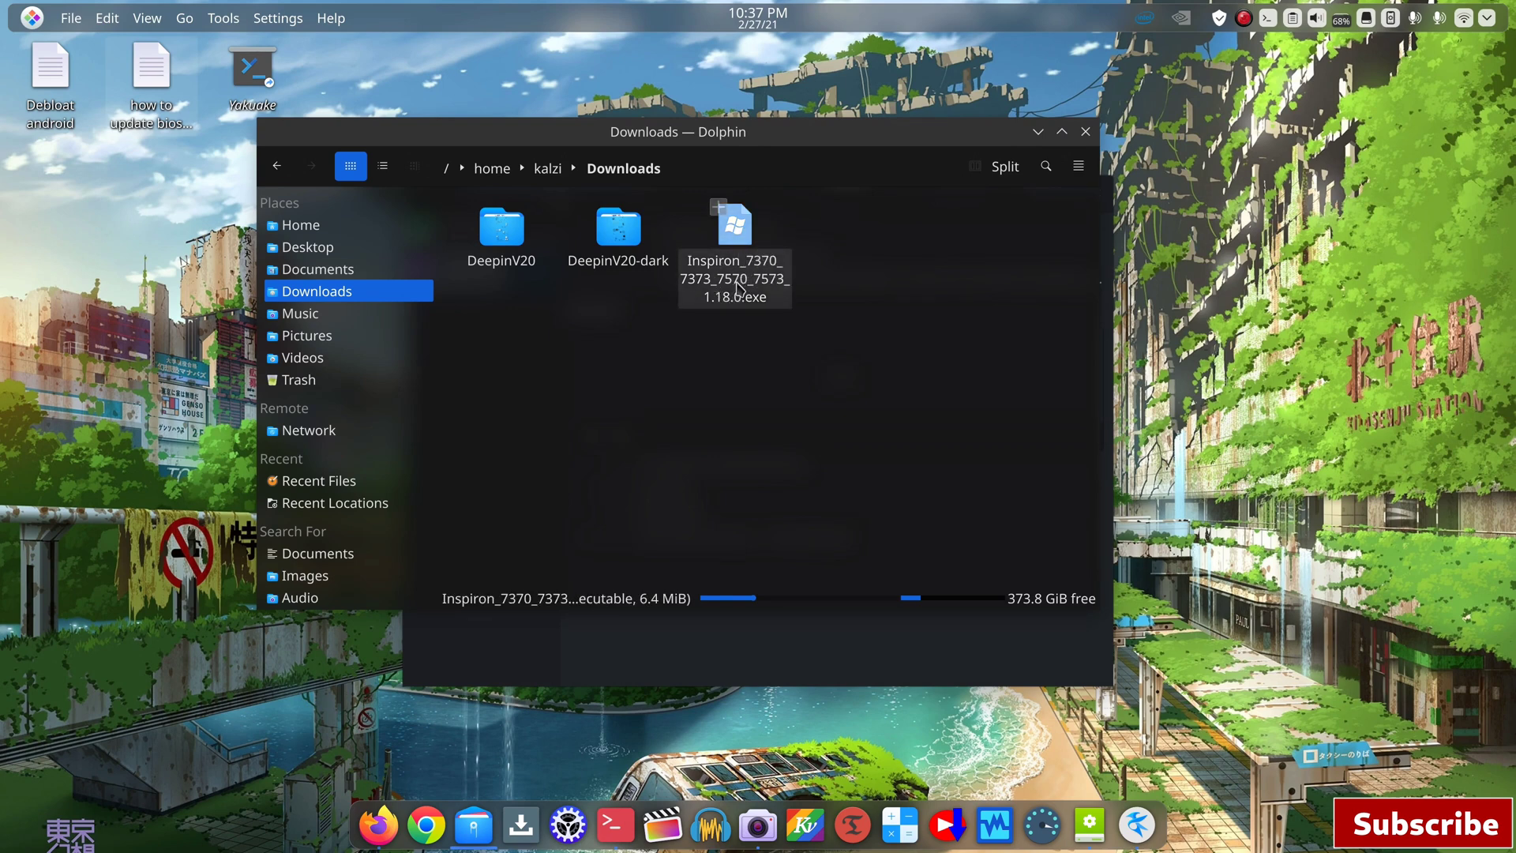
{"action": "mouse_move", "coordinate": [753, 288]}
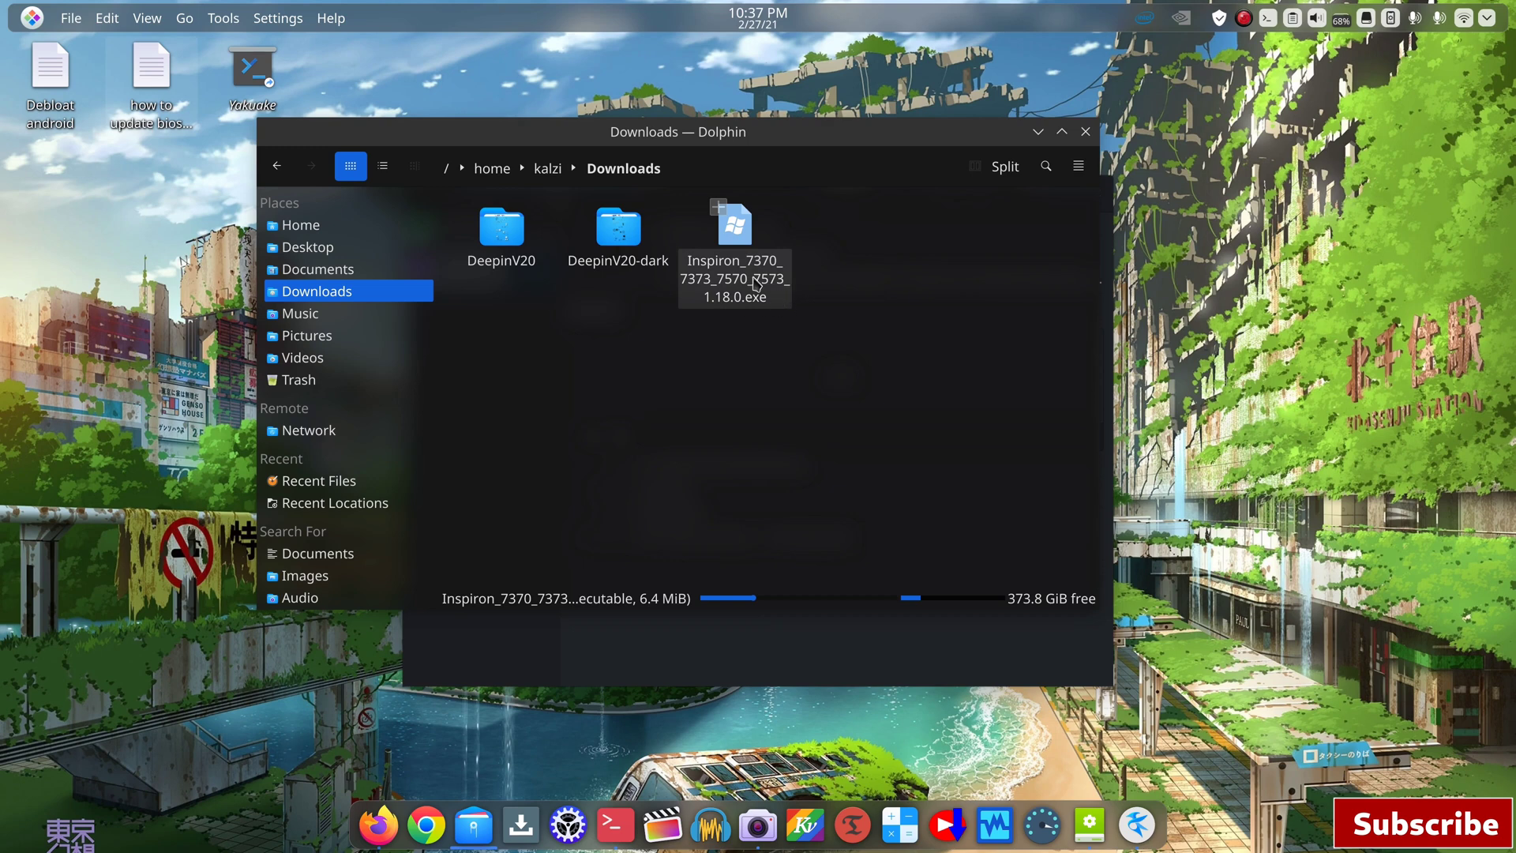
{"action": "right_click", "coordinate": [735, 278]}
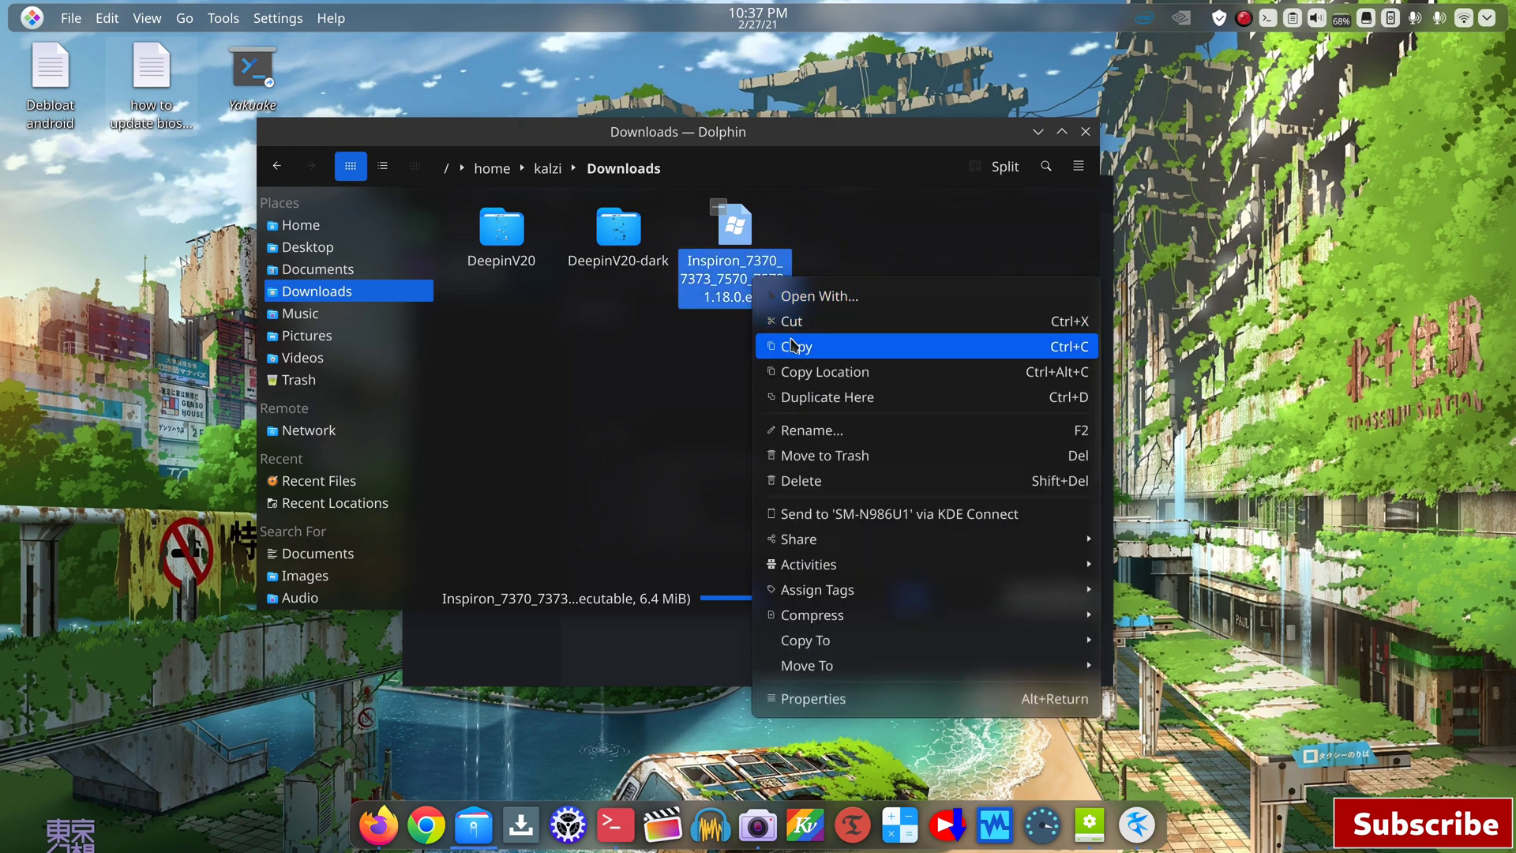
{"action": "left_click", "coordinate": [796, 346]}
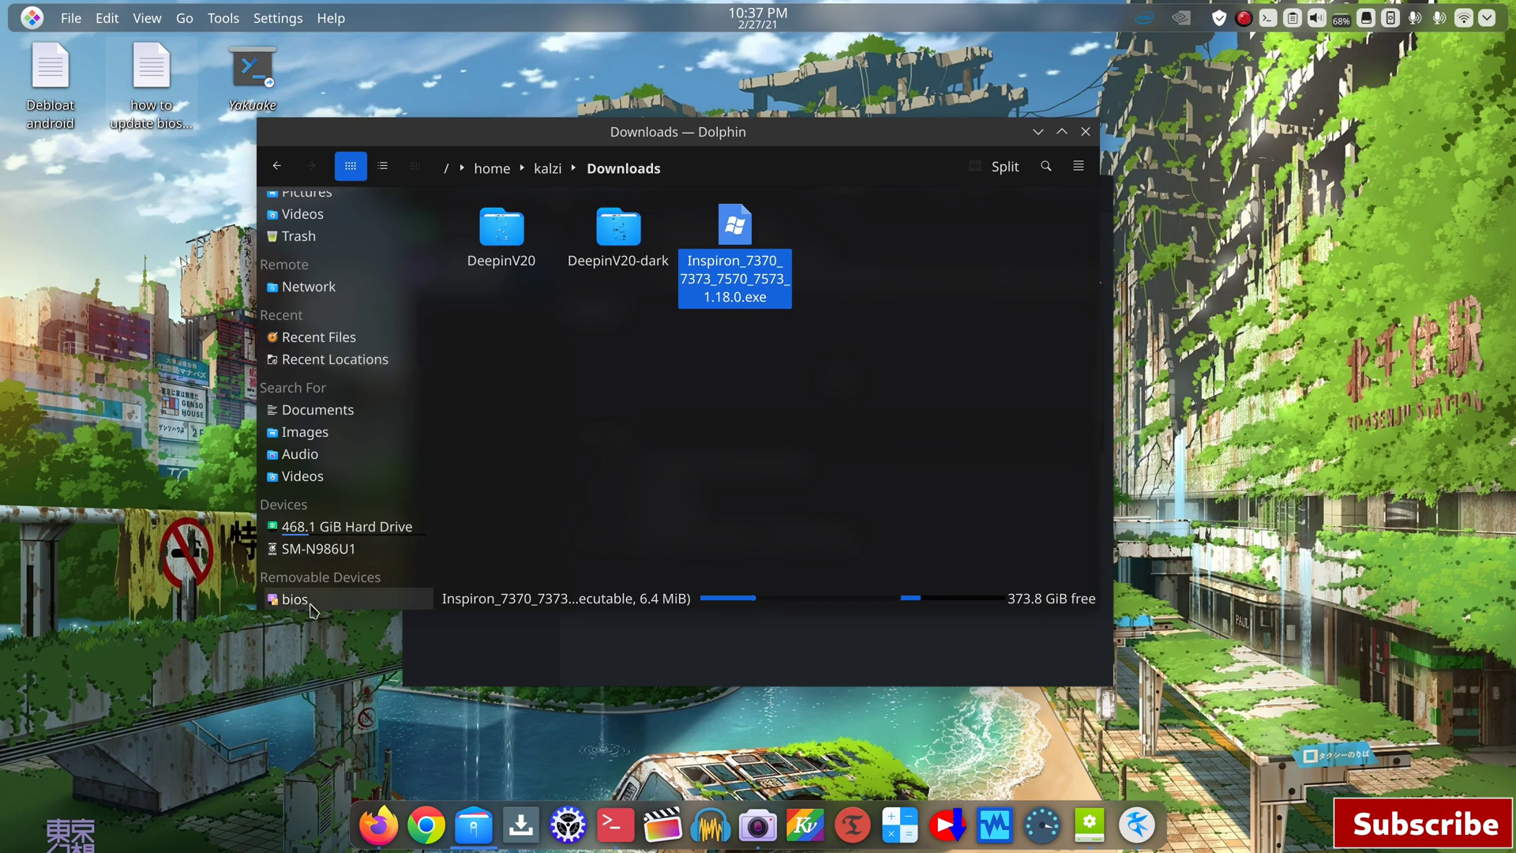
Step: Paste the BIOS update file into /run/media/kalzi/bios on the USB stick
{"action": "left_click", "coordinate": [294, 598]}
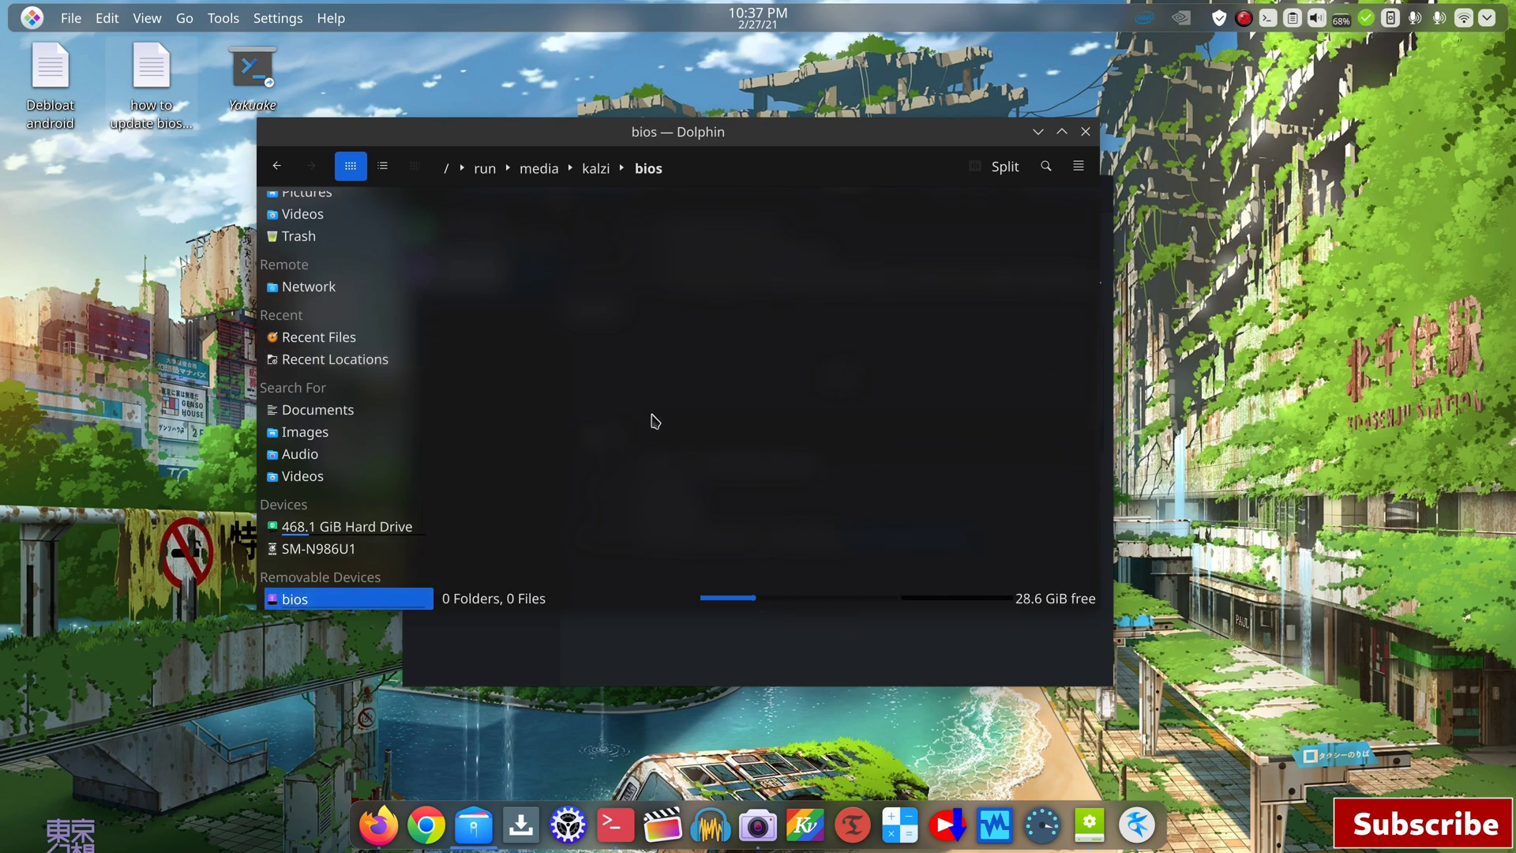
{"action": "right_click", "coordinate": [652, 420]}
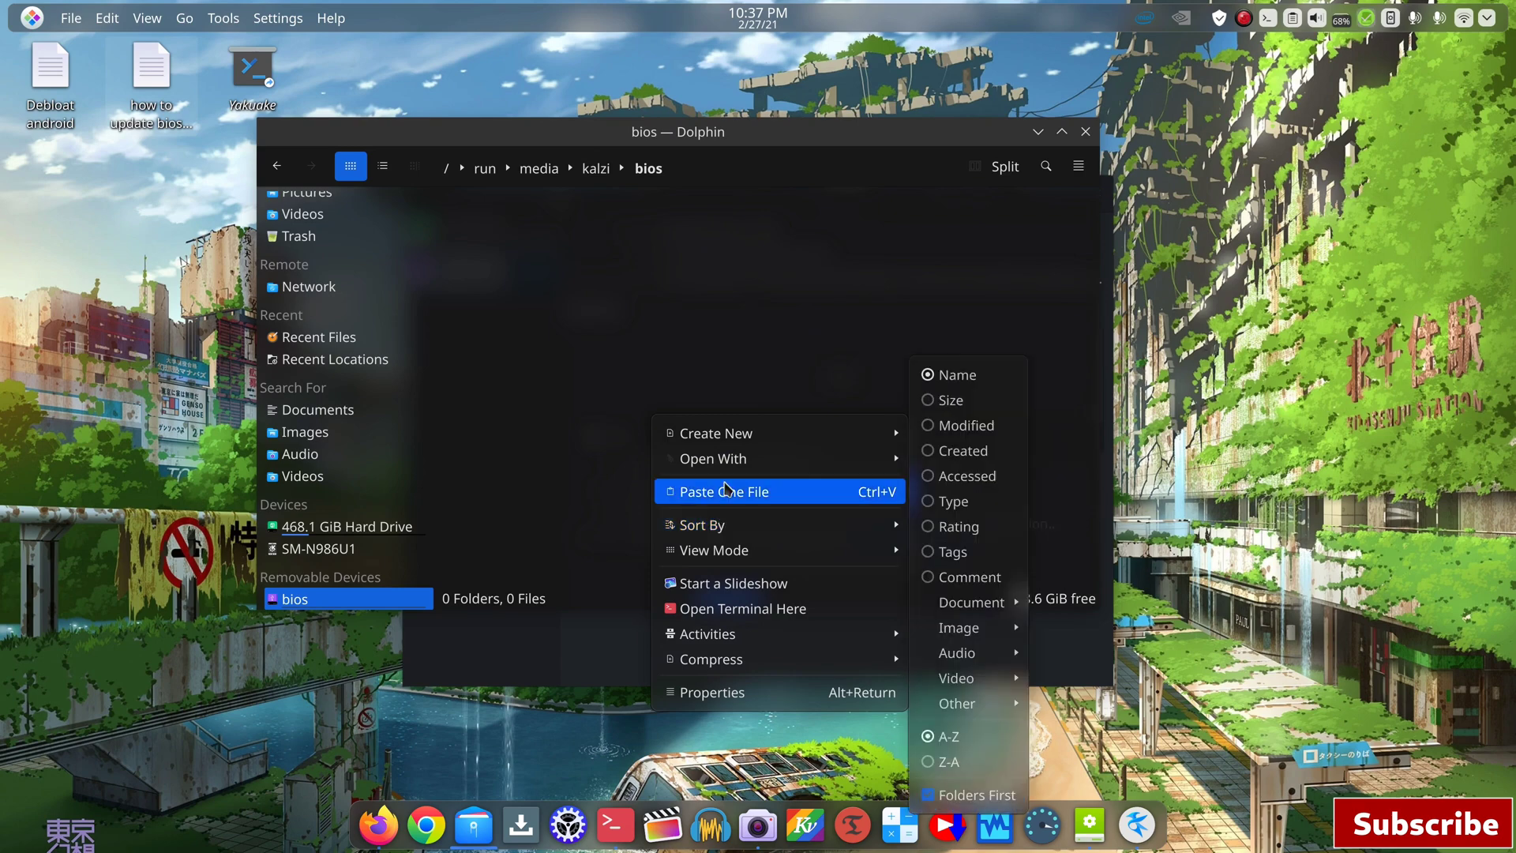
{"action": "left_click", "coordinate": [722, 491]}
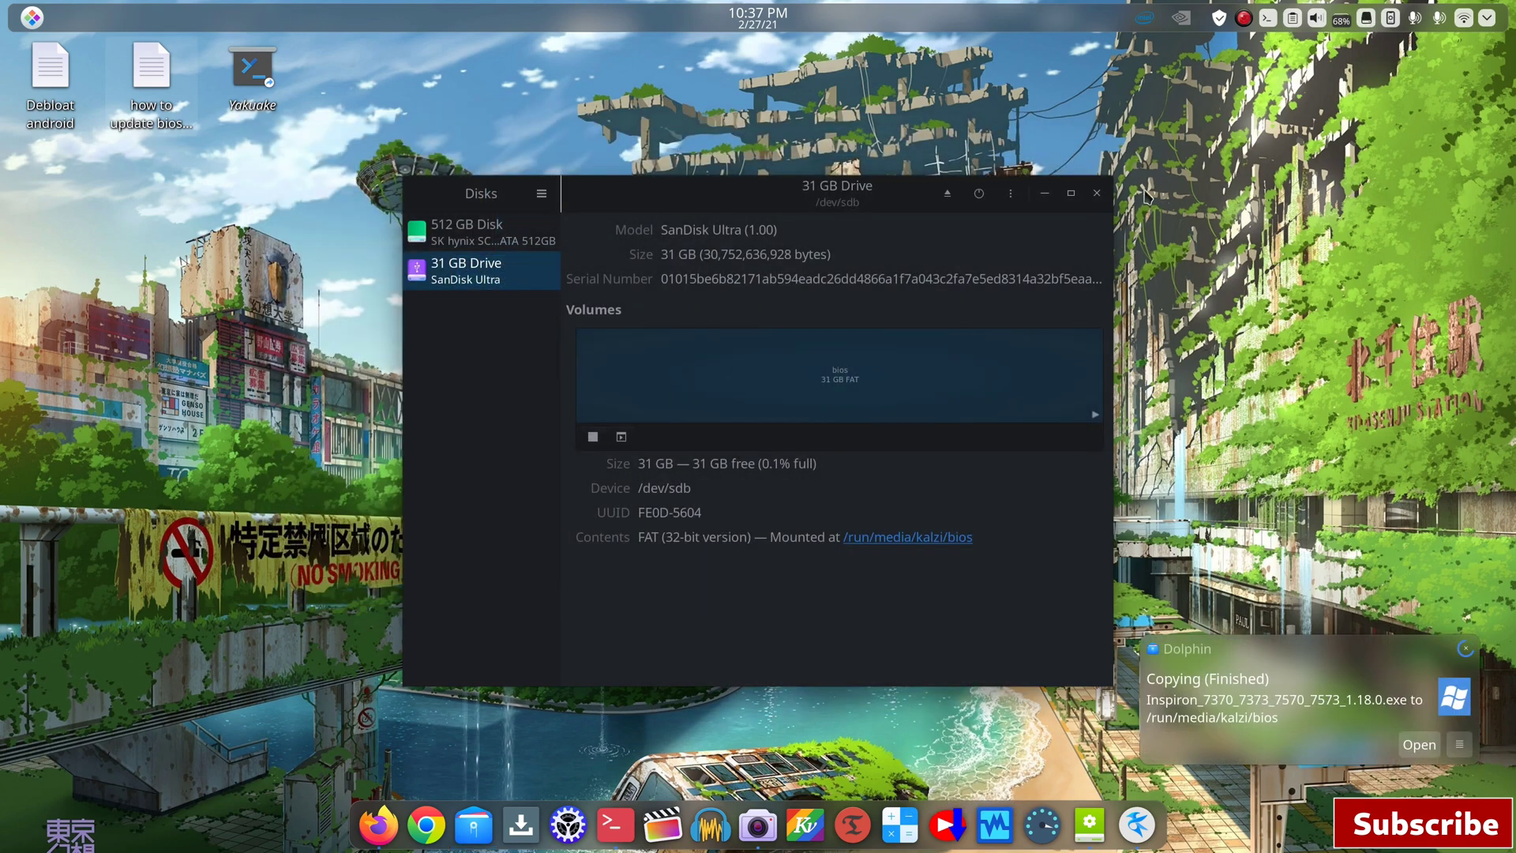
{"action": "left_click", "coordinate": [1096, 193]}
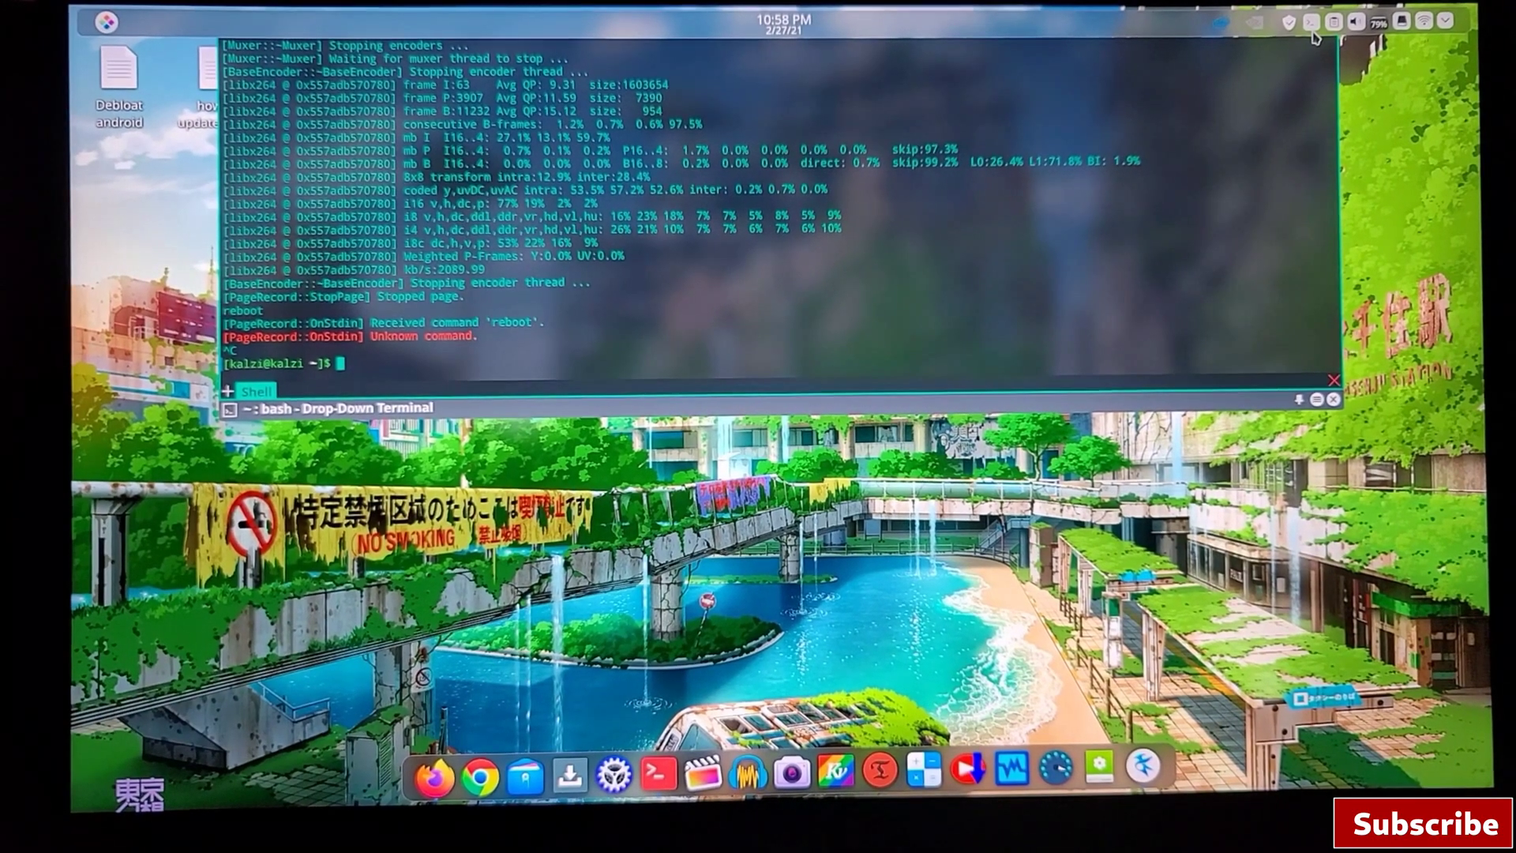
{"action": "mouse_move", "coordinate": [870, 308]}
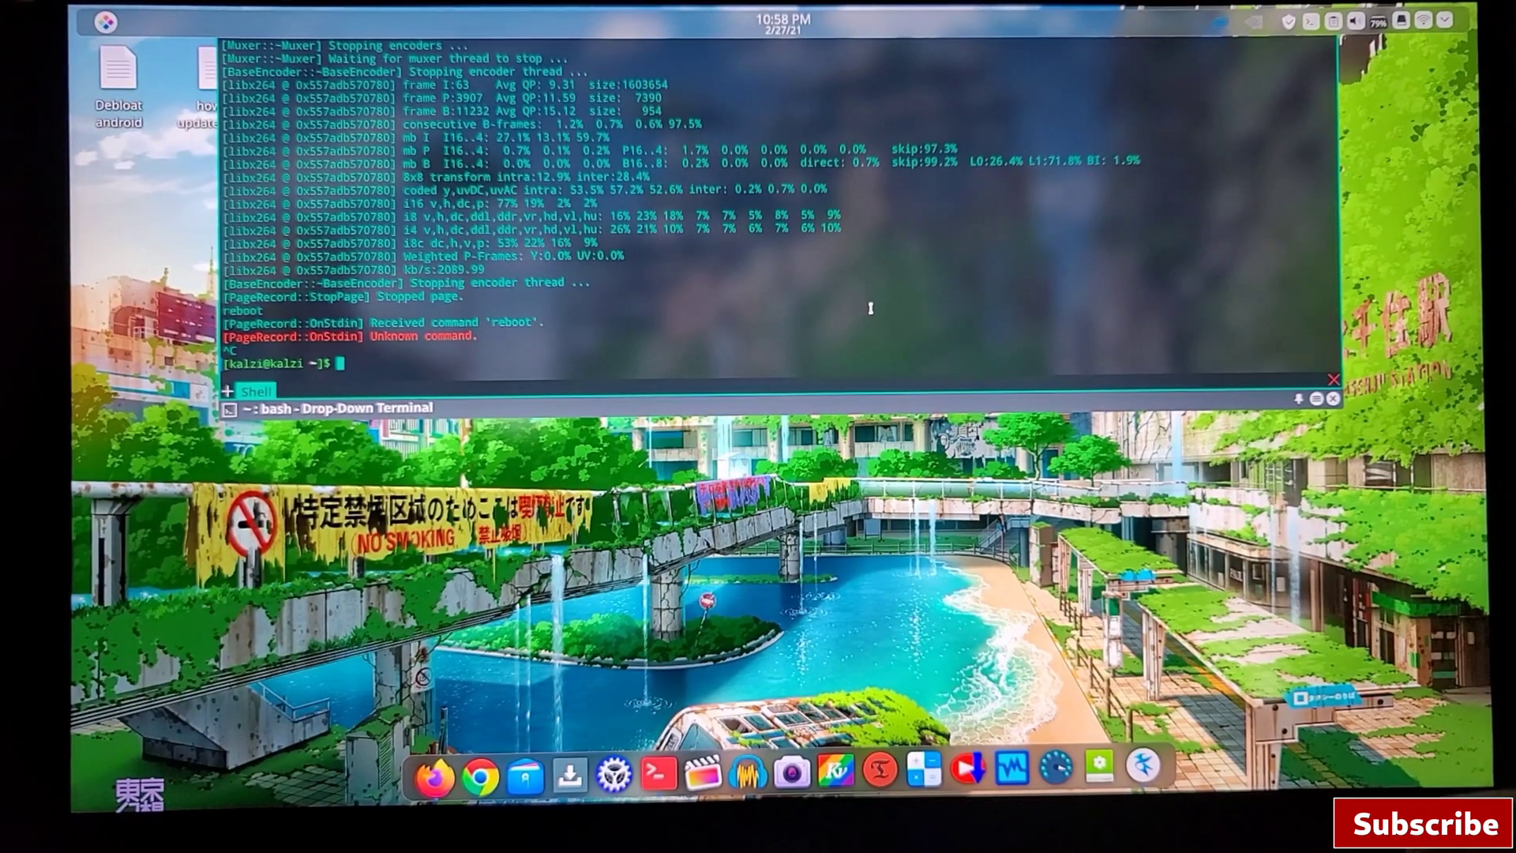
Step: Stop simplescreenrecorder in the Yakuake terminal and reboot the laptop
{"action": "type", "text": "prime-run simplescreenrecorder"}
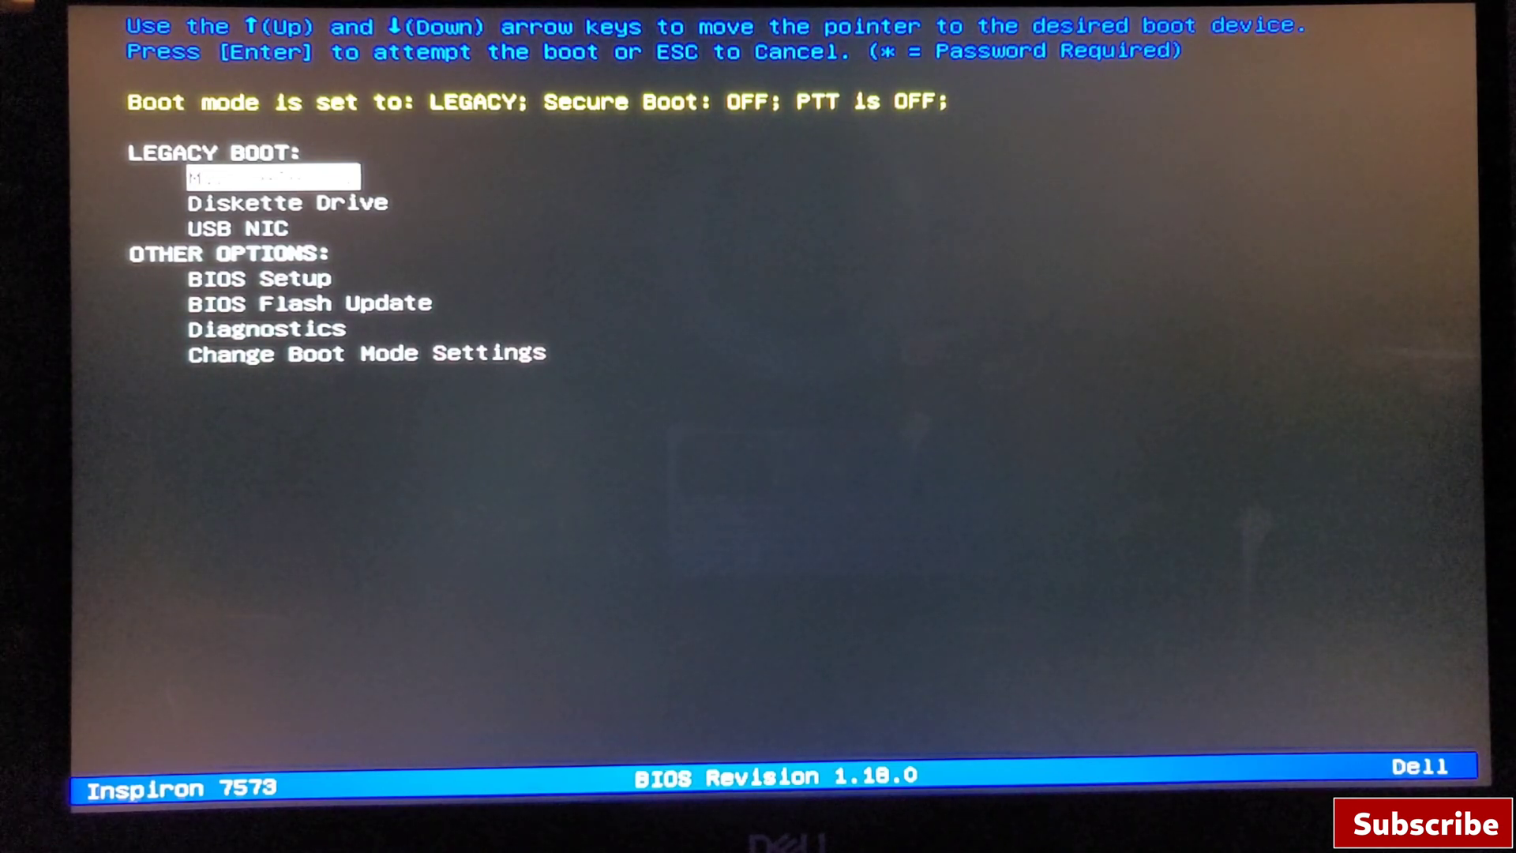
Step: Select BIOS Flash Update in the F12 one-time boot menu
{"action": "key", "text": "Down"}
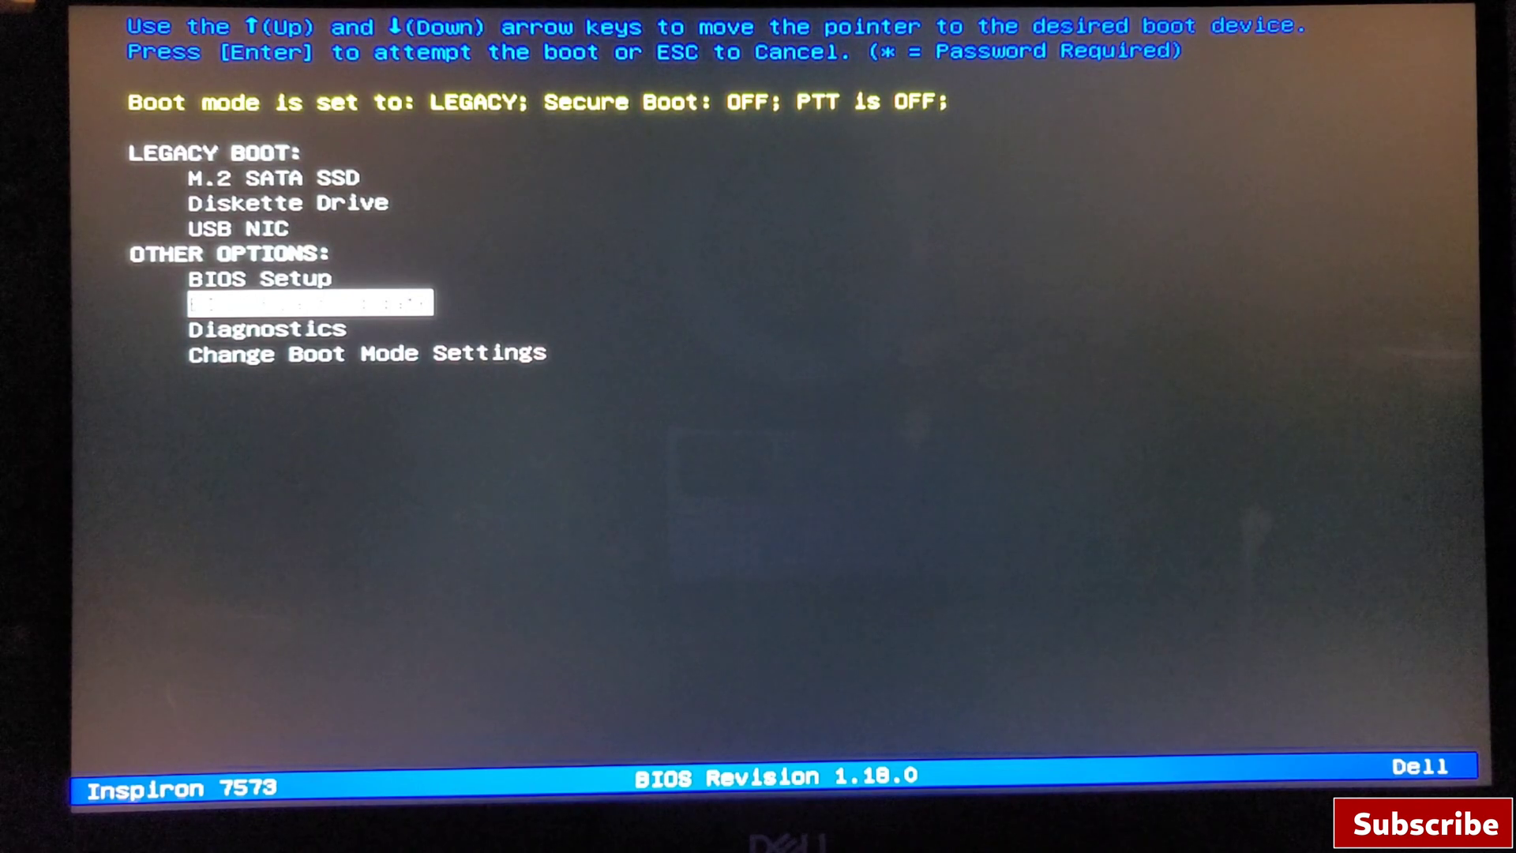
{"action": "key", "text": "Enter"}
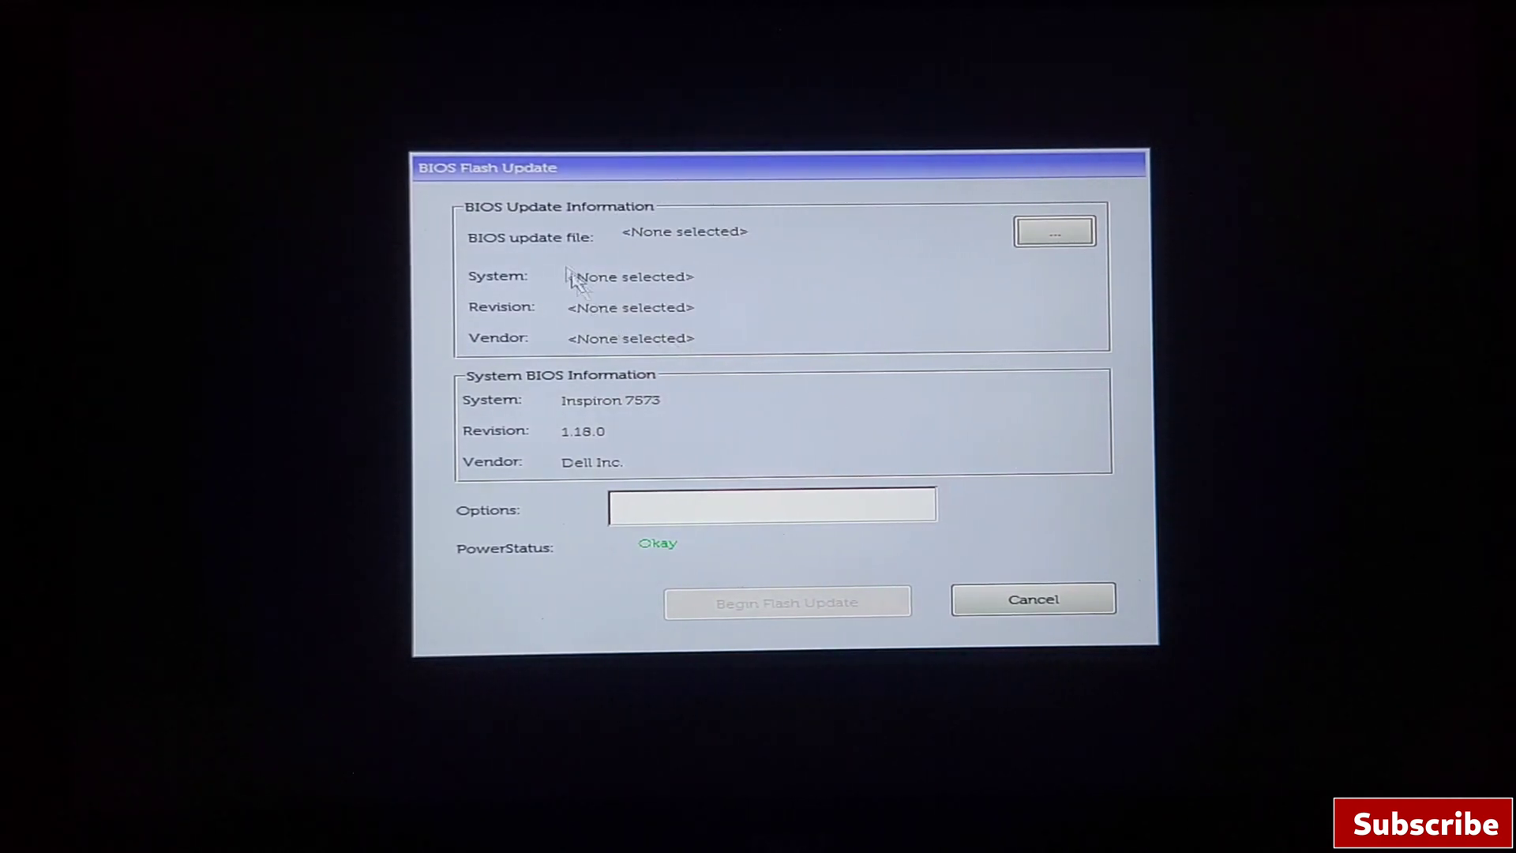
{"action": "mouse_move", "coordinate": [837, 232]}
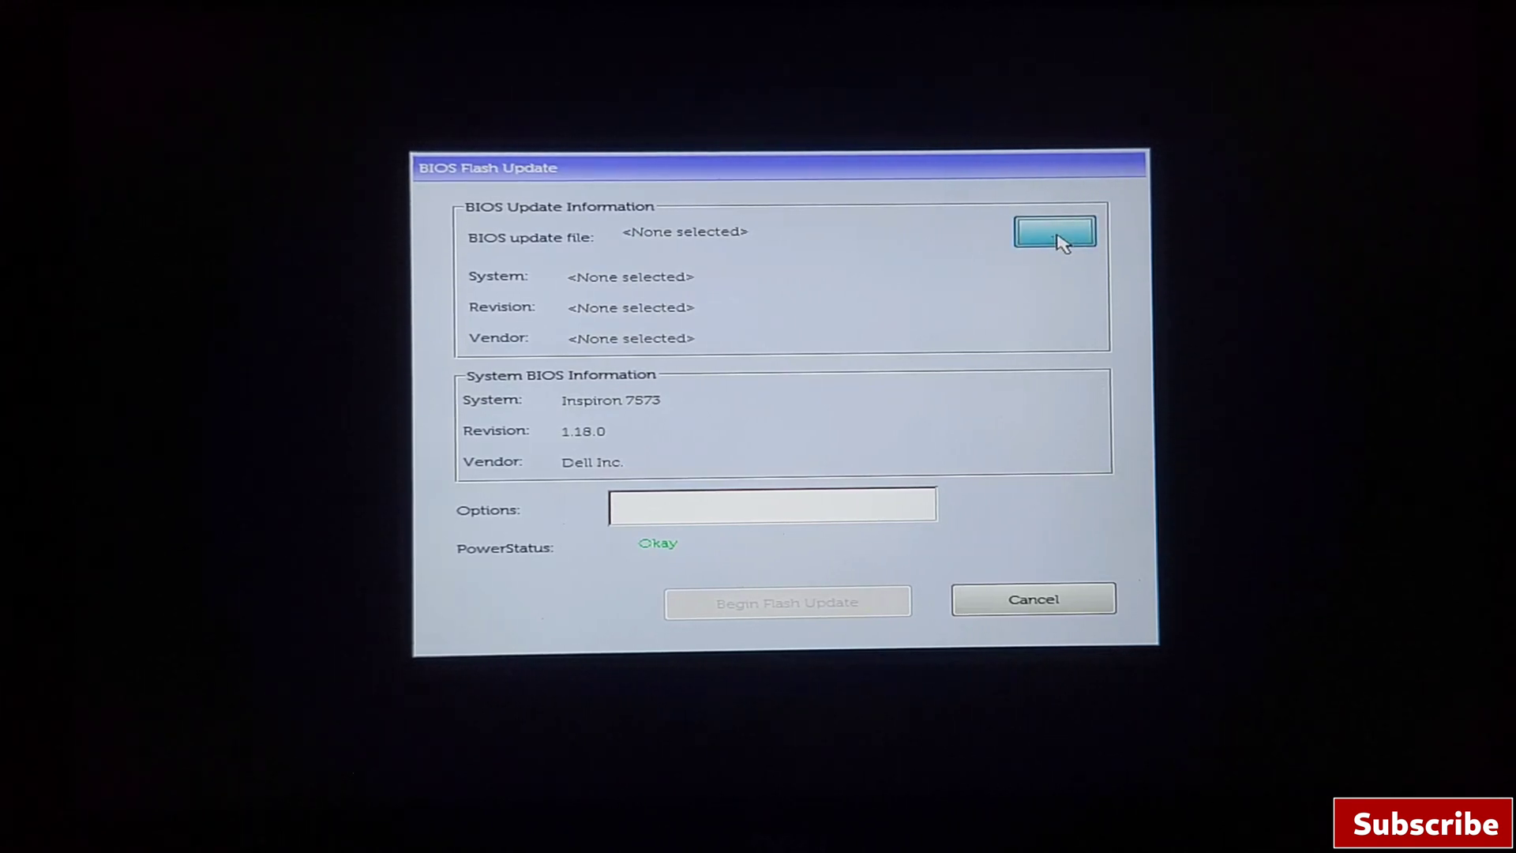
Step: Browse the USB stick and load Inspiron_7370_7373_7570_7573_1.18.0.exe as the update file
{"action": "left_click", "coordinate": [1053, 234]}
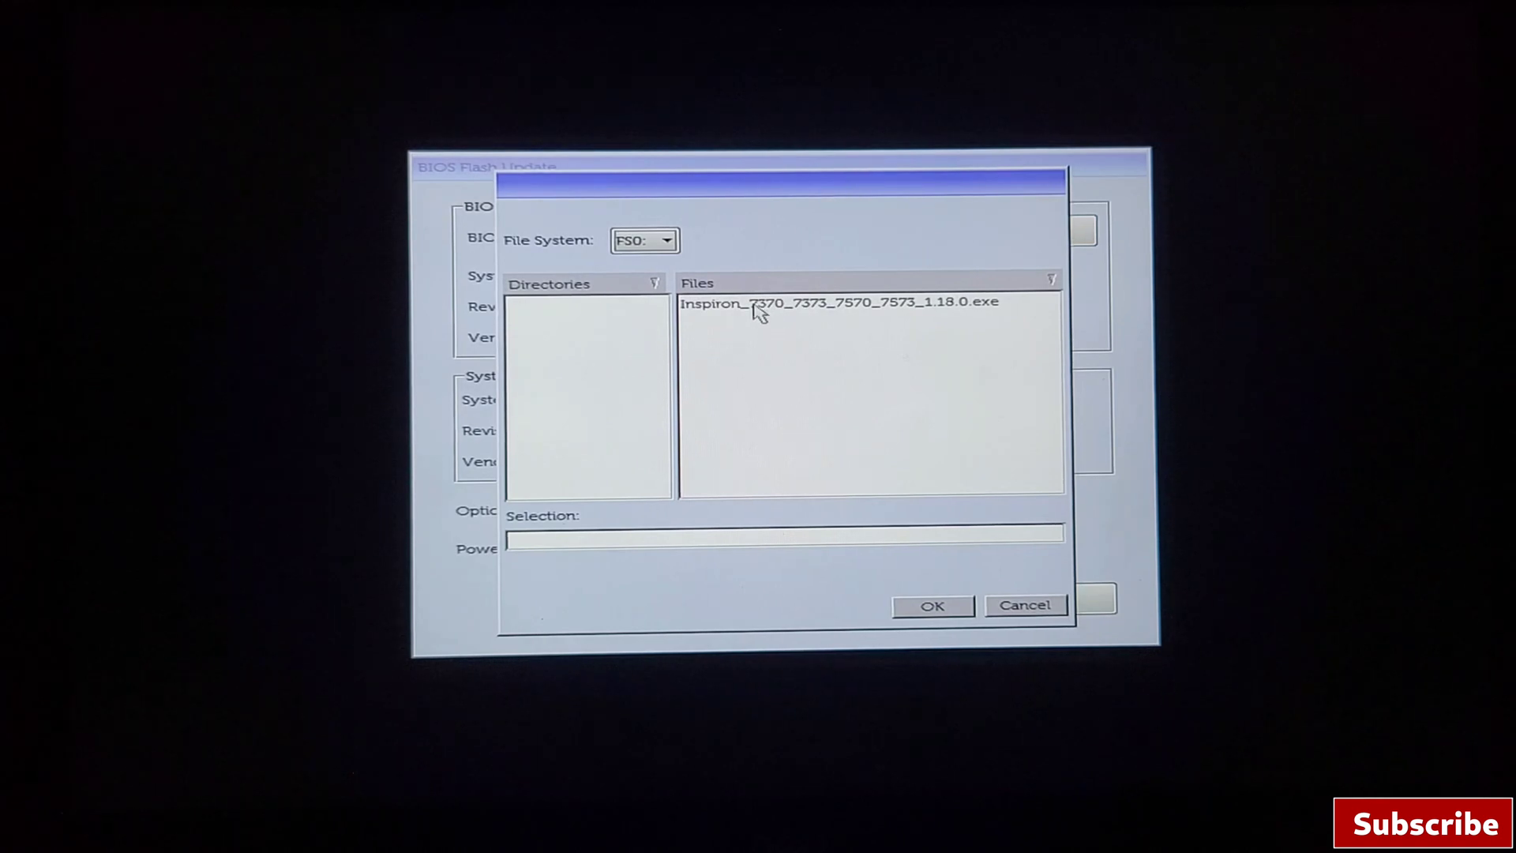
{"action": "mouse_move", "coordinate": [807, 314]}
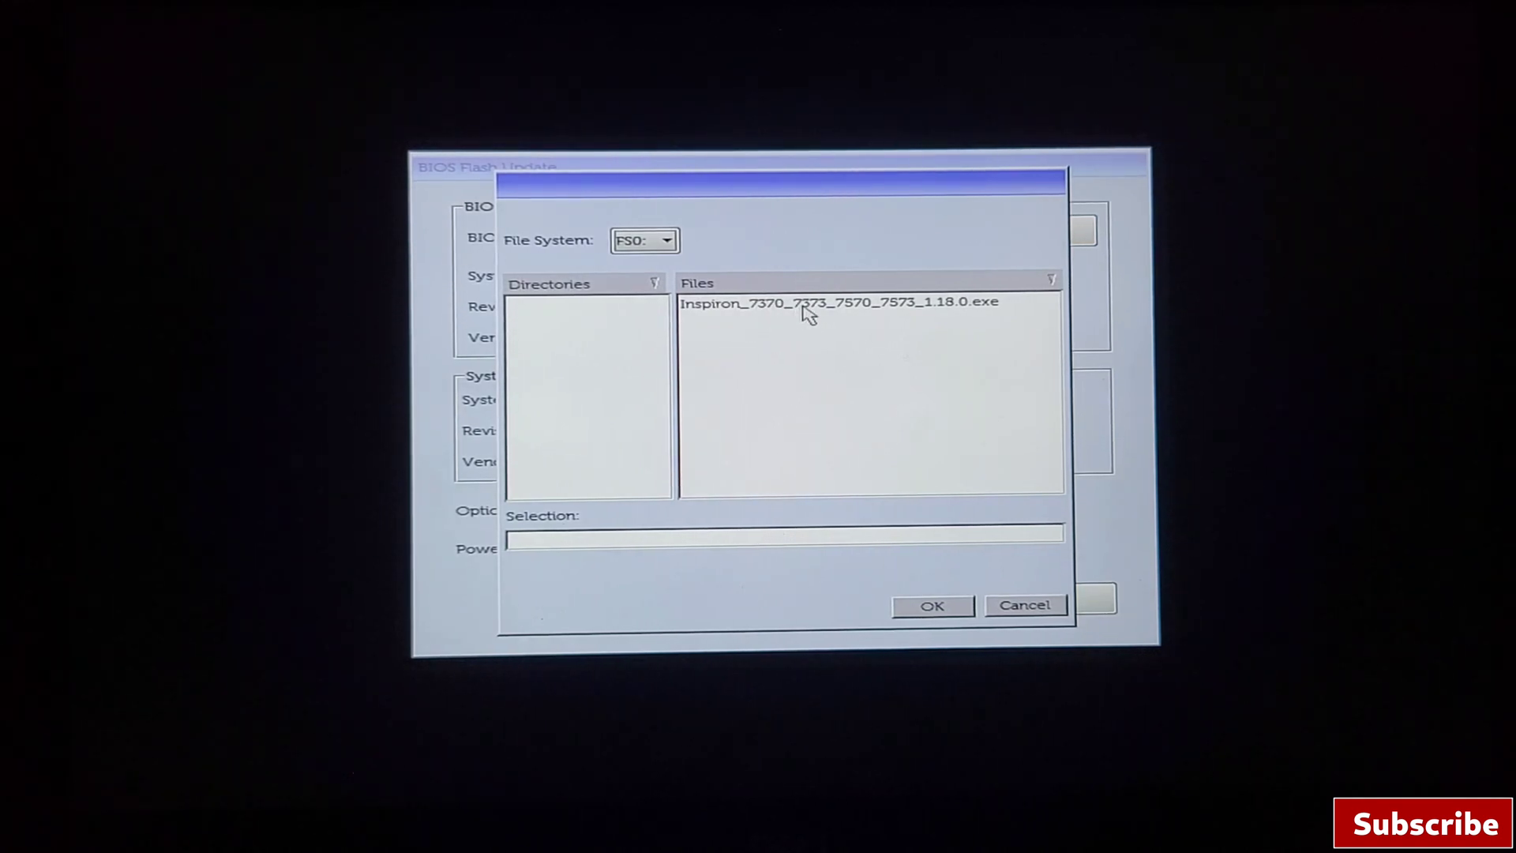
{"action": "mouse_move", "coordinate": [721, 333]}
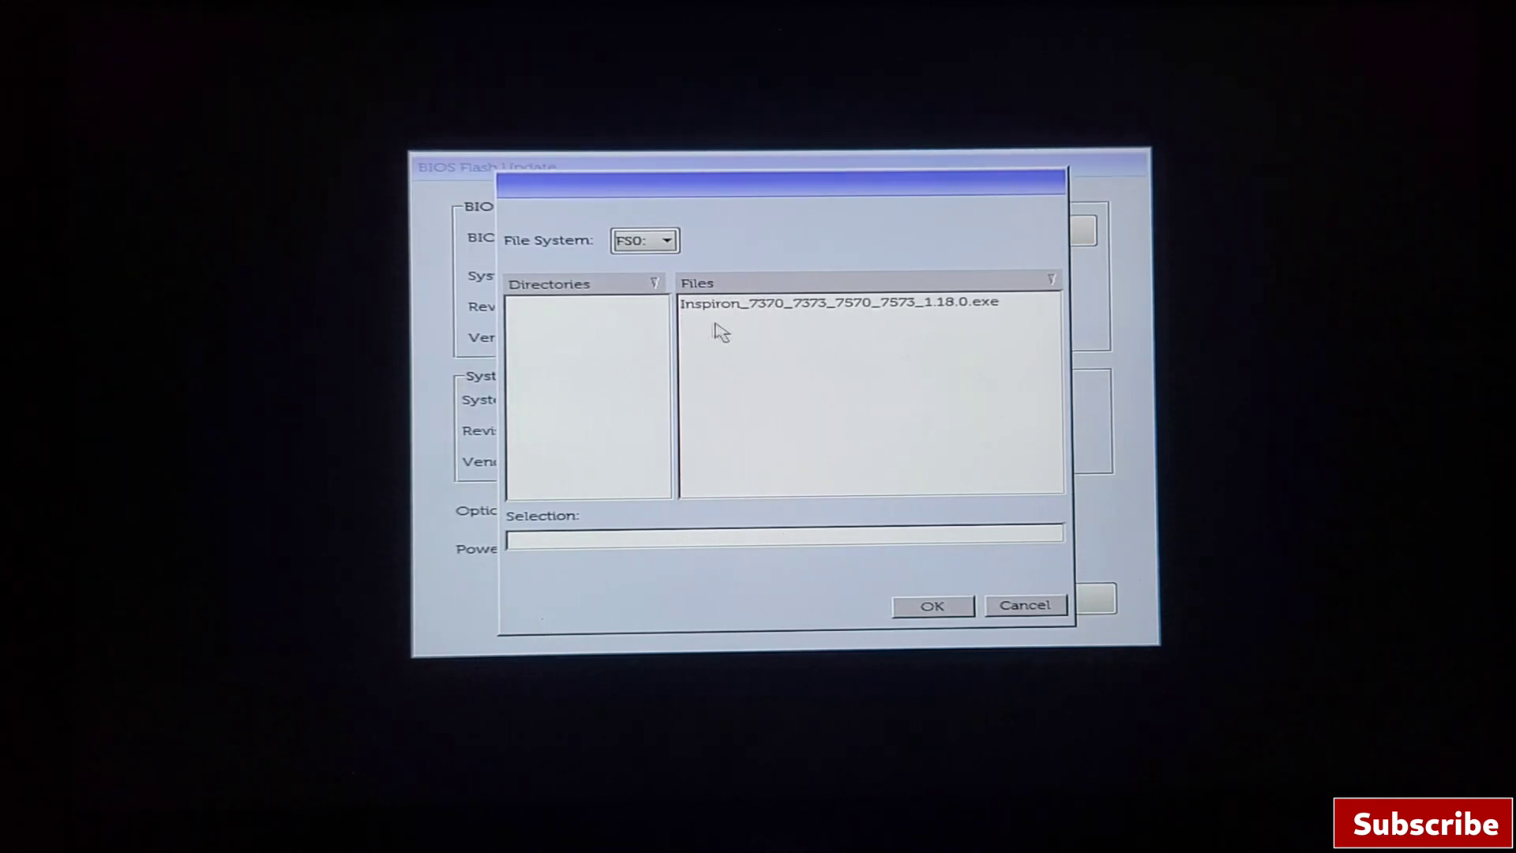
{"action": "left_click", "coordinate": [839, 302]}
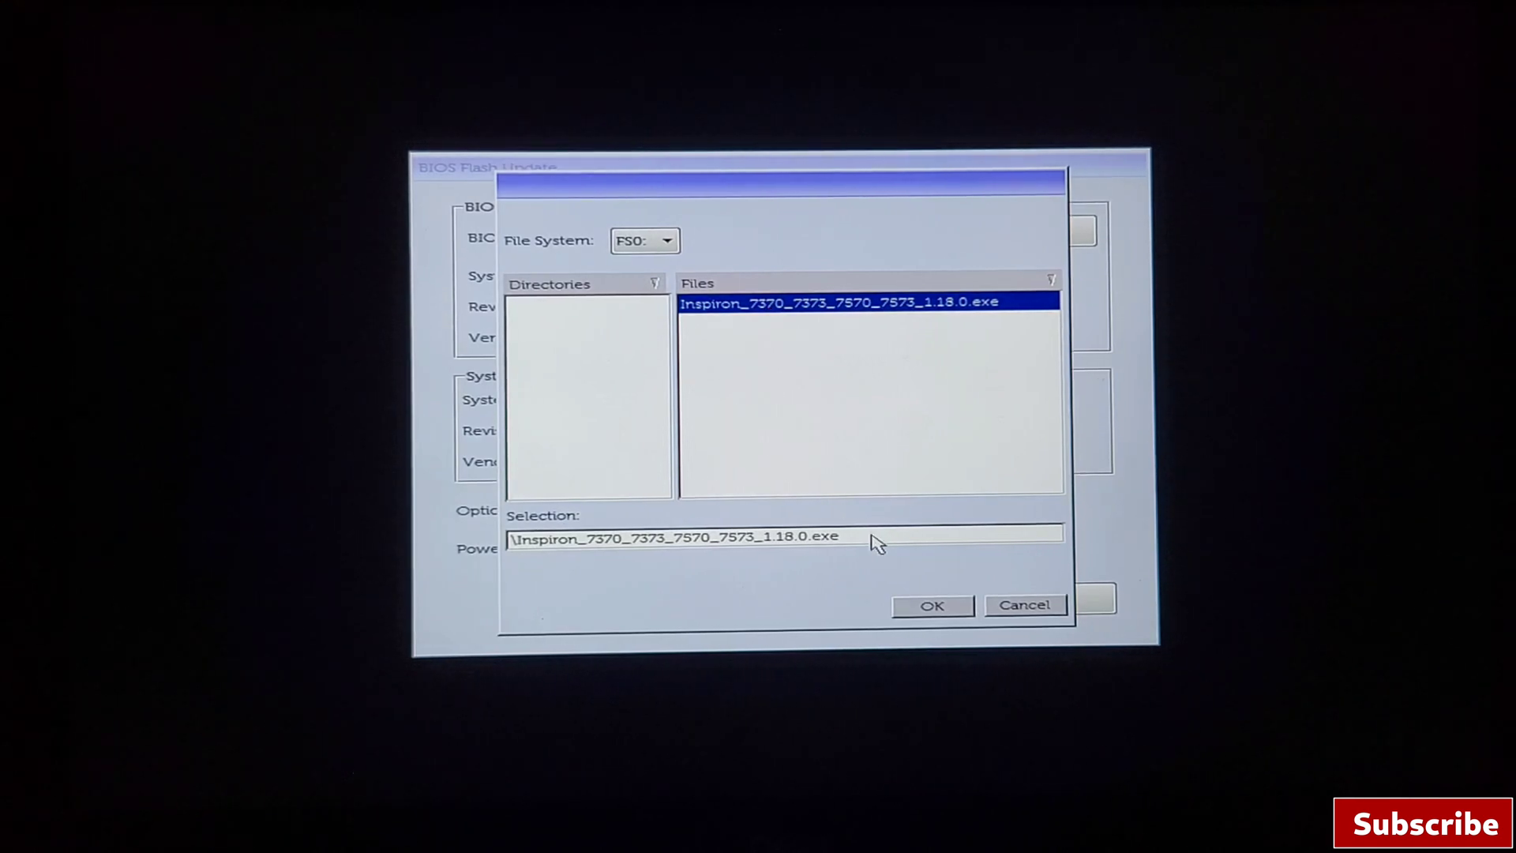
{"action": "left_click", "coordinate": [932, 605]}
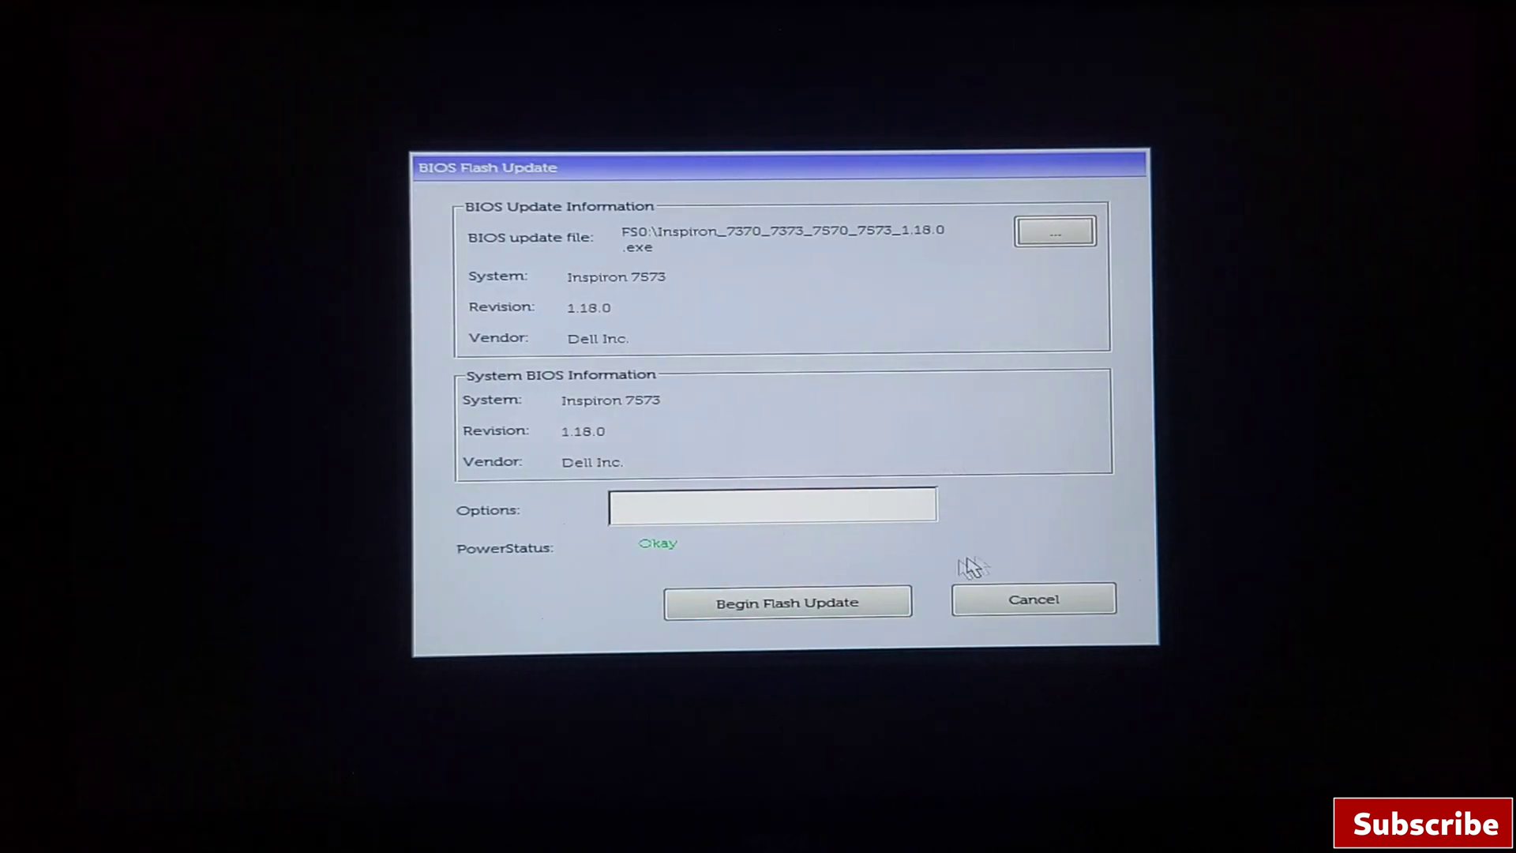
{"action": "mouse_move", "coordinate": [787, 602]}
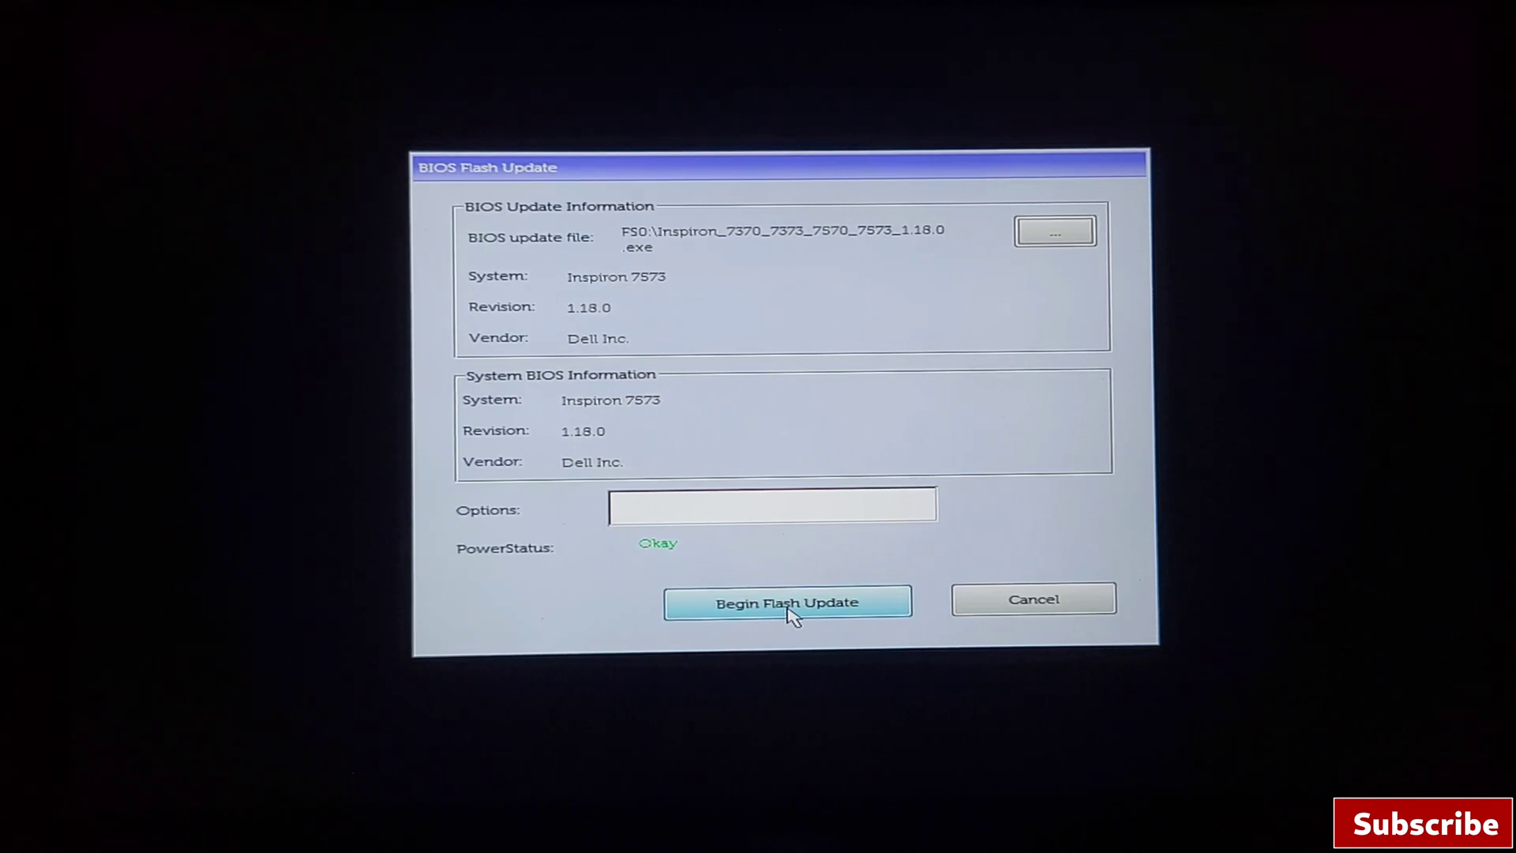
Step: Begin the 1.18.0 BIOS flash and confirm Yes at the warning dialog
{"action": "left_click", "coordinate": [787, 602]}
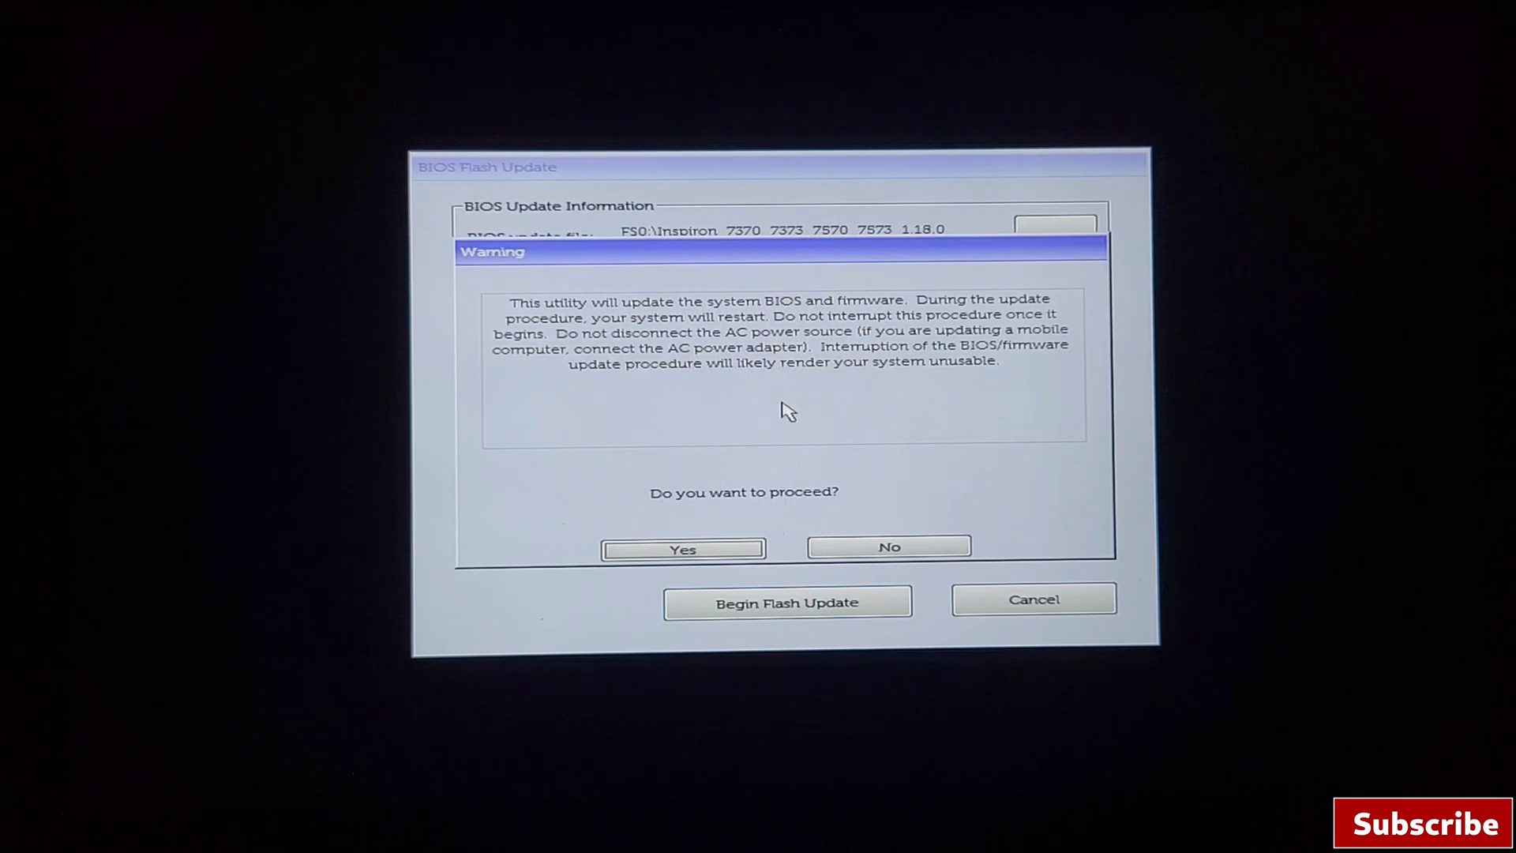
{"action": "left_click", "coordinate": [683, 548]}
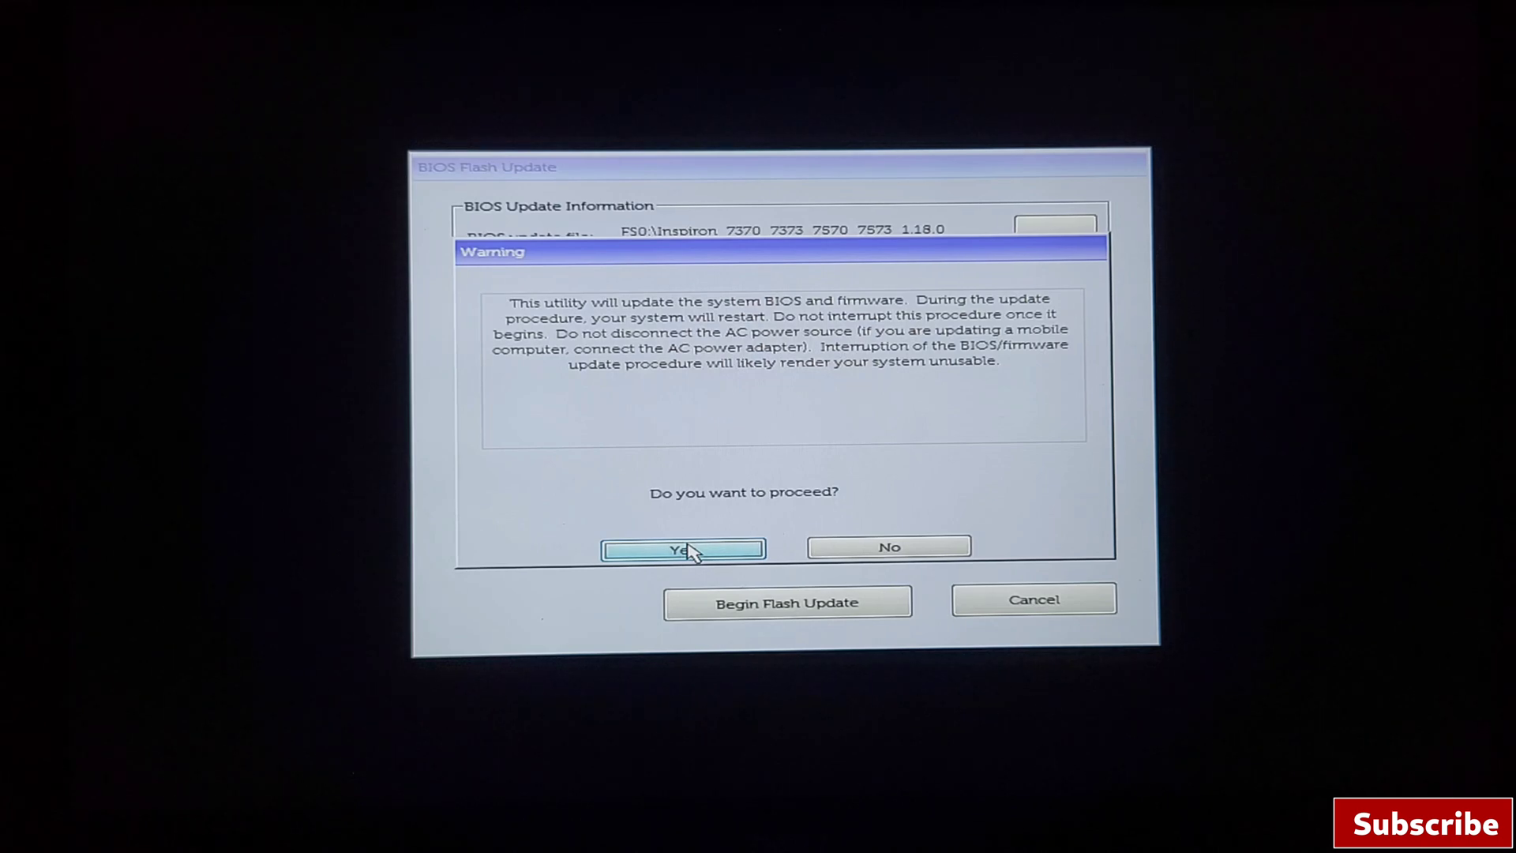
{"action": "left_click", "coordinate": [682, 549]}
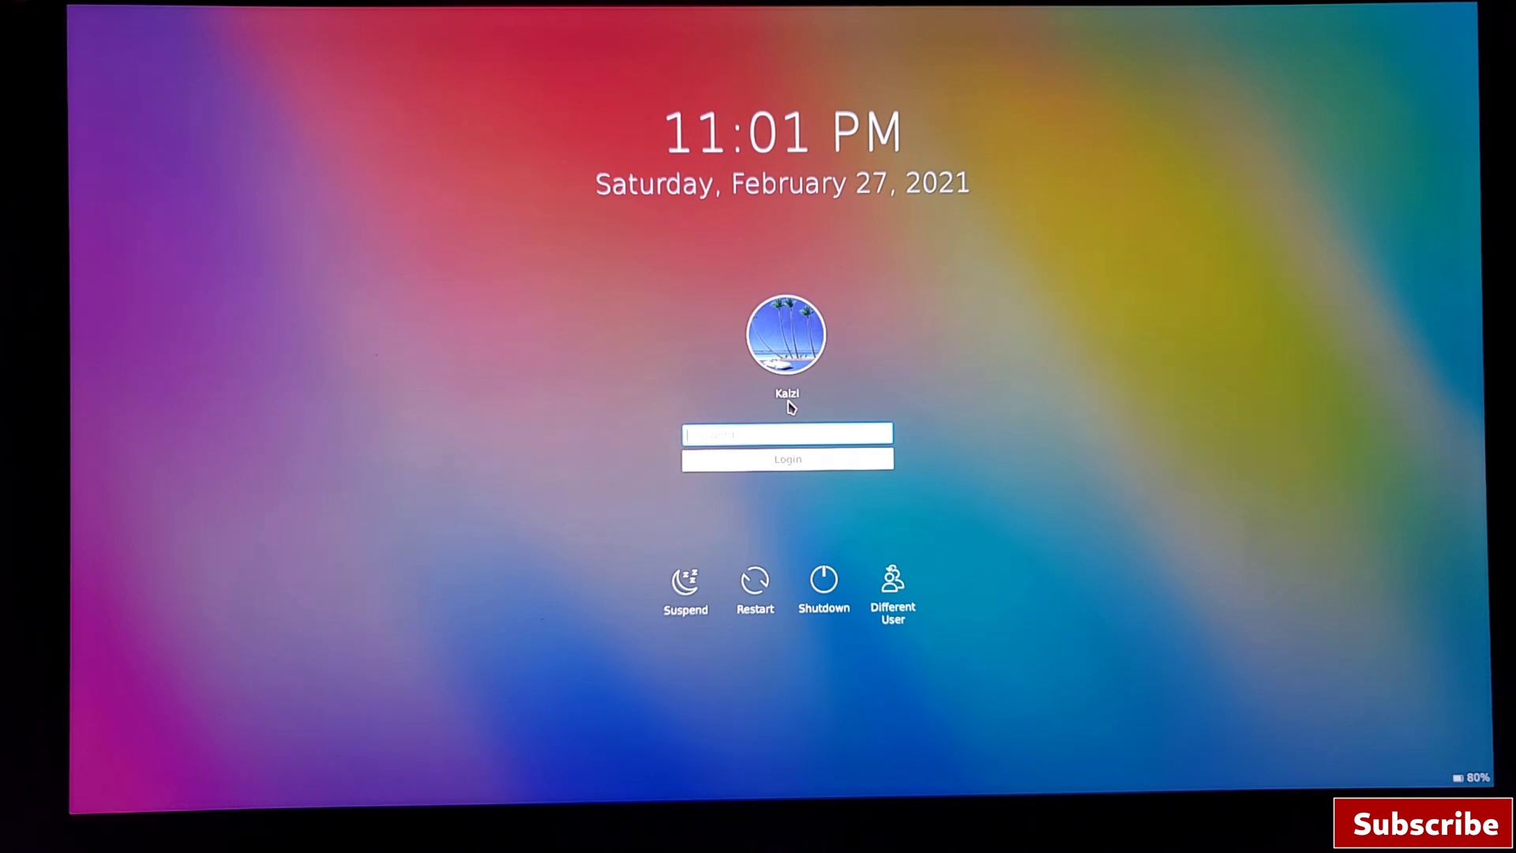
Step: Log into the KDE Plasma session and launch a Konsole terminal from the dock
{"action": "left_click", "coordinate": [787, 460]}
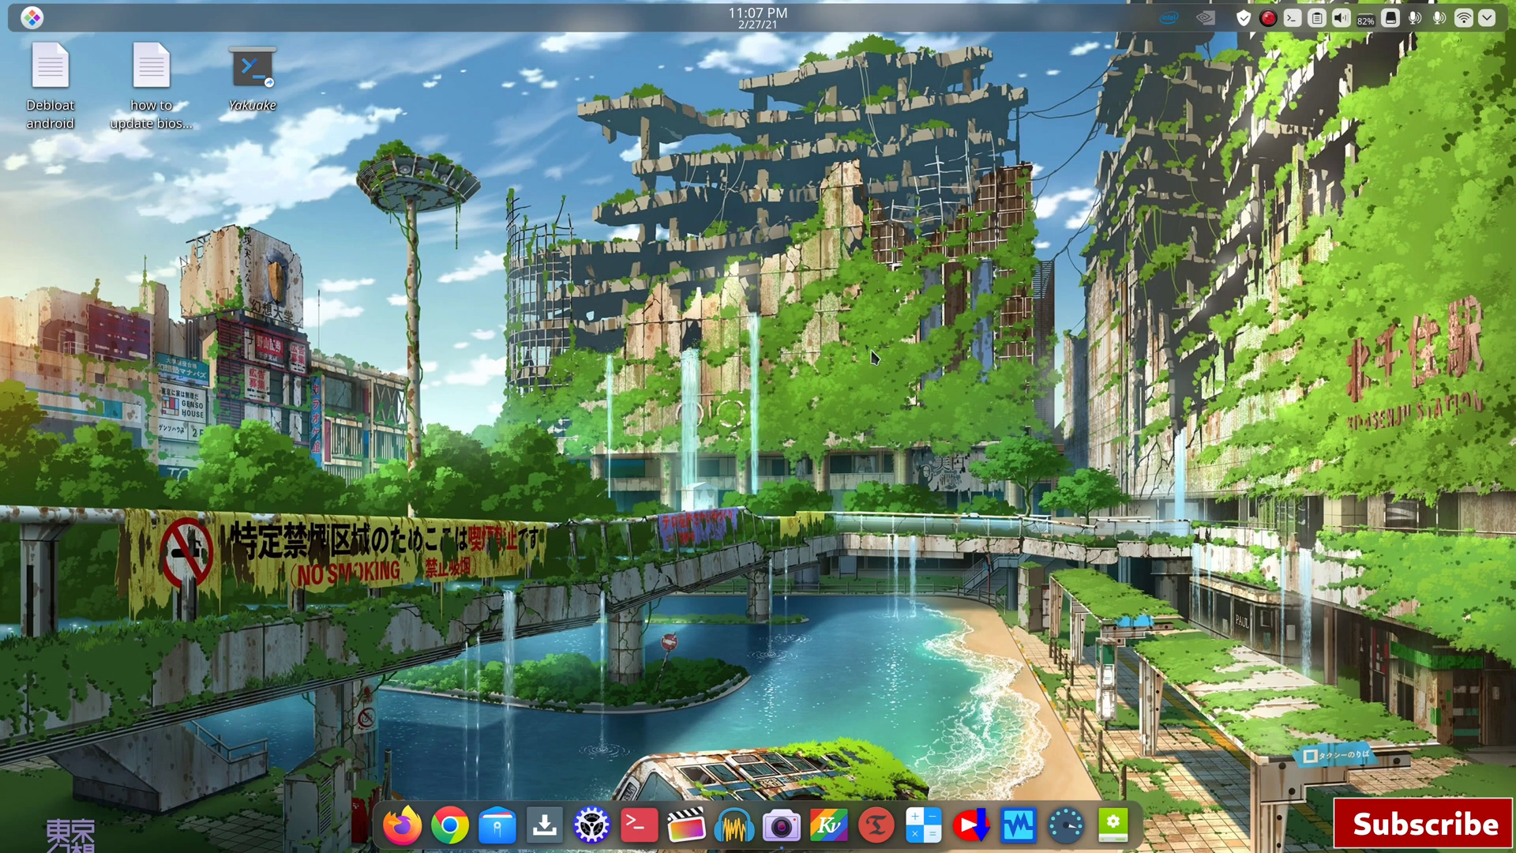
{"action": "mouse_move", "coordinate": [701, 732]}
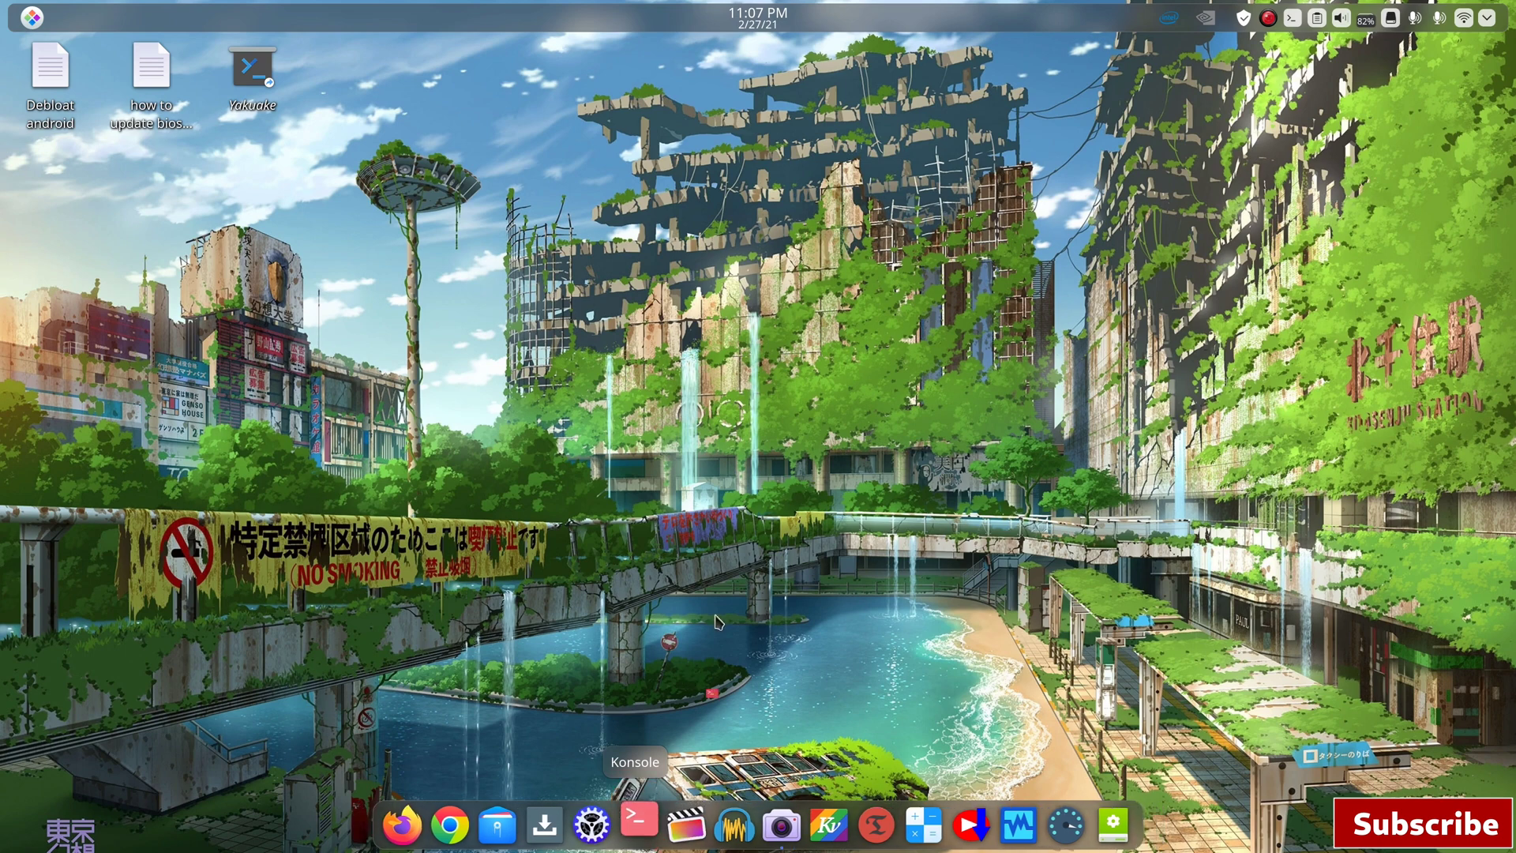
{"action": "left_click", "coordinate": [636, 824]}
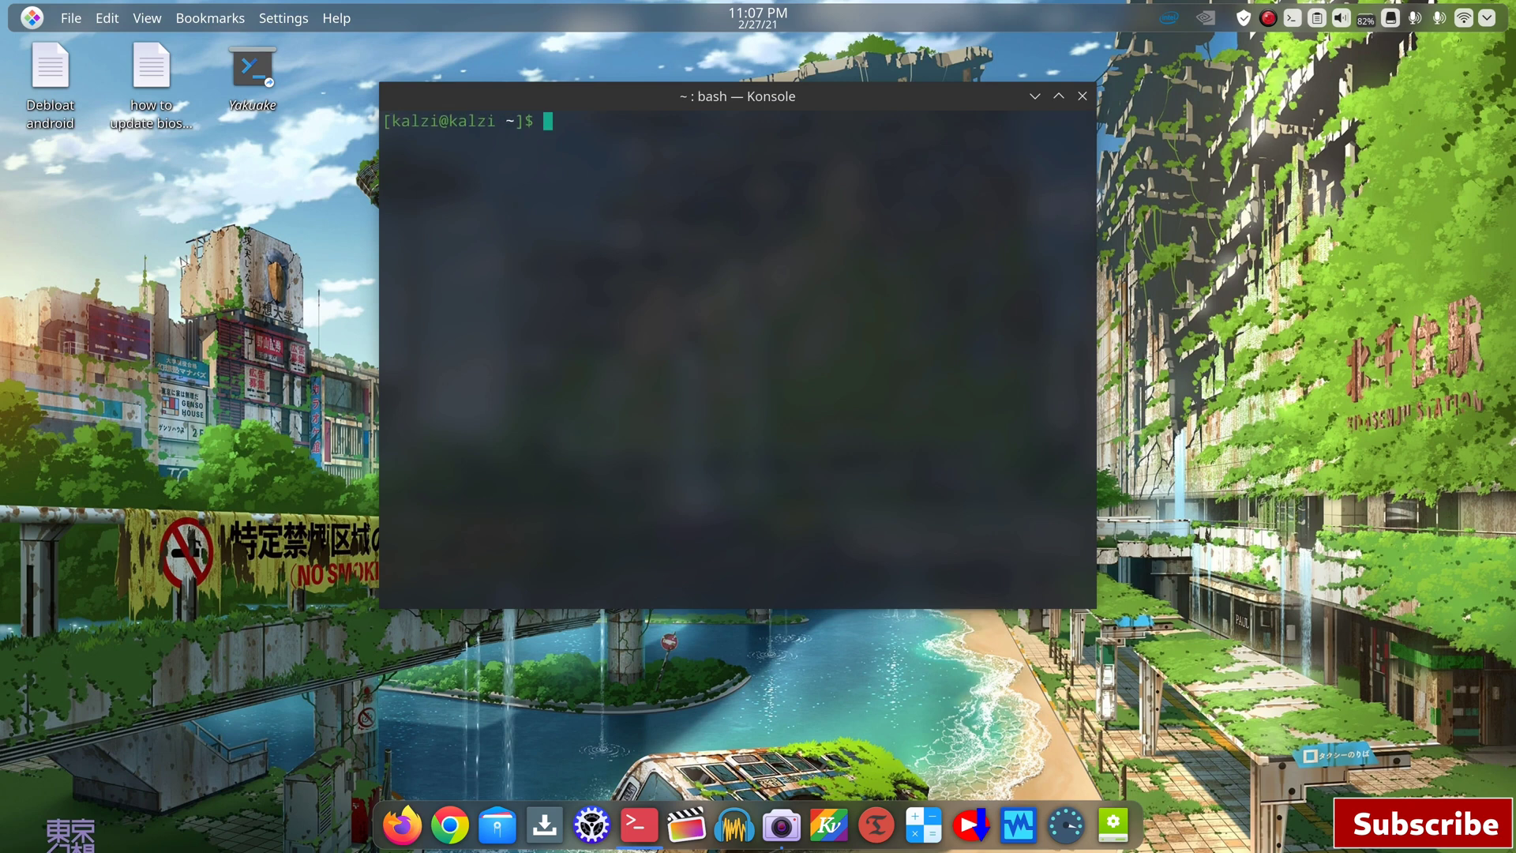
Step: Run sudo dmidecode -s bios-version to confirm the BIOS now reports 1.18.0
{"action": "type", "text": "sudo dmidecode -s bios-version"}
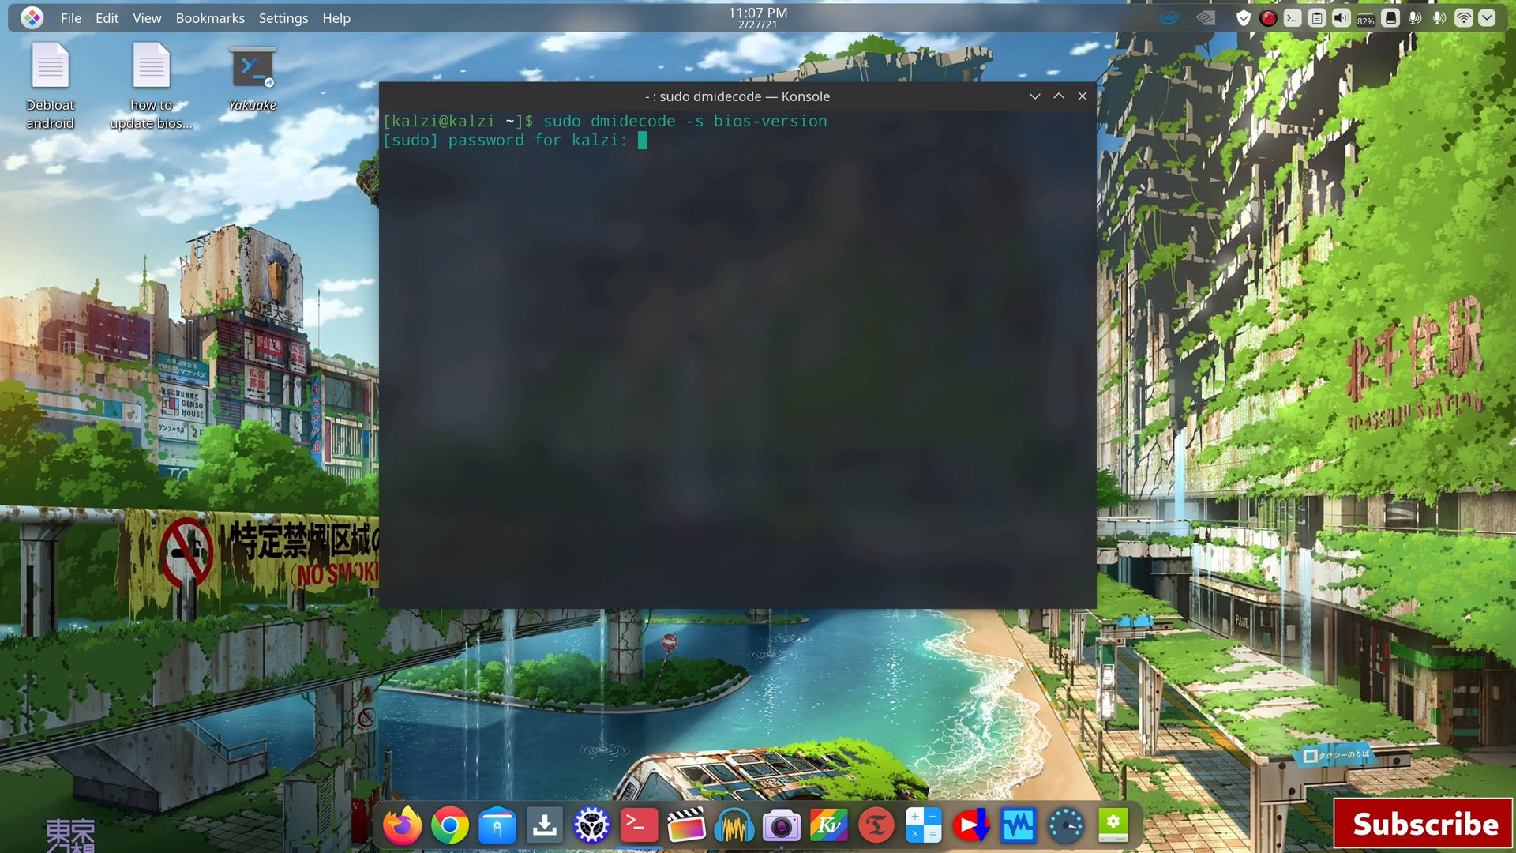
{"action": "key", "text": "Return"}
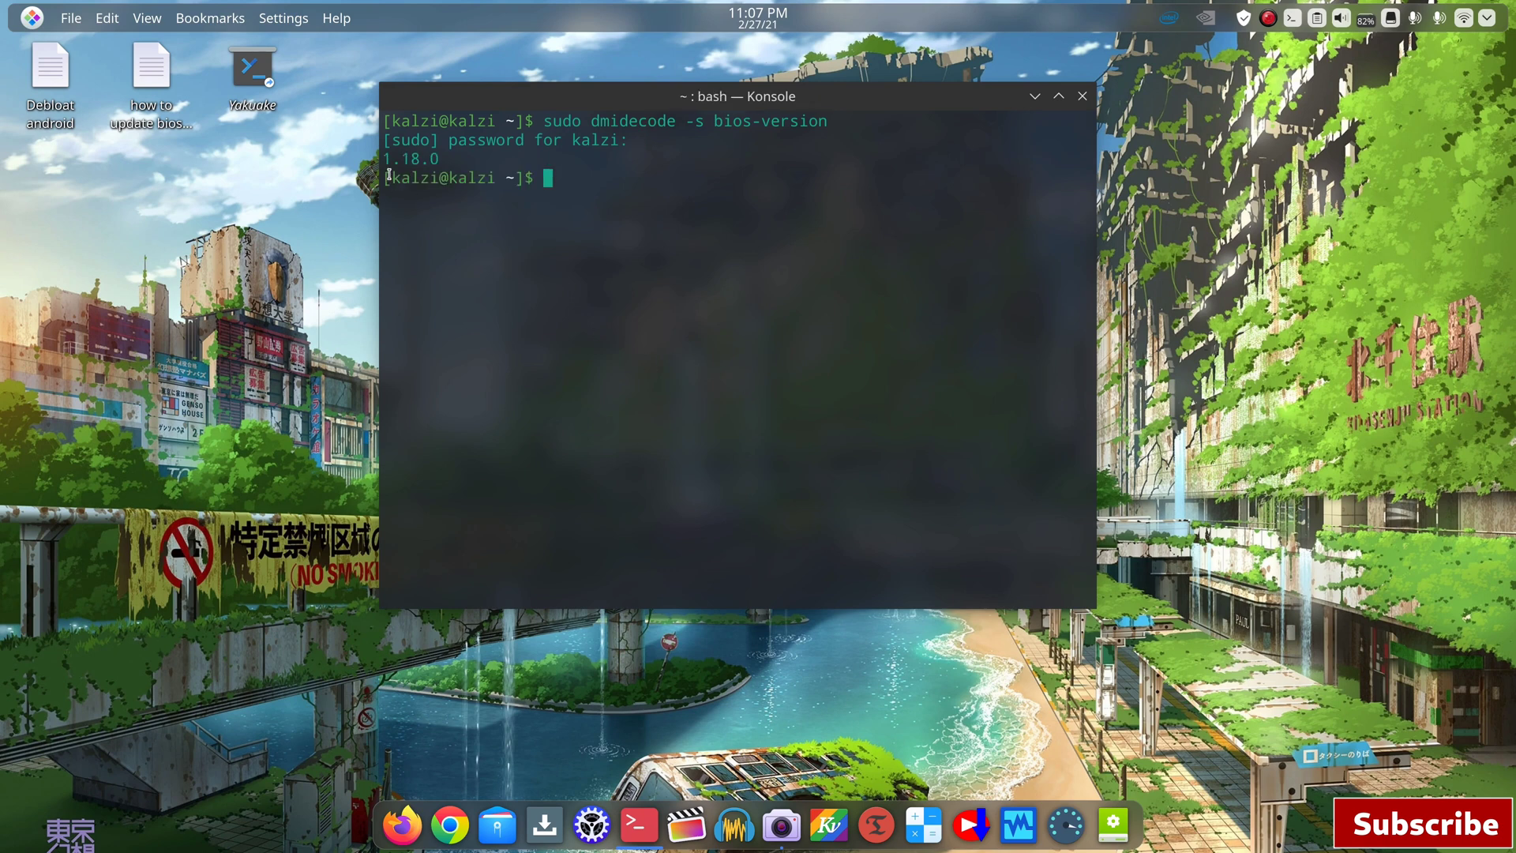
{"action": "mouse_move", "coordinate": [585, 270]}
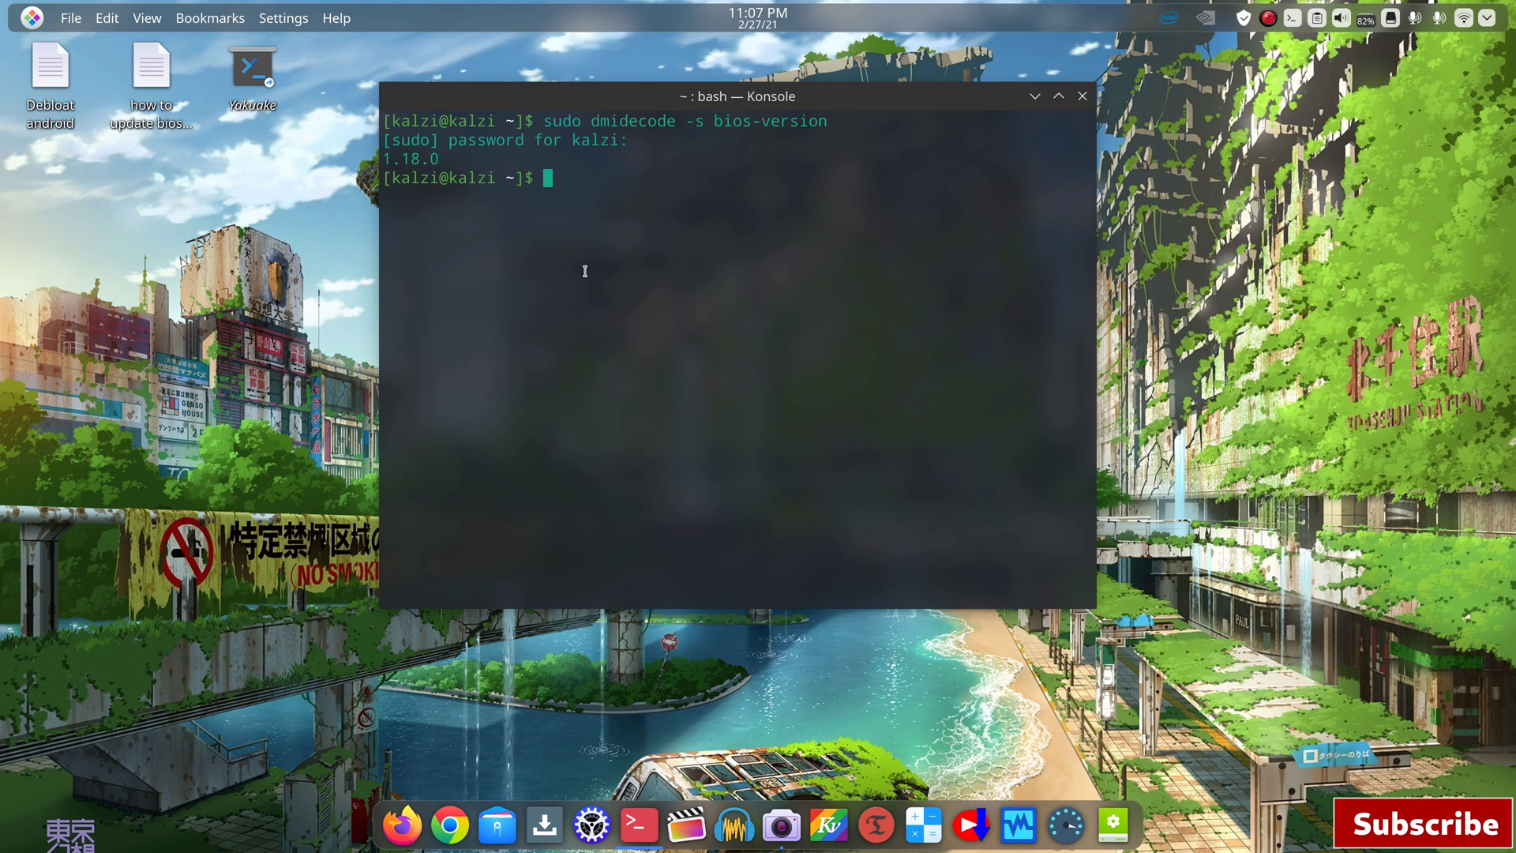
{"action": "mouse_move", "coordinate": [687, 199]}
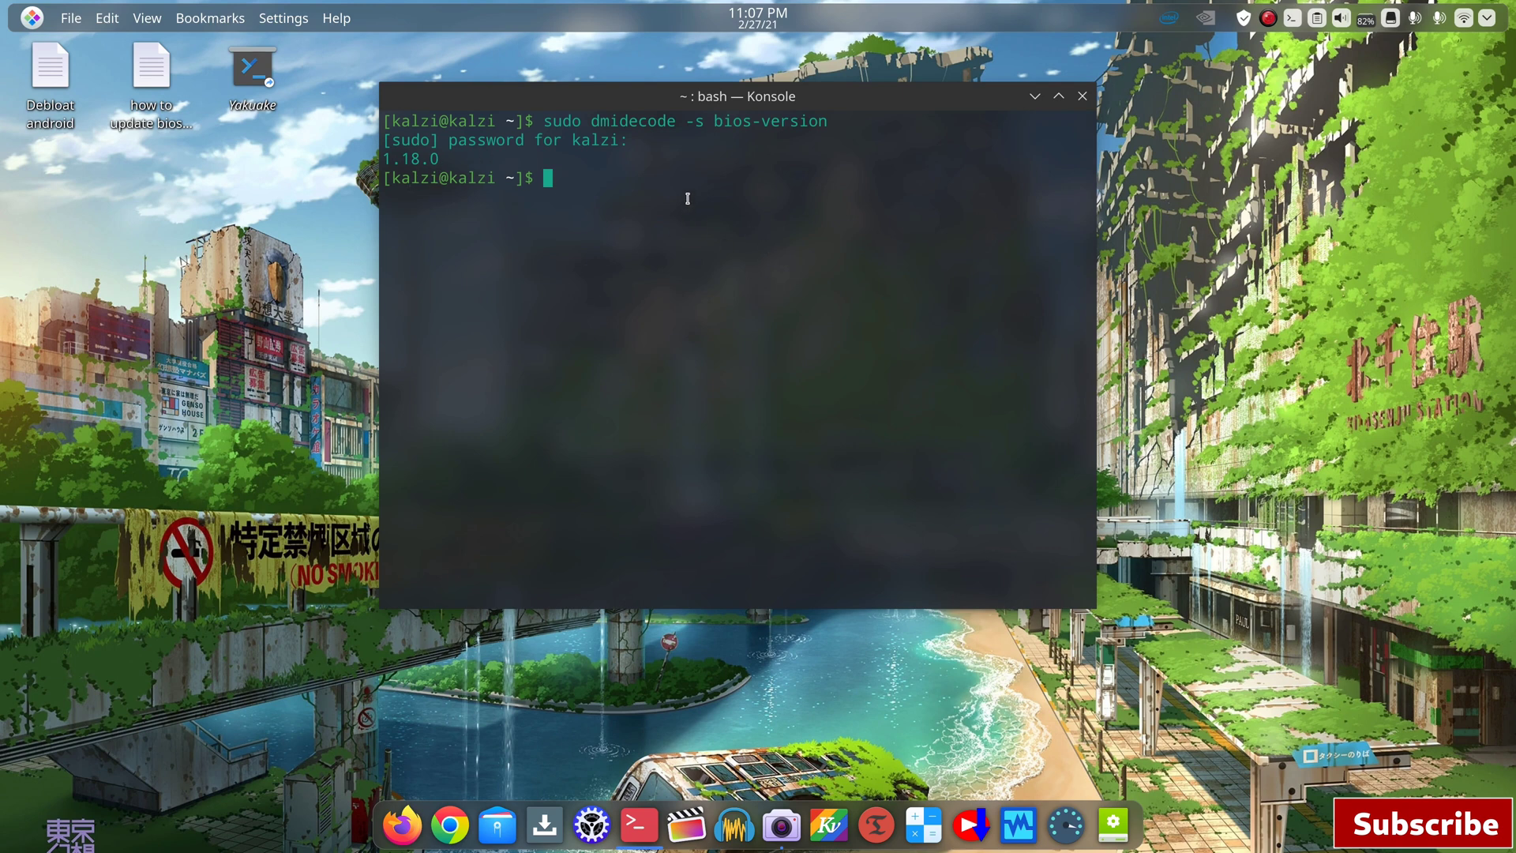